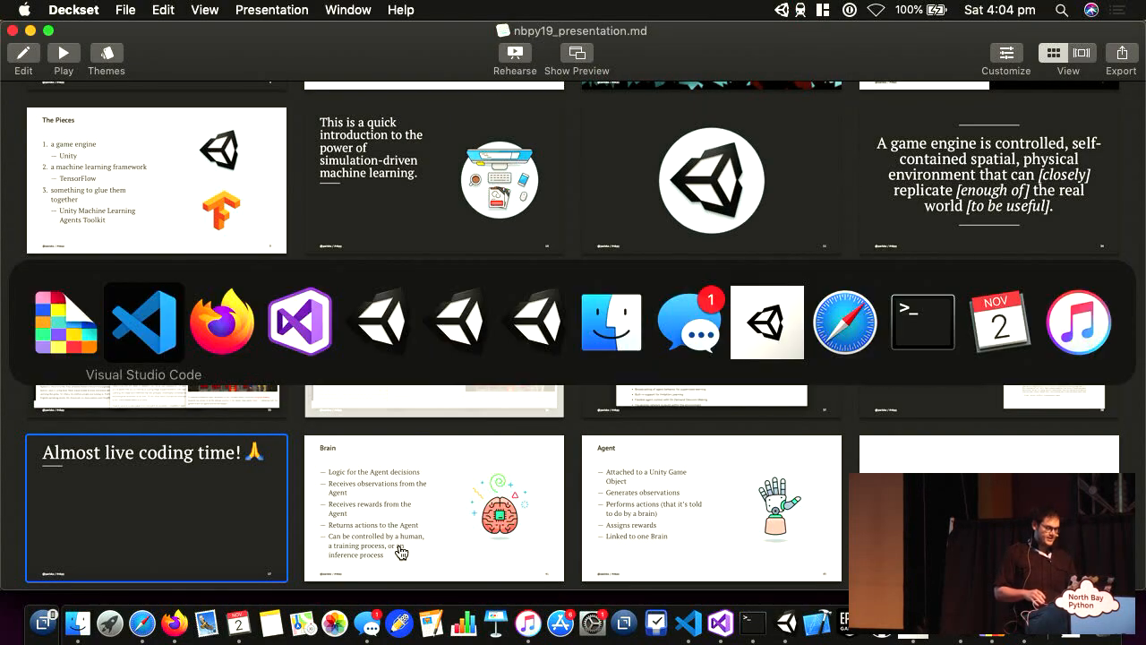
Step: Leave the Deckset slides for the Unity editor showing SimpleScene with a sphere above a platform
left_click(768, 323)
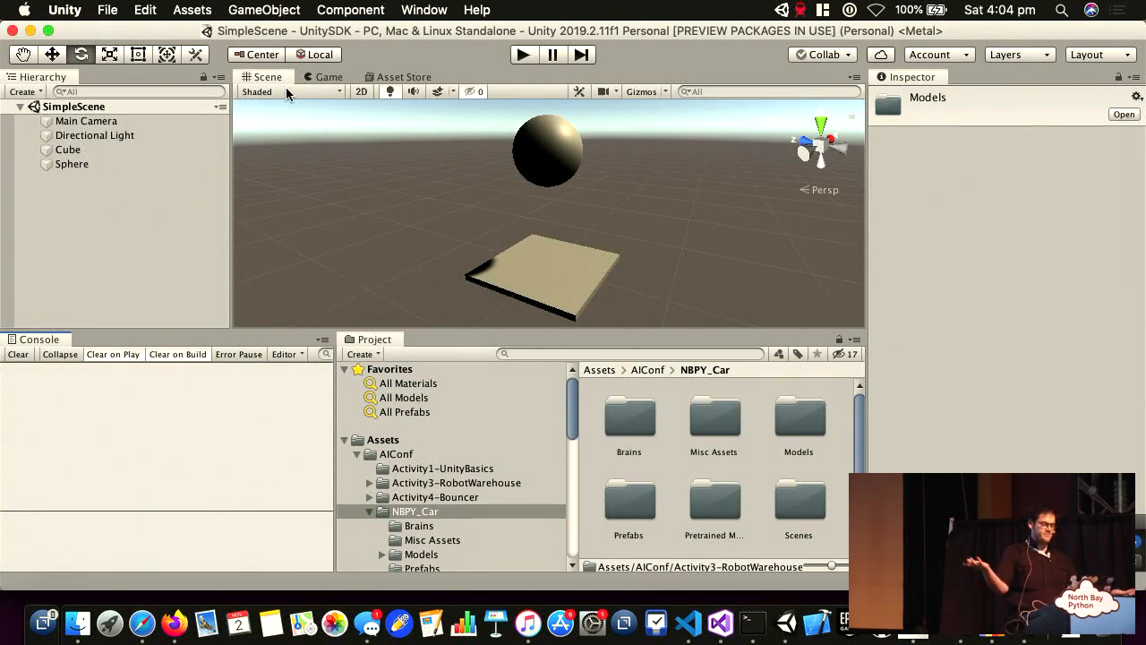
mouse_move(269, 92)
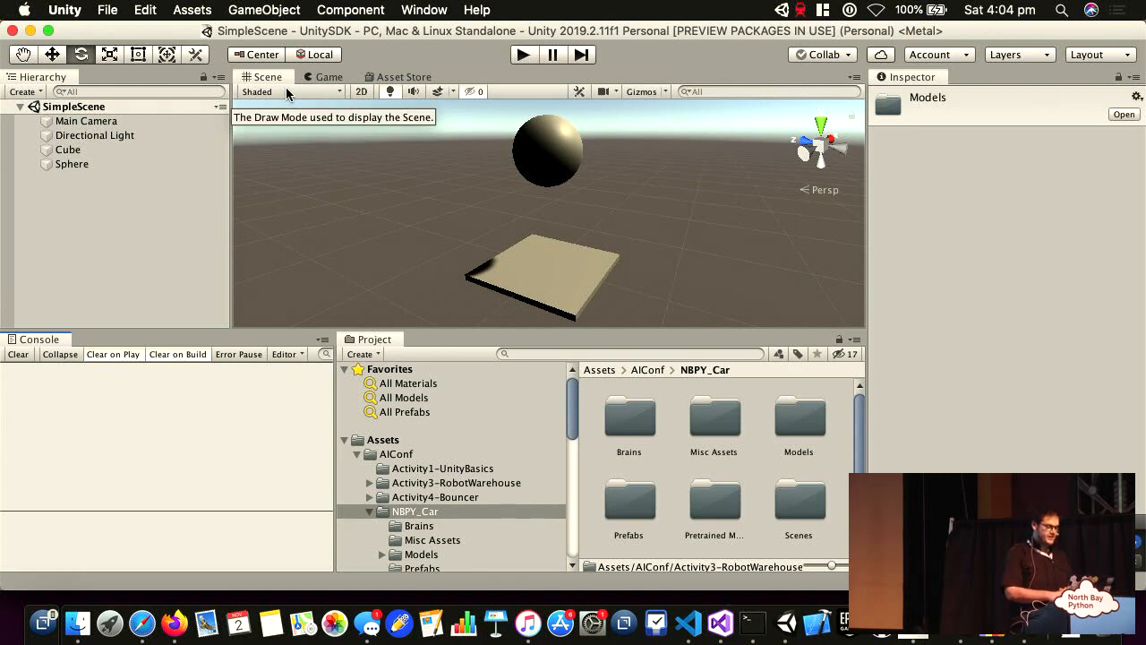
mouse_move(442, 114)
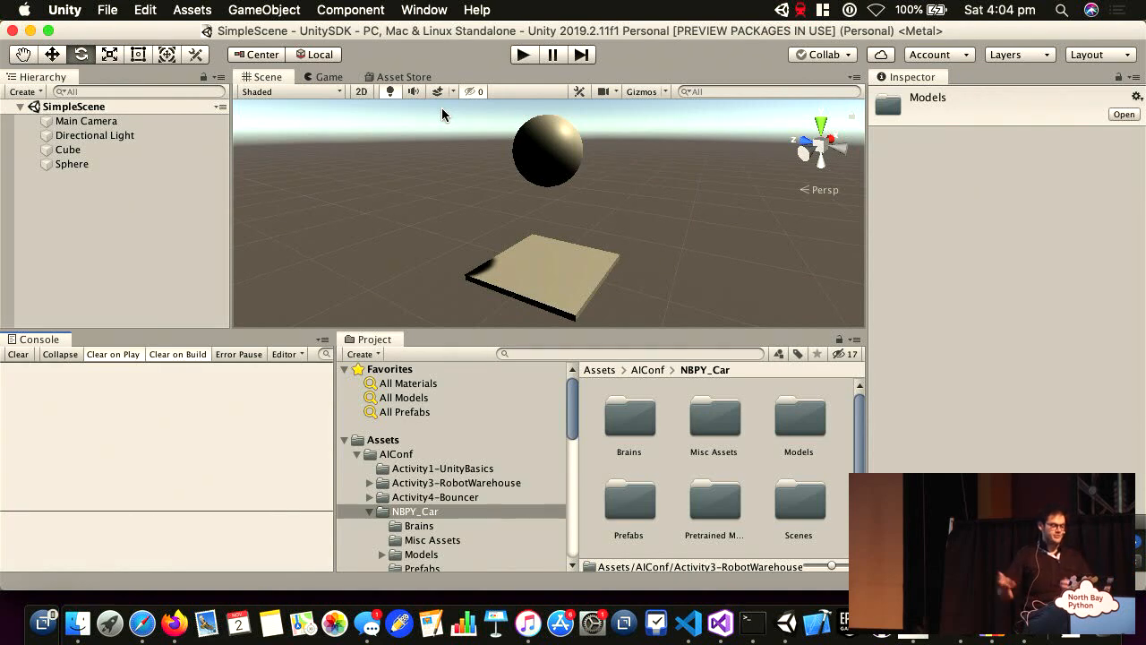
Step: Rename Cube to Floor and review the Ball's Sphere Collider and gravity-using Rigidbody
left_click(71, 163)
type("Ball")
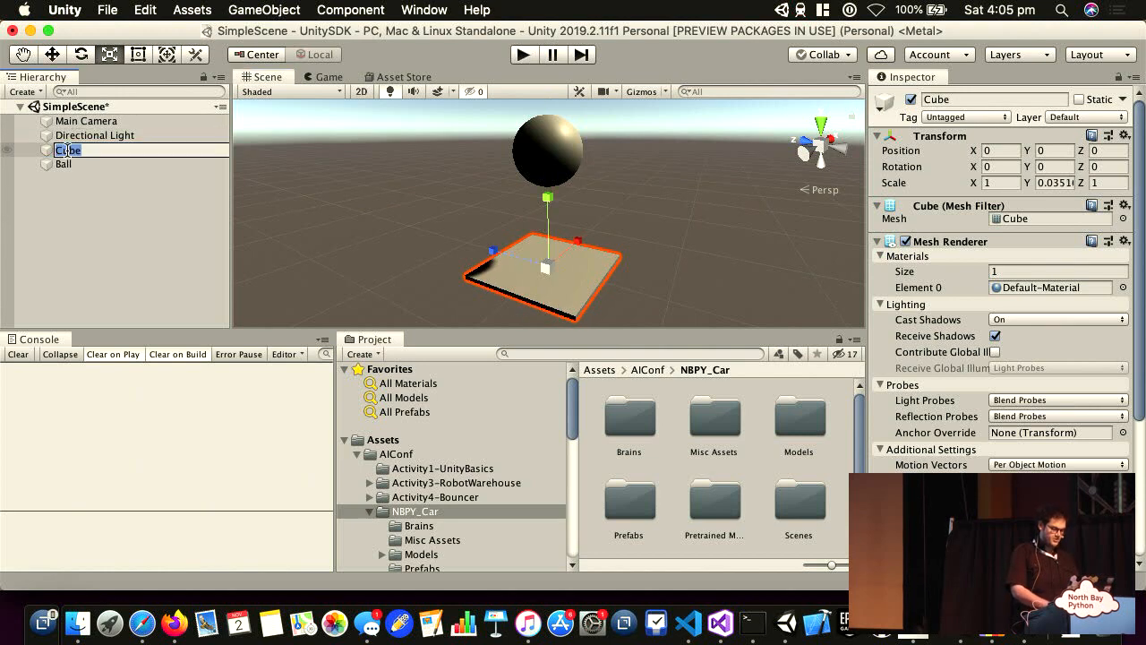
left_click(63, 164)
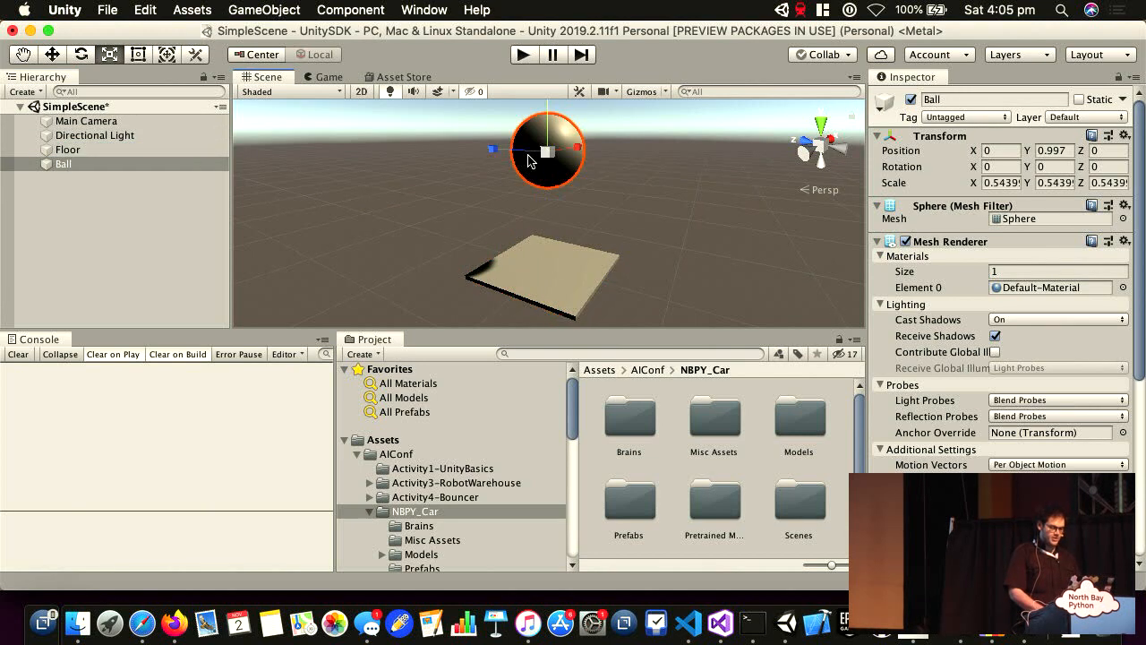
scroll("down", 3)
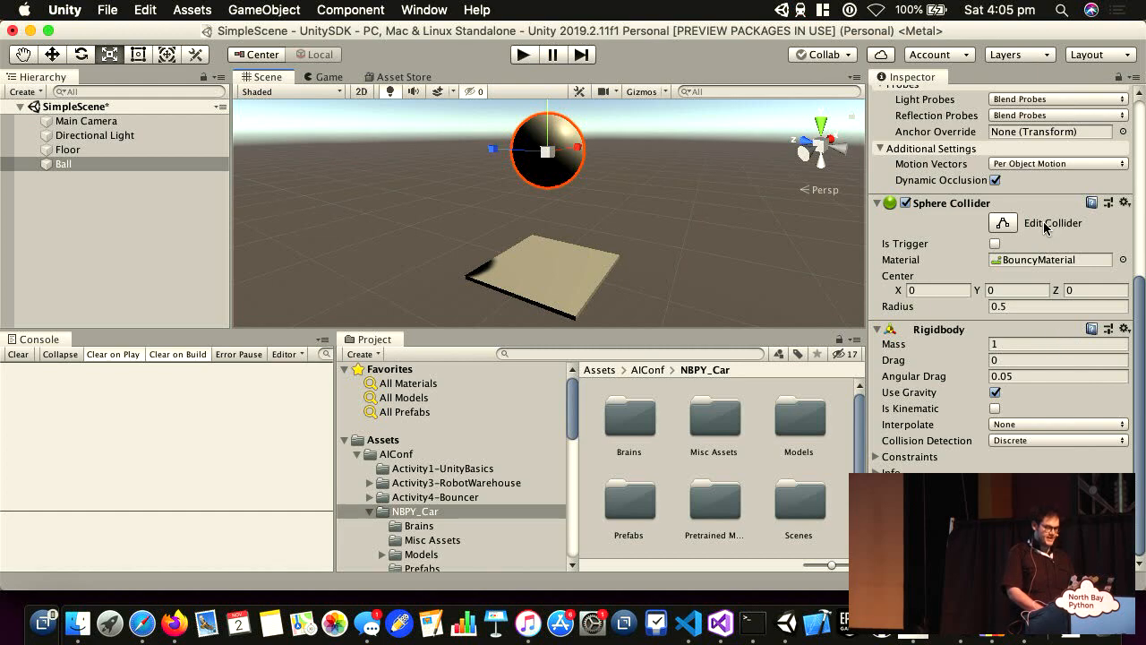
scroll("up", 3)
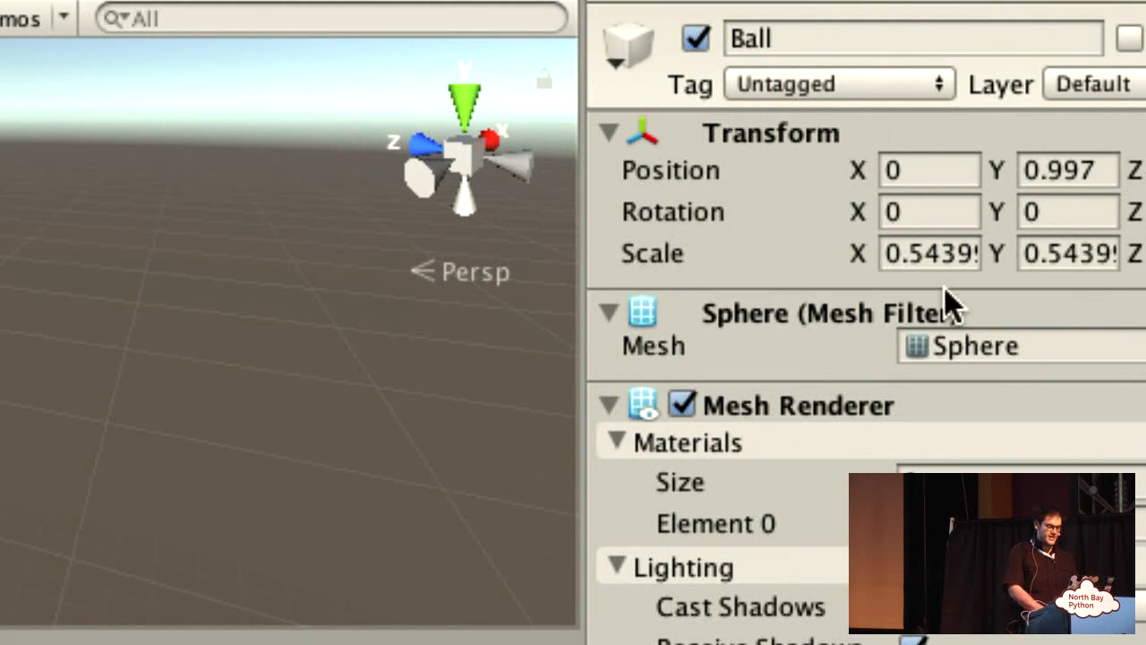
scroll("down", 3)
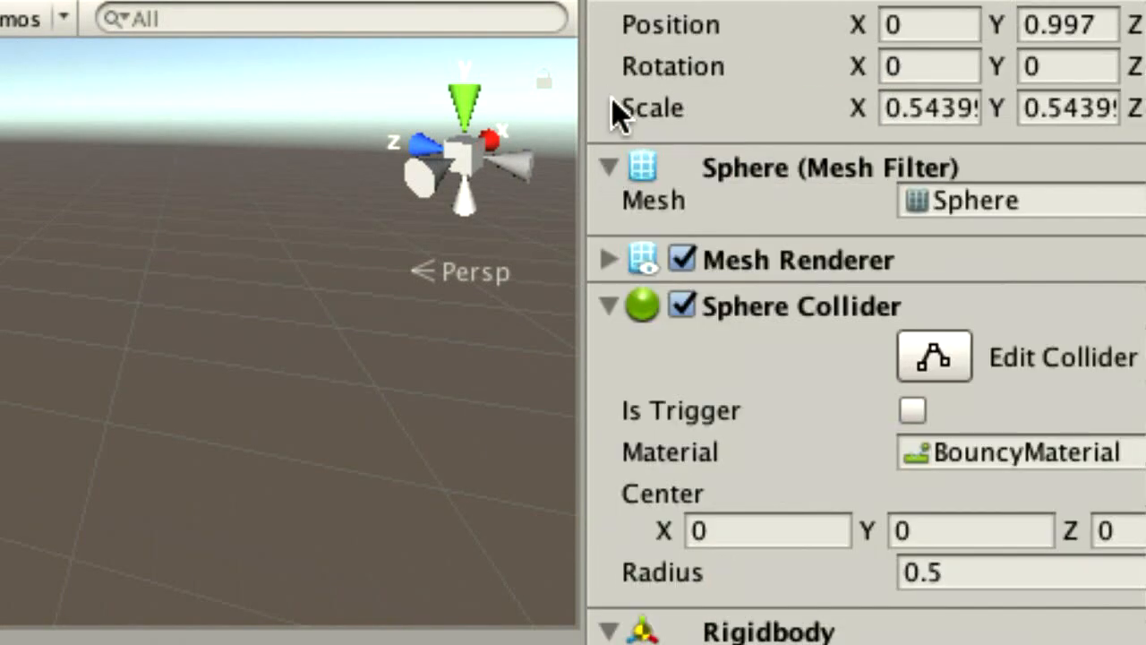
mouse_move(622, 327)
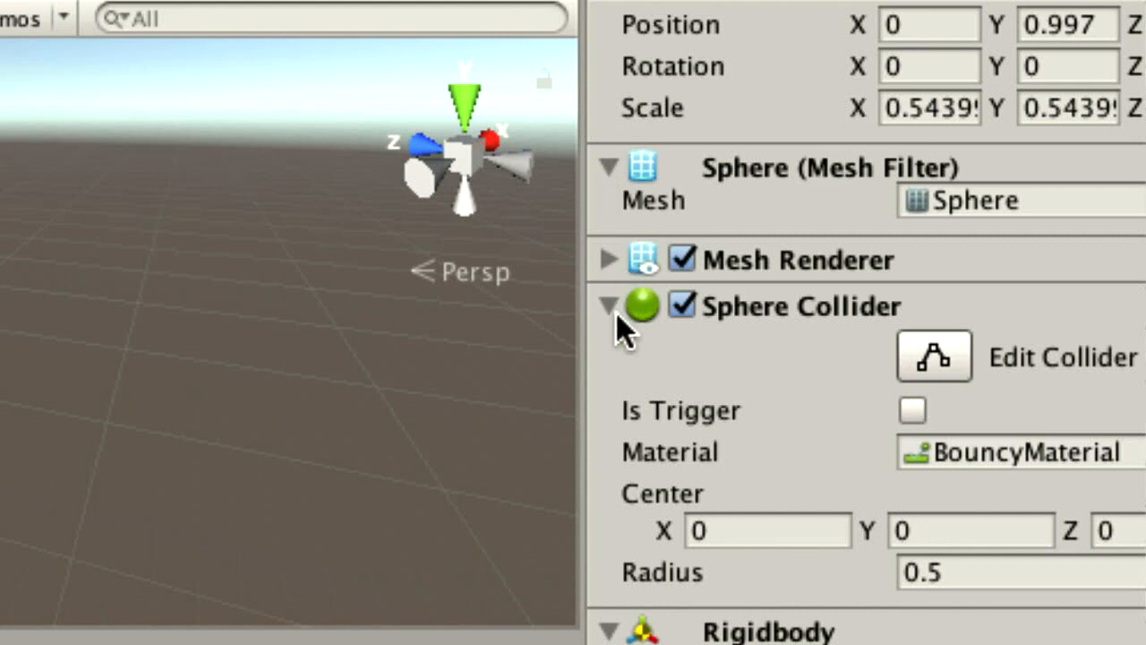
scroll("down", 3)
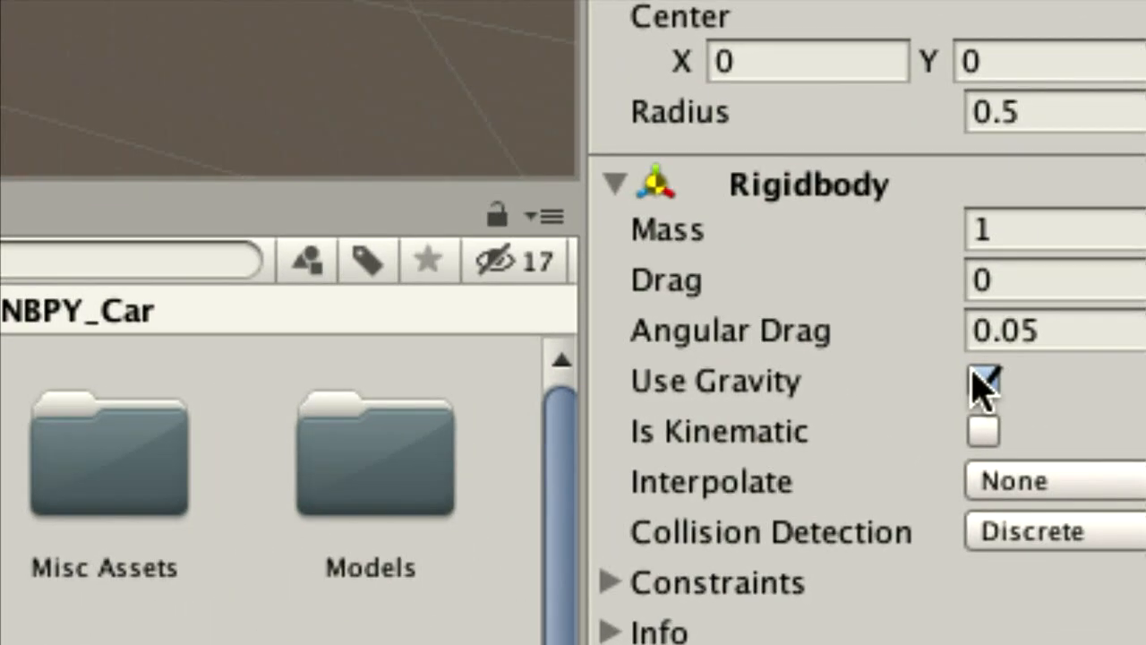
left_click(983, 382)
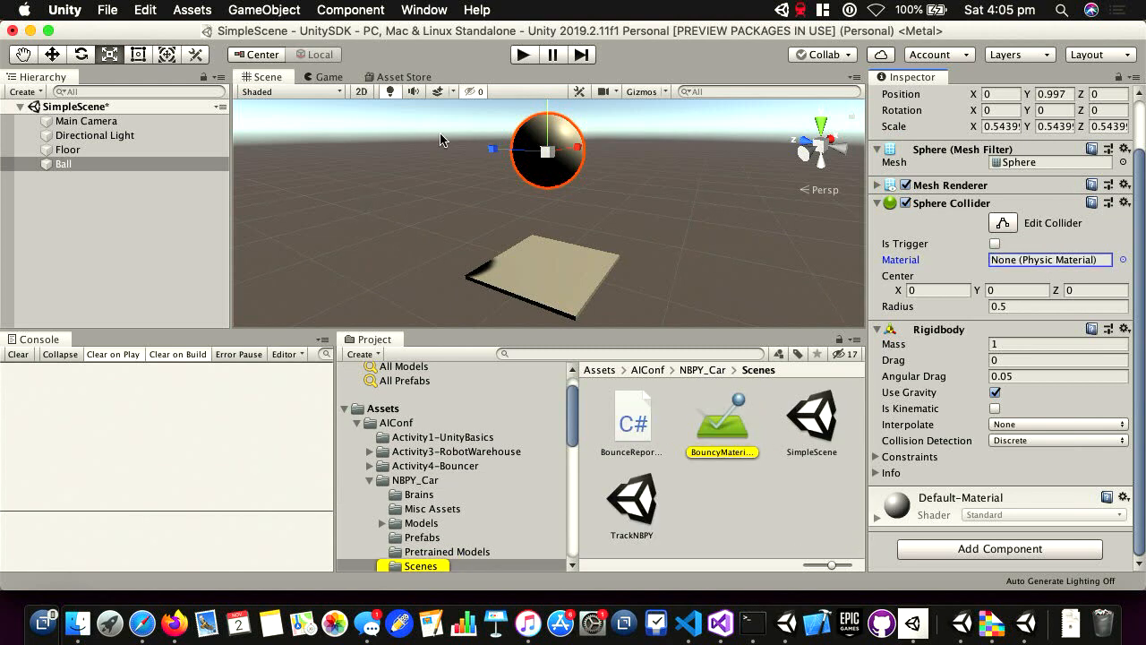
Step: Start the scene and view BouncyMaterial's properties, showing bounciness 1
left_click(523, 55)
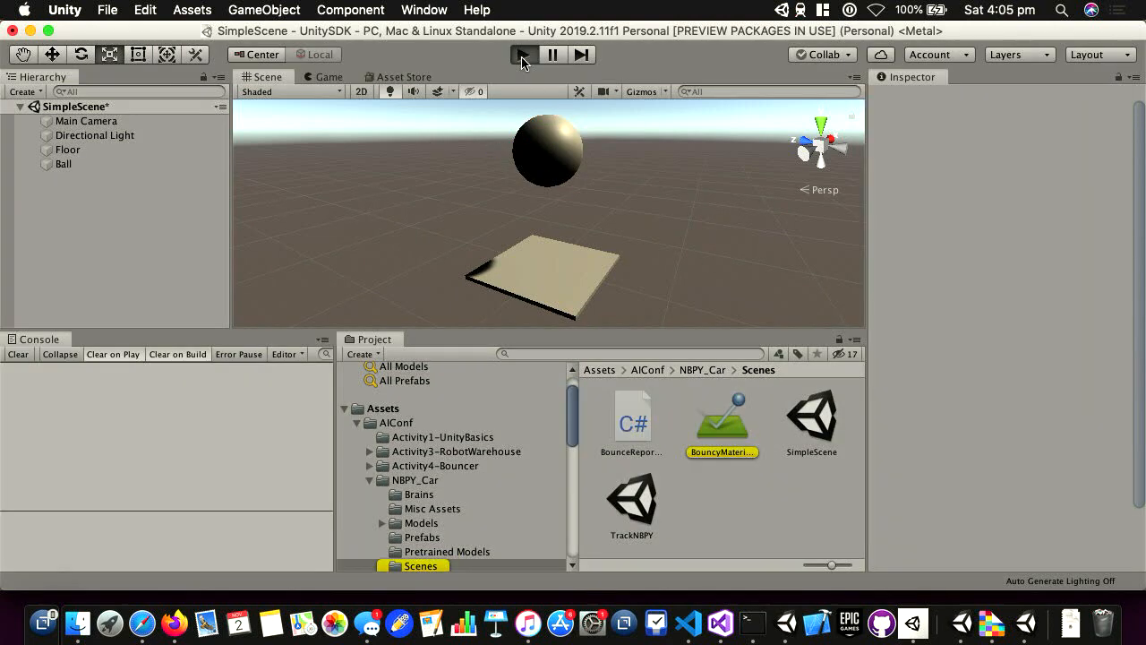
left_click(523, 55)
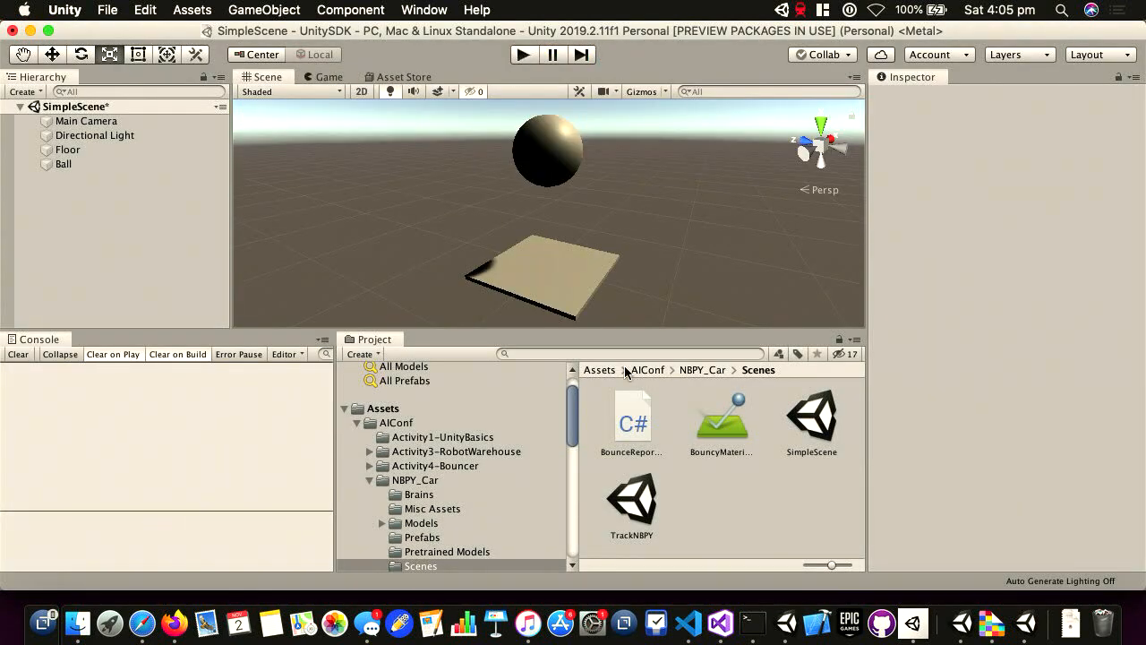
left_click(721, 421)
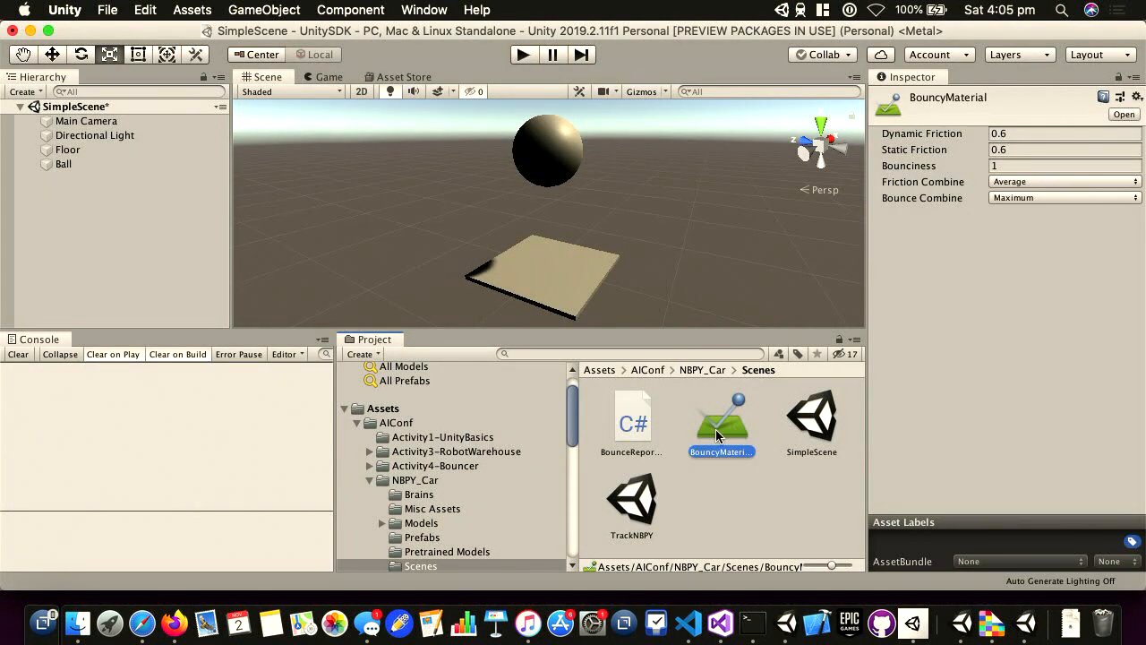
mouse_move(1090, 185)
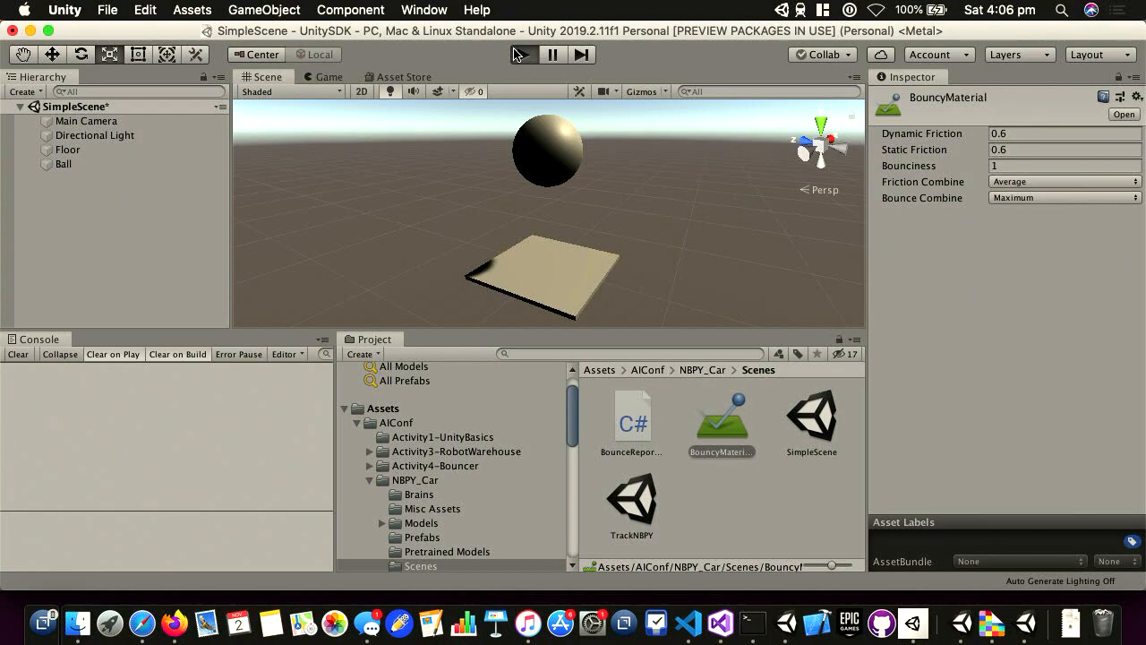
Step: Run the scene again to watch the ball bounce on the floor, then stop
left_click(523, 55)
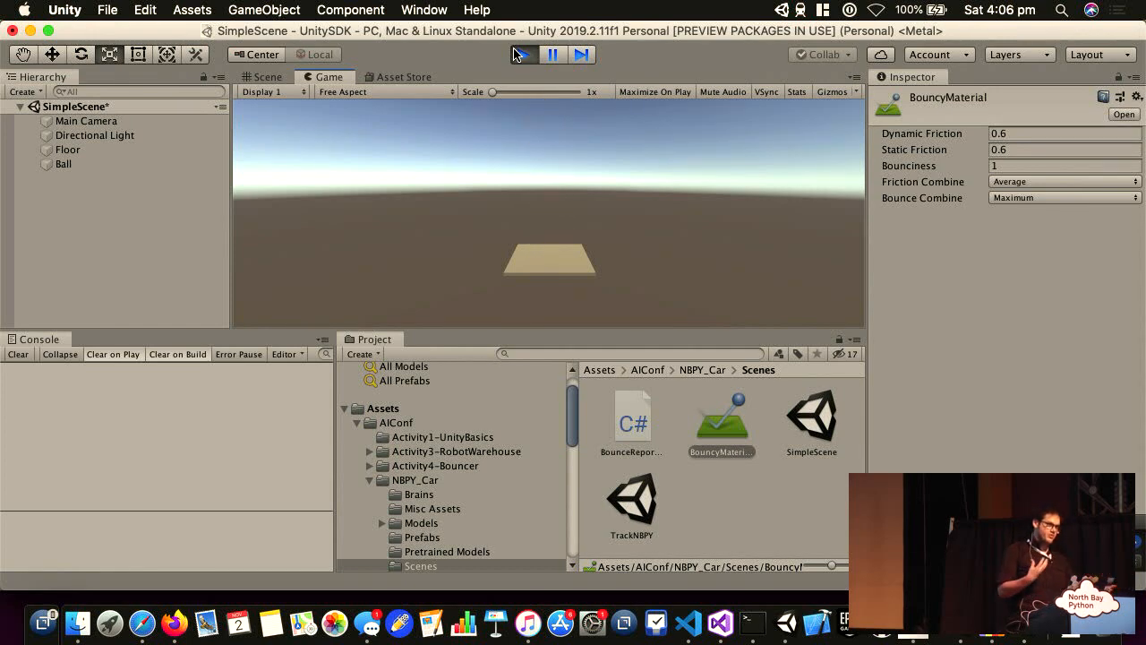
left_click(524, 55)
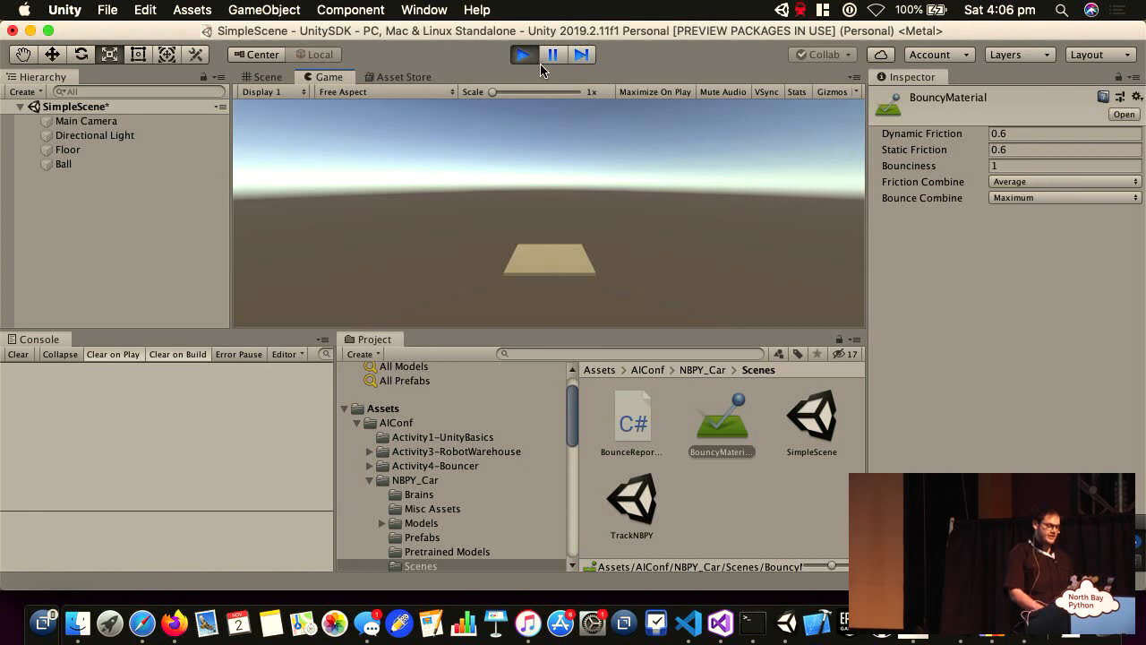
left_click(524, 55)
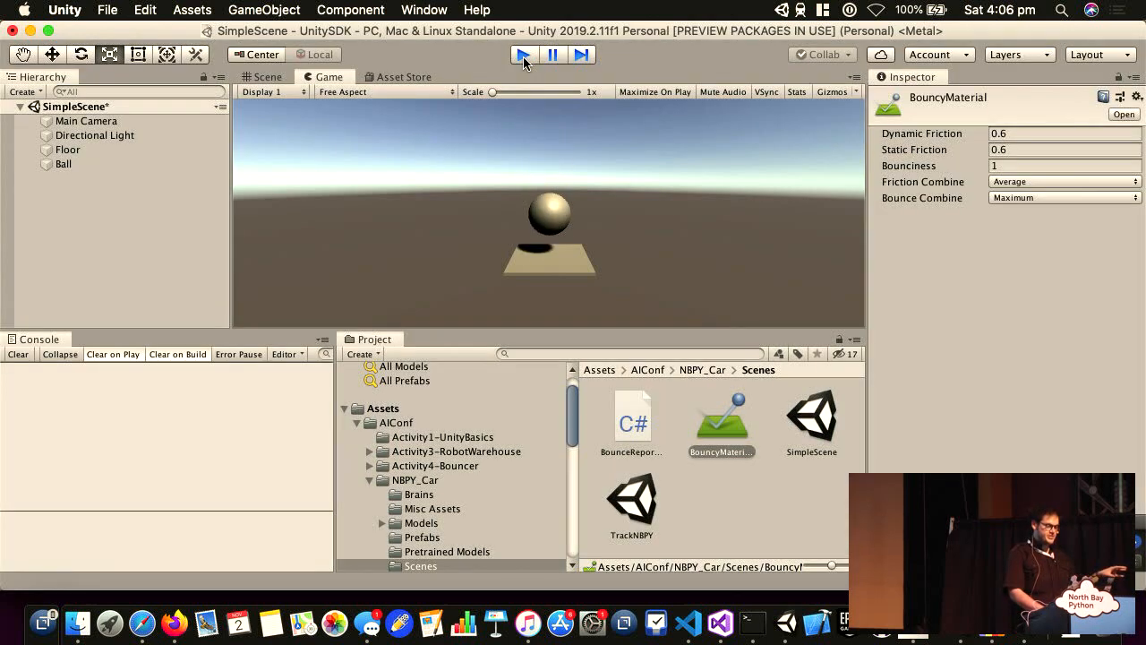
left_click(264, 76)
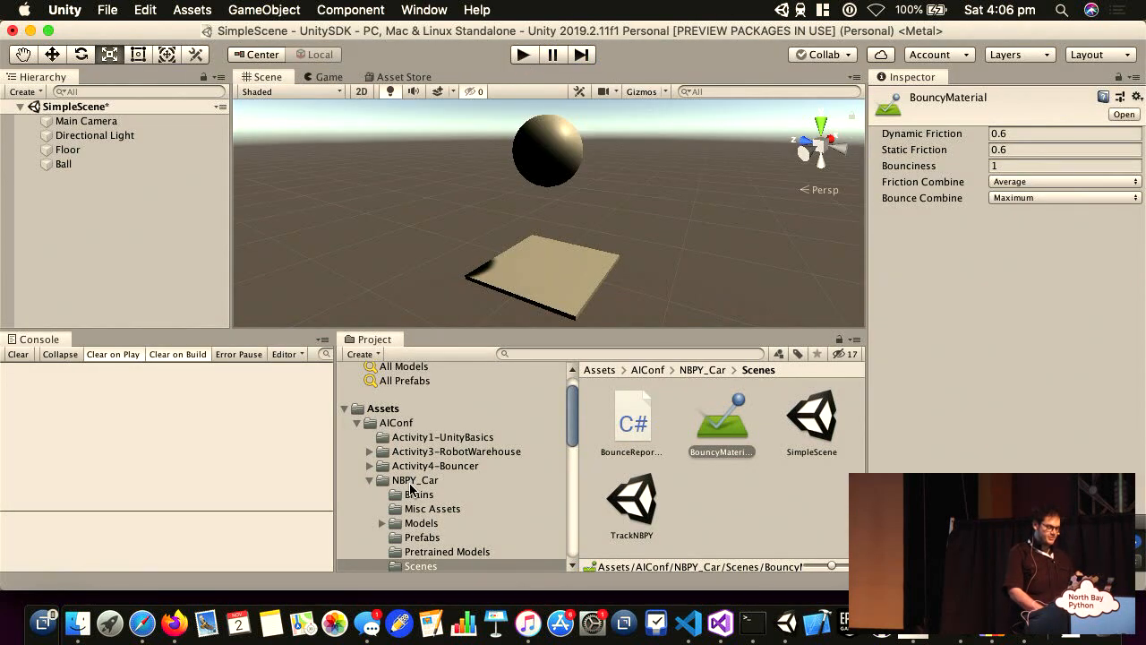
Step: Open TrackNBPY, dismiss the unsaved SimpleScene prompt, and select the red Car
double_click(631, 502)
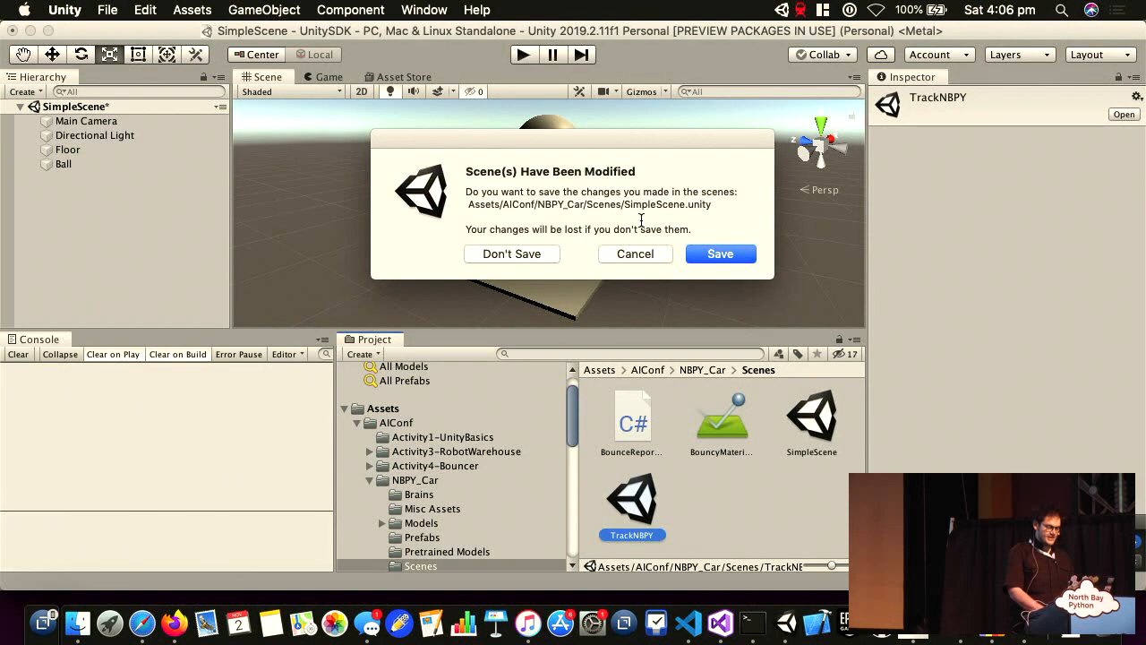
left_click(511, 254)
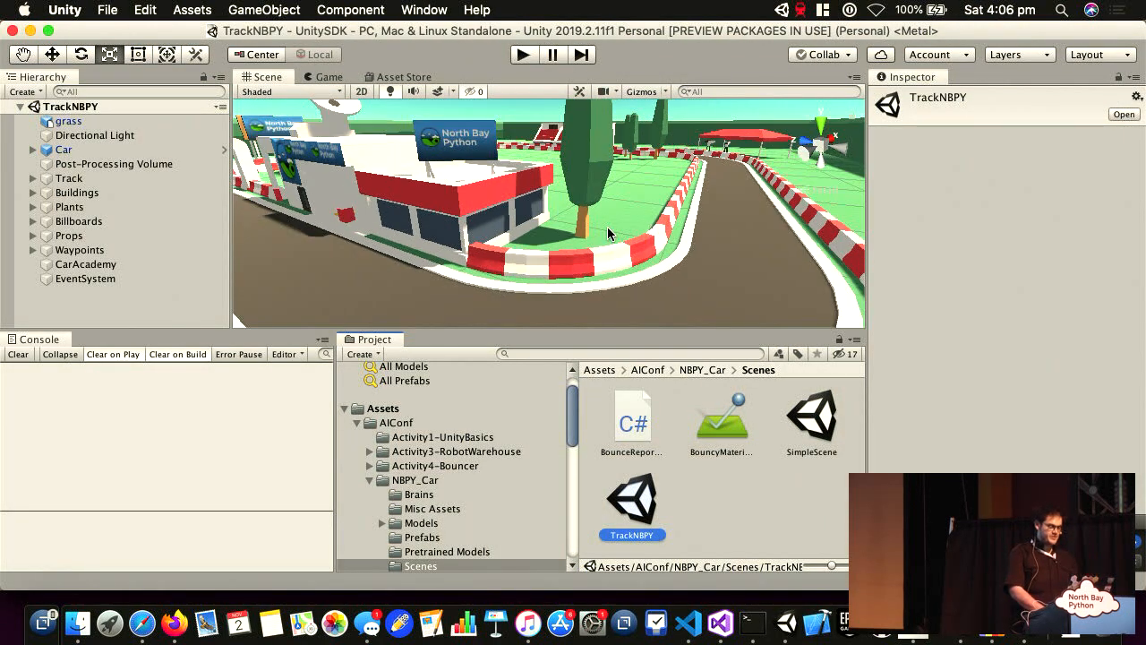
mouse_move(506, 396)
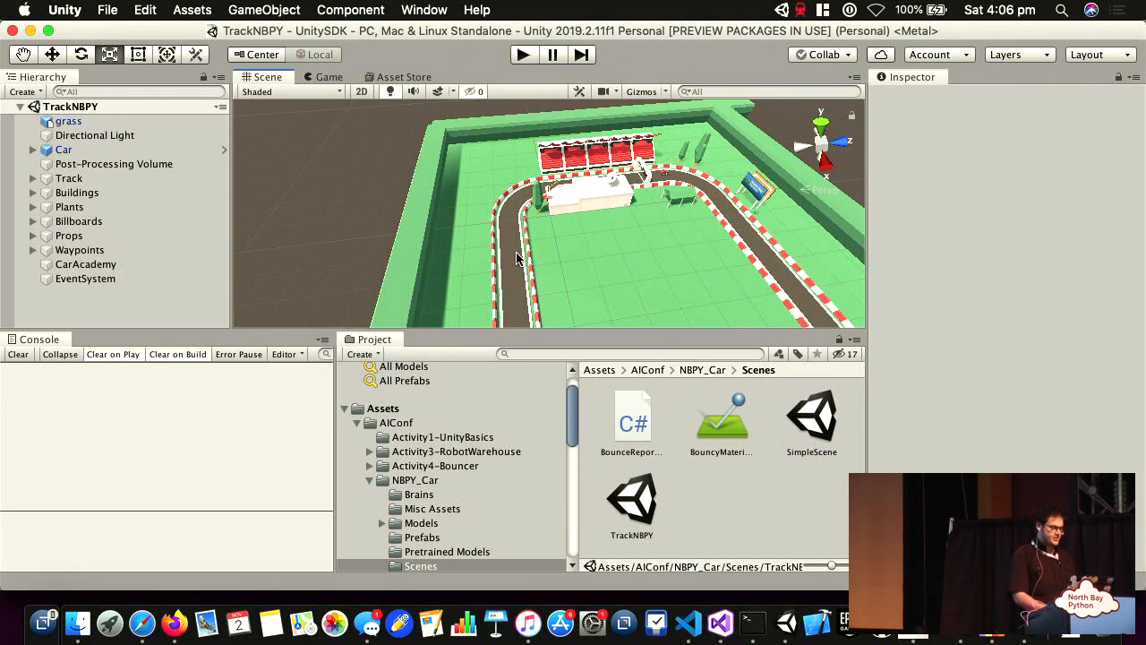
left_click(64, 150)
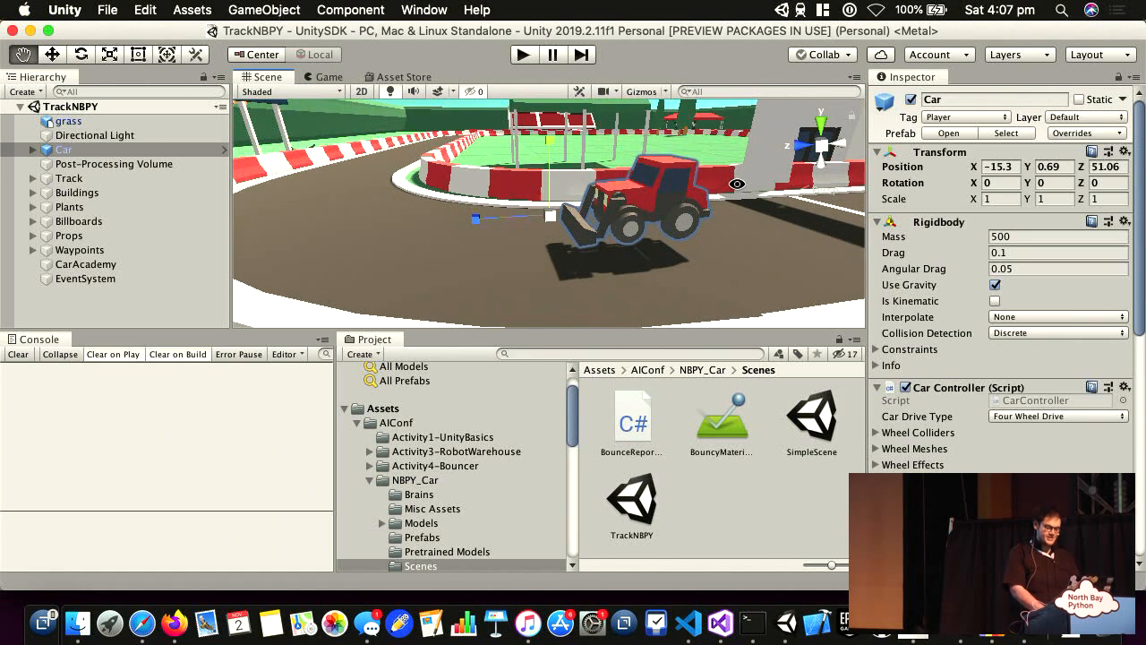
mouse_move(80, 235)
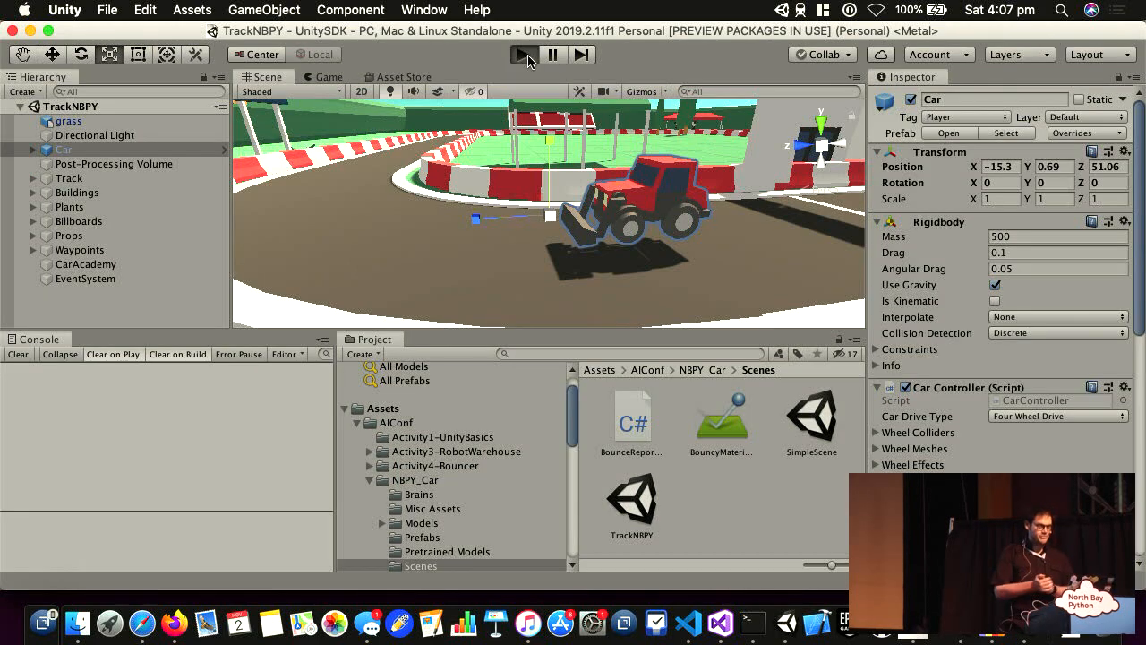
left_click(524, 55)
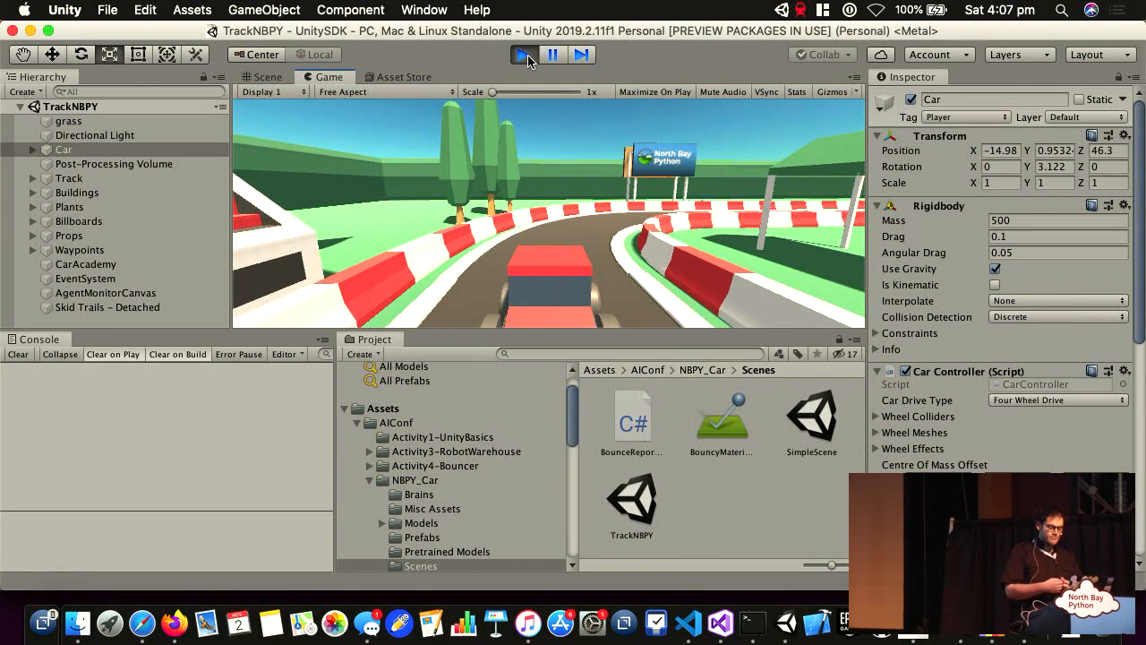
left_click(523, 55)
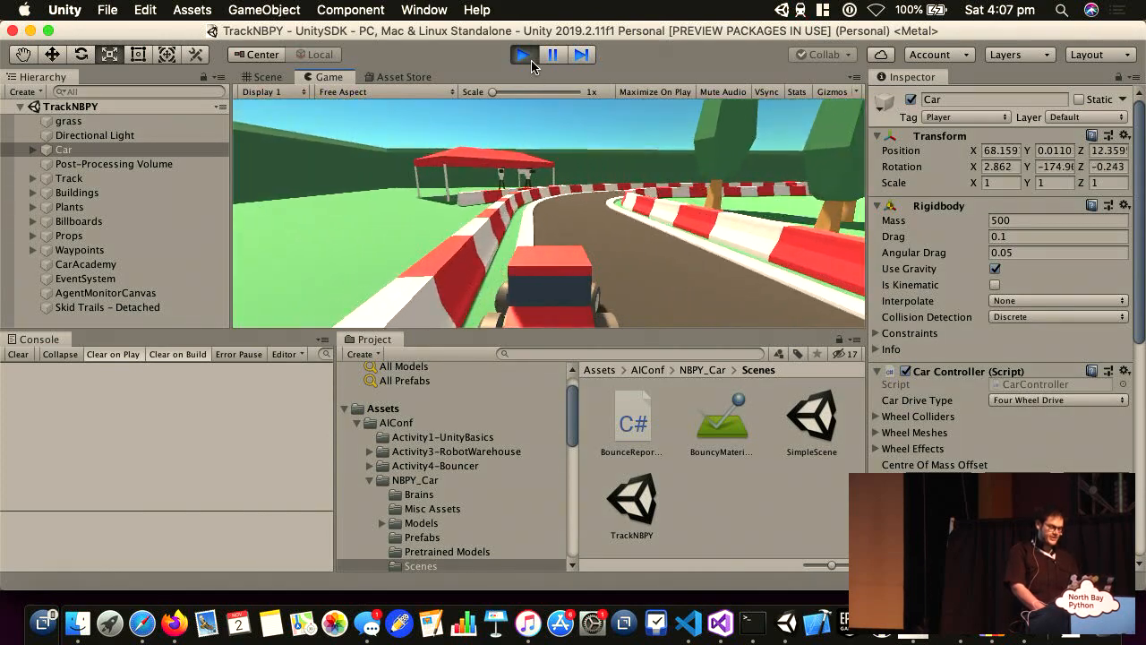
left_click(524, 55)
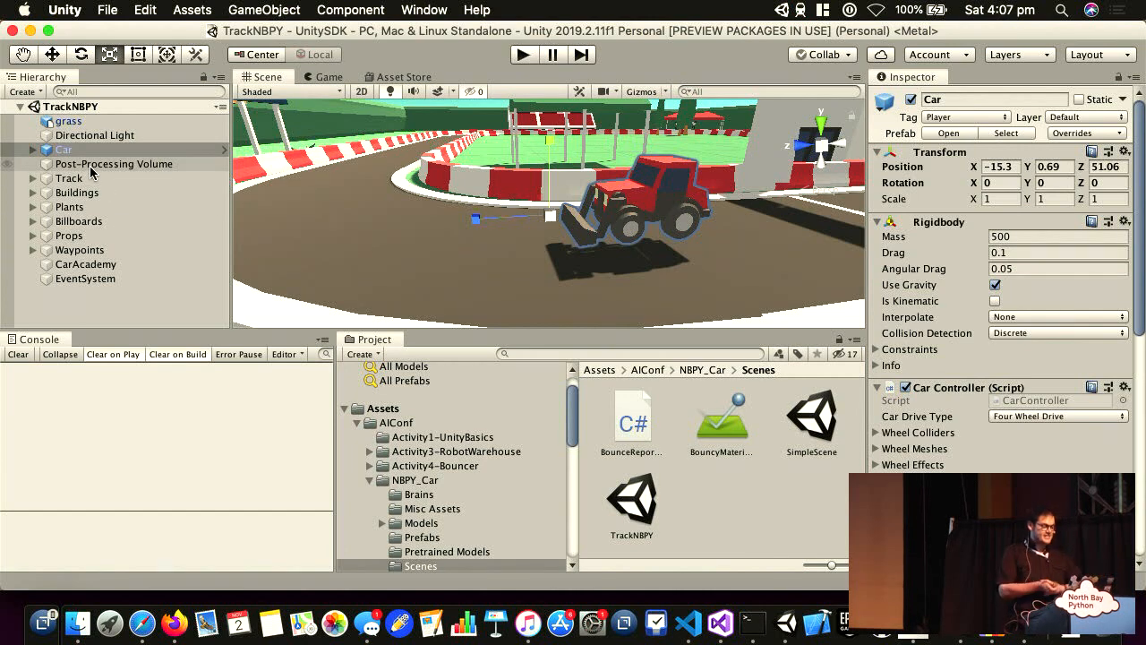
mouse_move(97, 275)
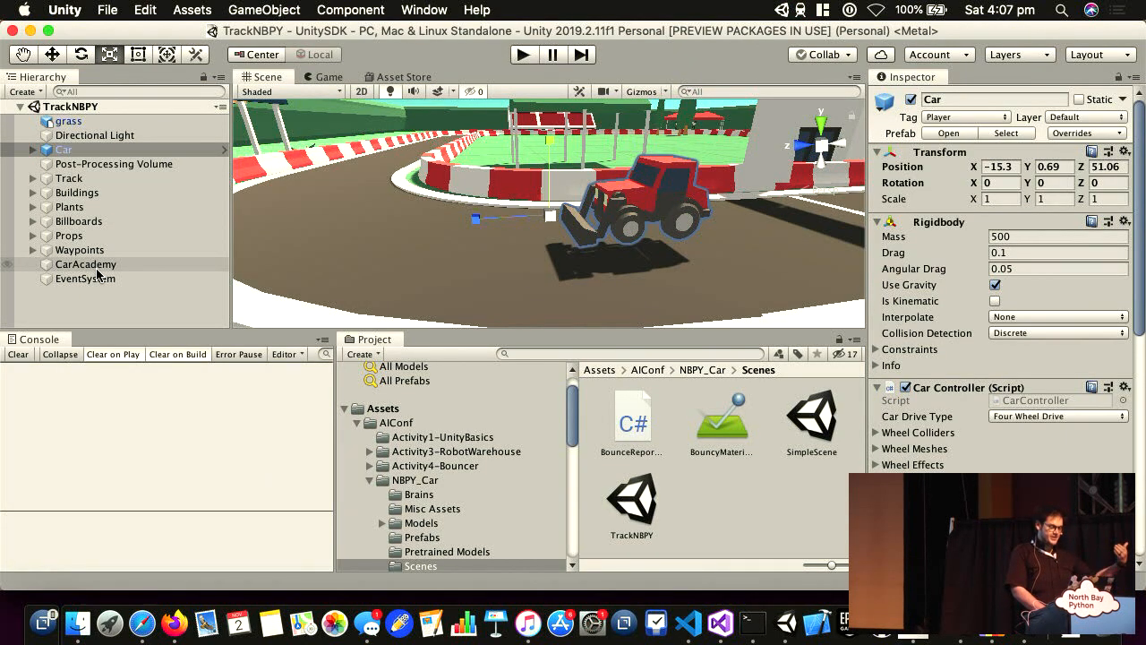
mouse_move(612, 175)
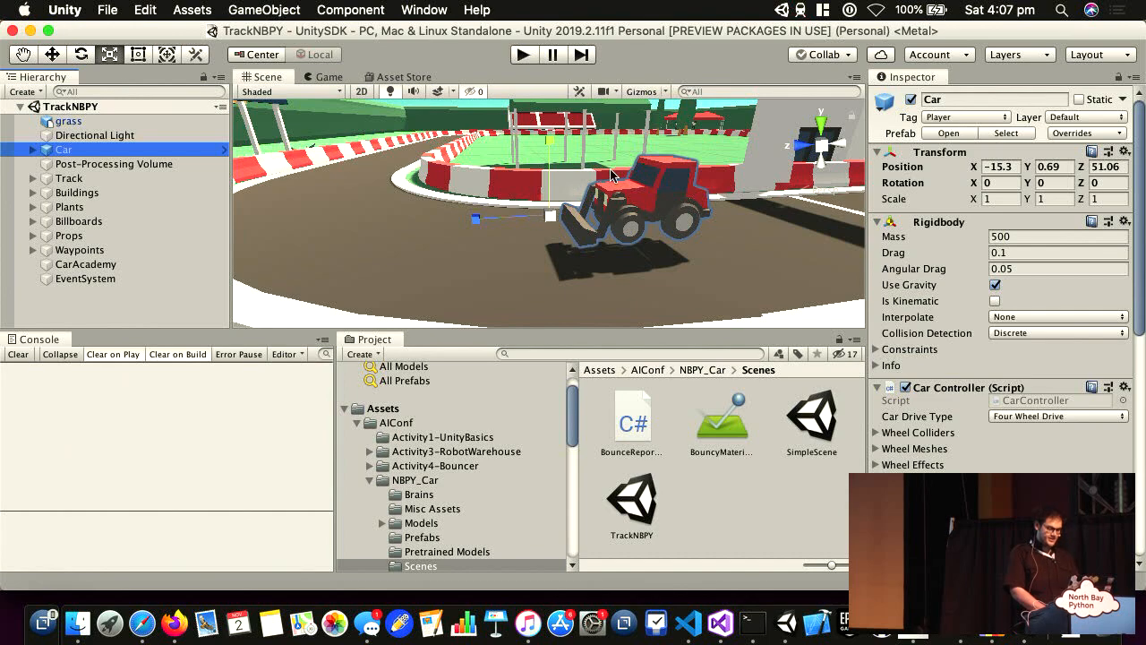
Step: Expand Car and preview the track through its Agent Camera, then stop play
left_click(49, 149)
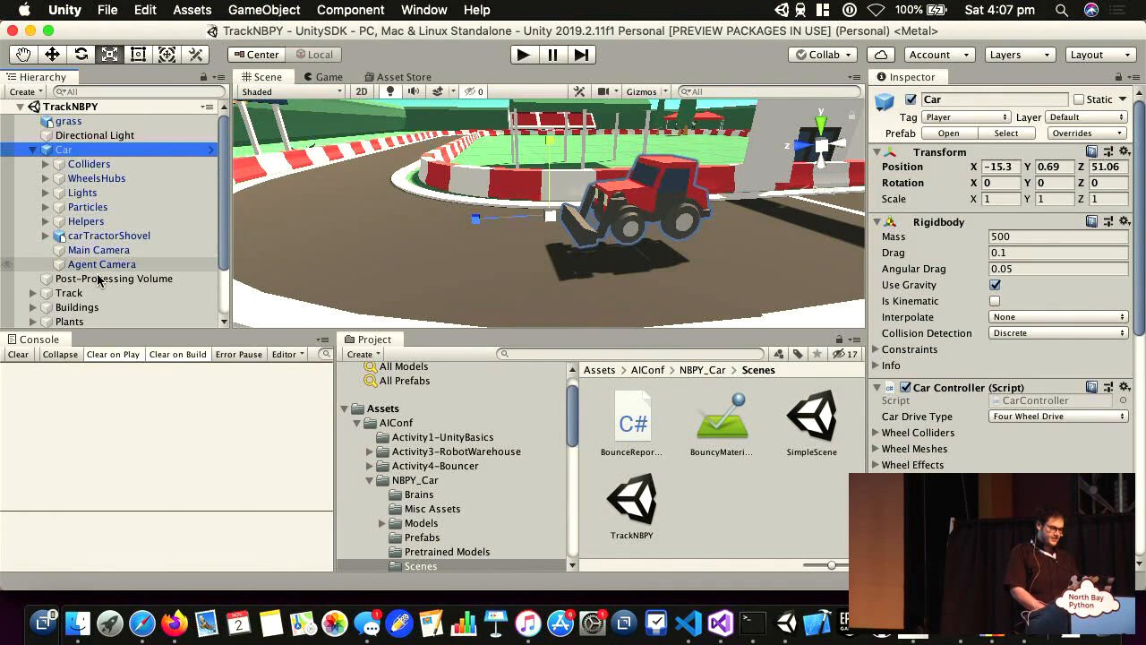
left_click(101, 264)
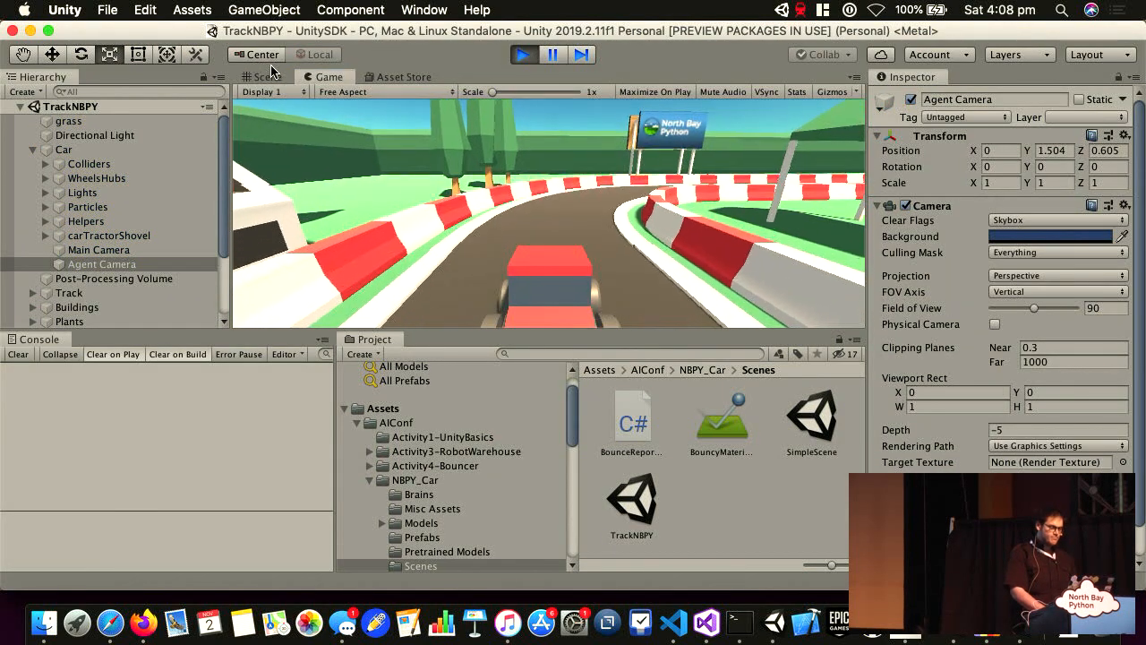
left_click(261, 77)
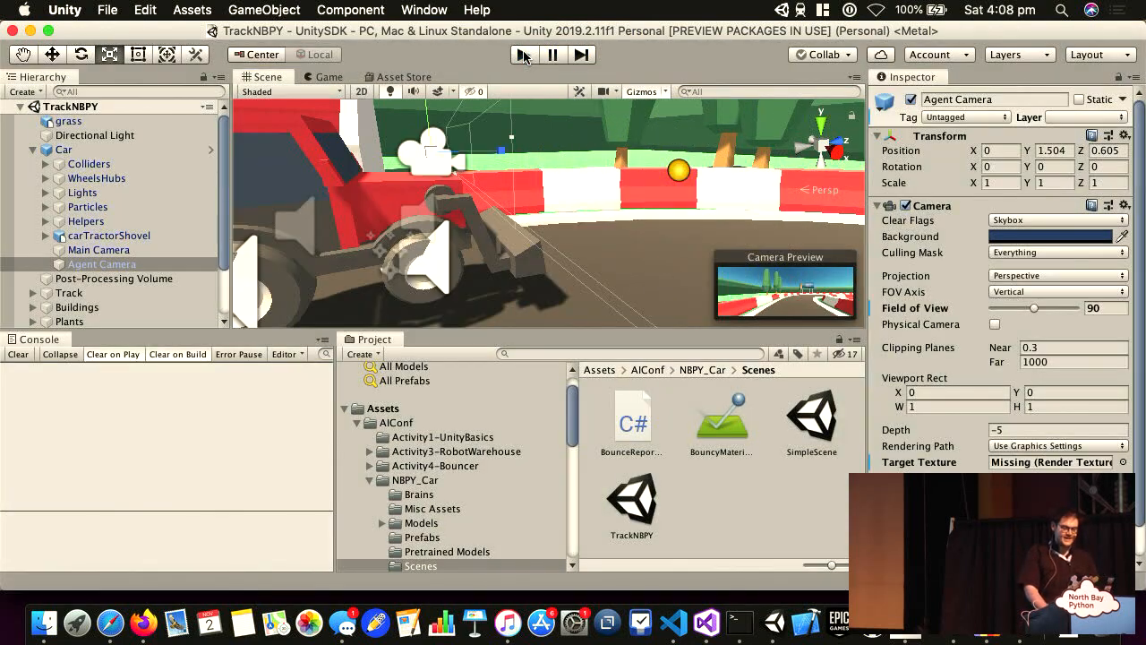
mouse_move(524, 55)
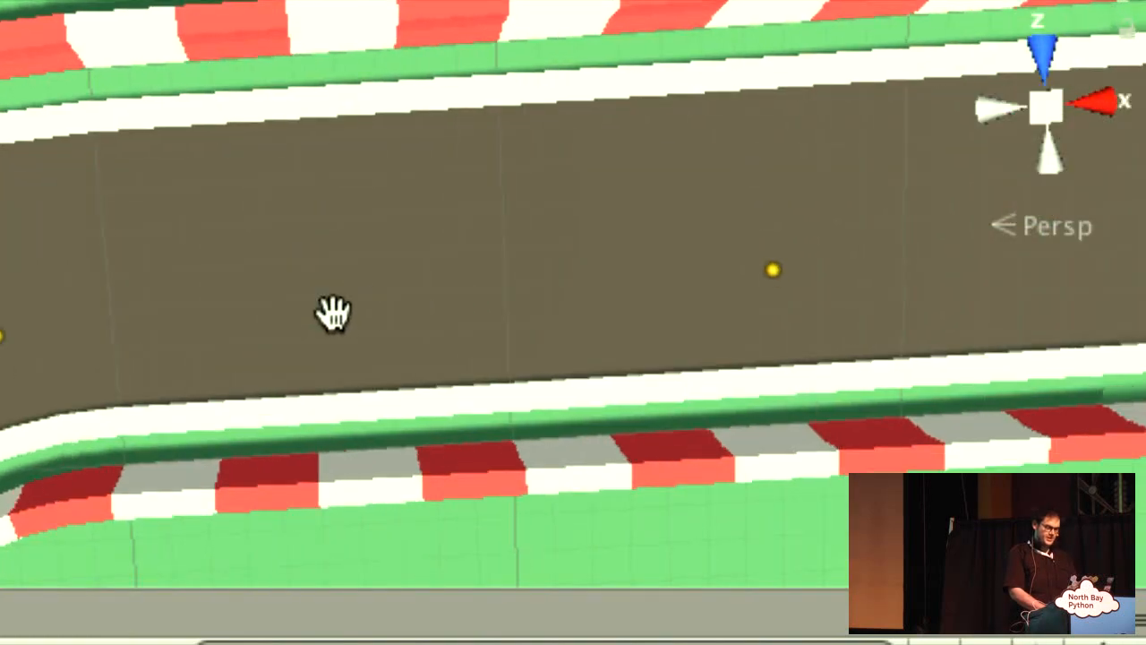
Step: Pan the Scene view along the race track's edge
left_click_drag(331, 313, 667, 242)
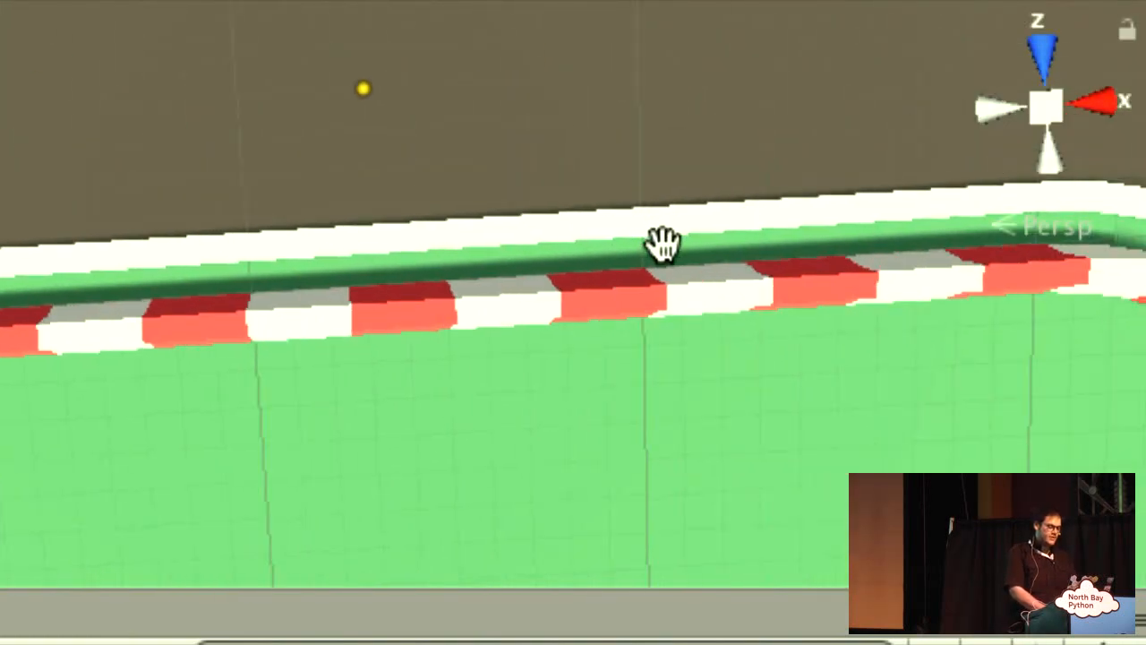
left_click_drag(667, 242, 846, 166)
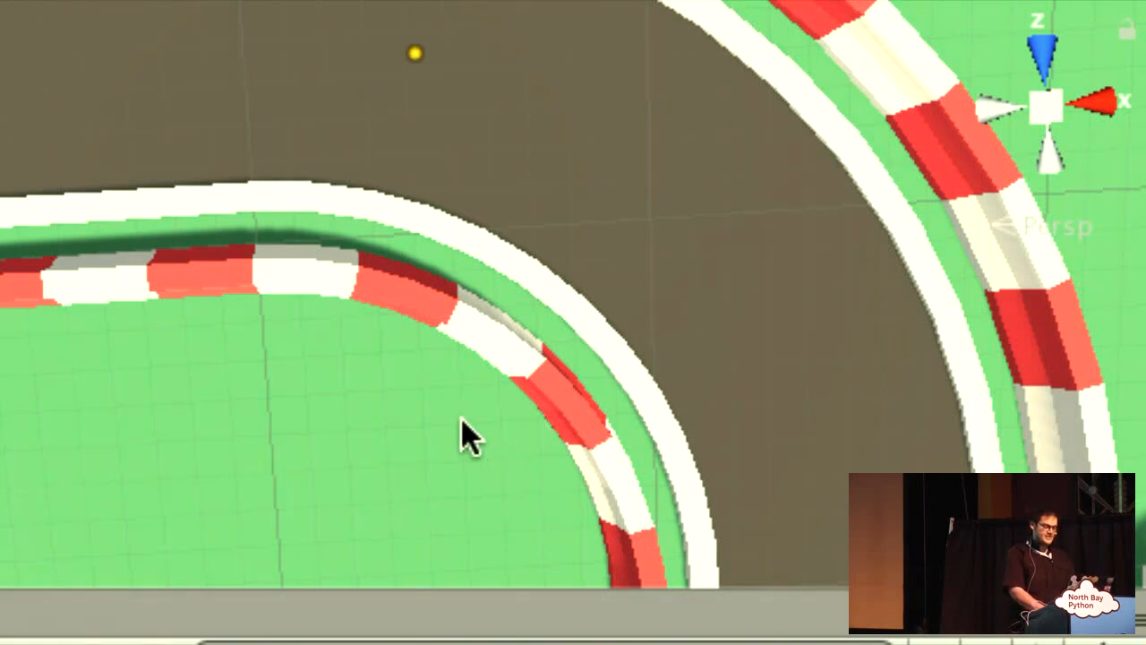
mouse_move(389, 107)
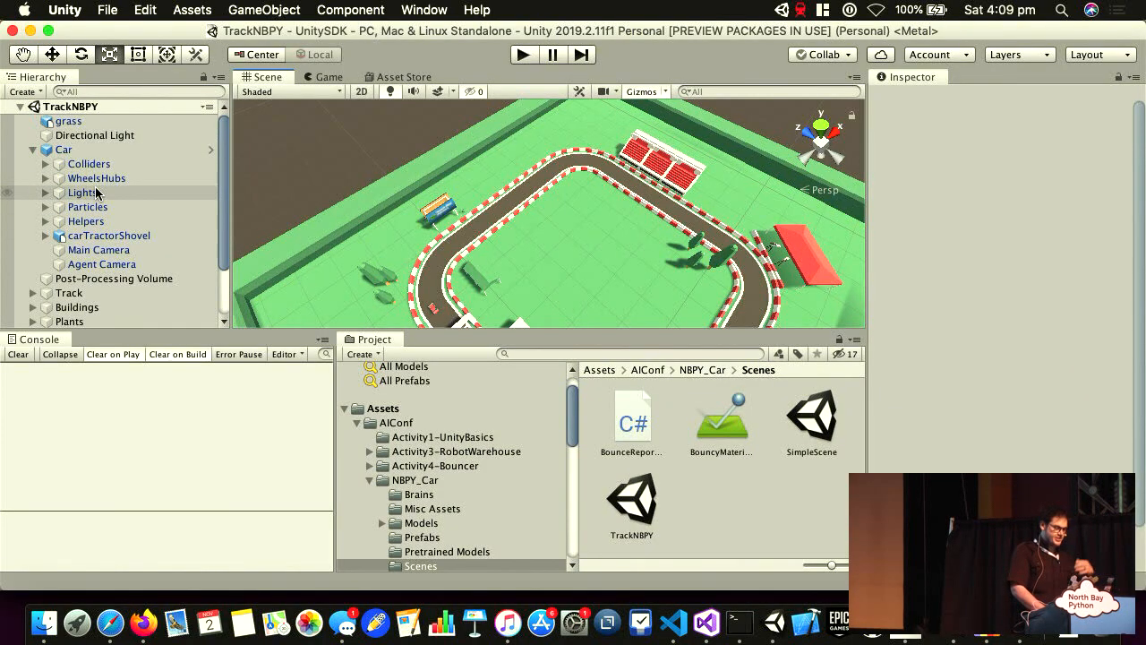
scroll("down", 3)
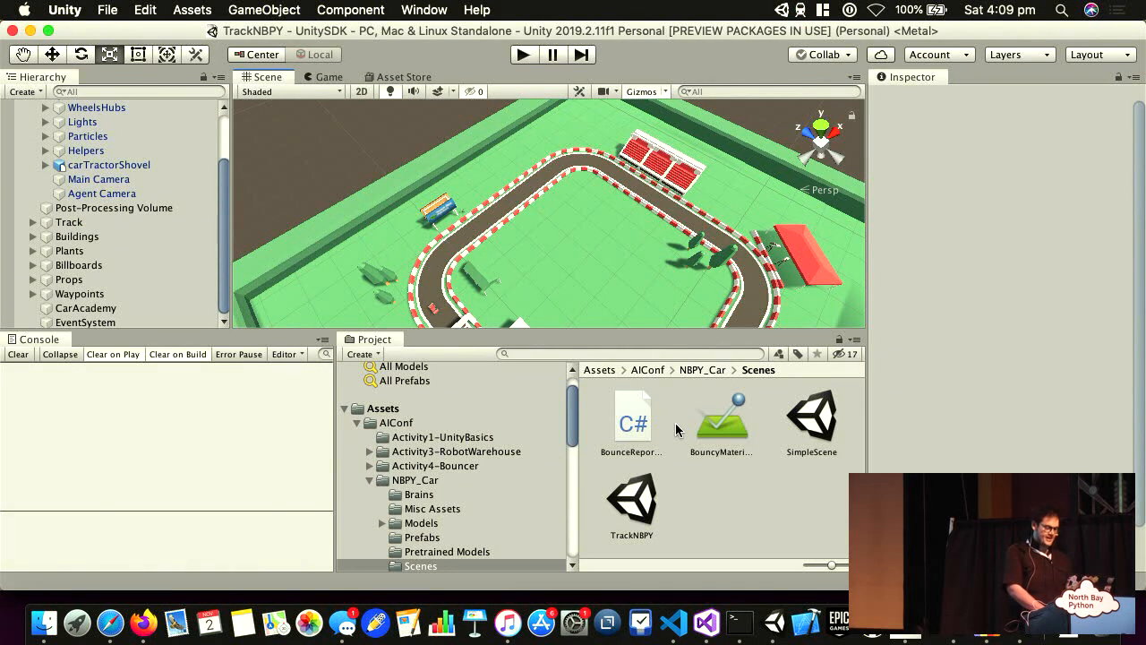
mouse_move(553, 505)
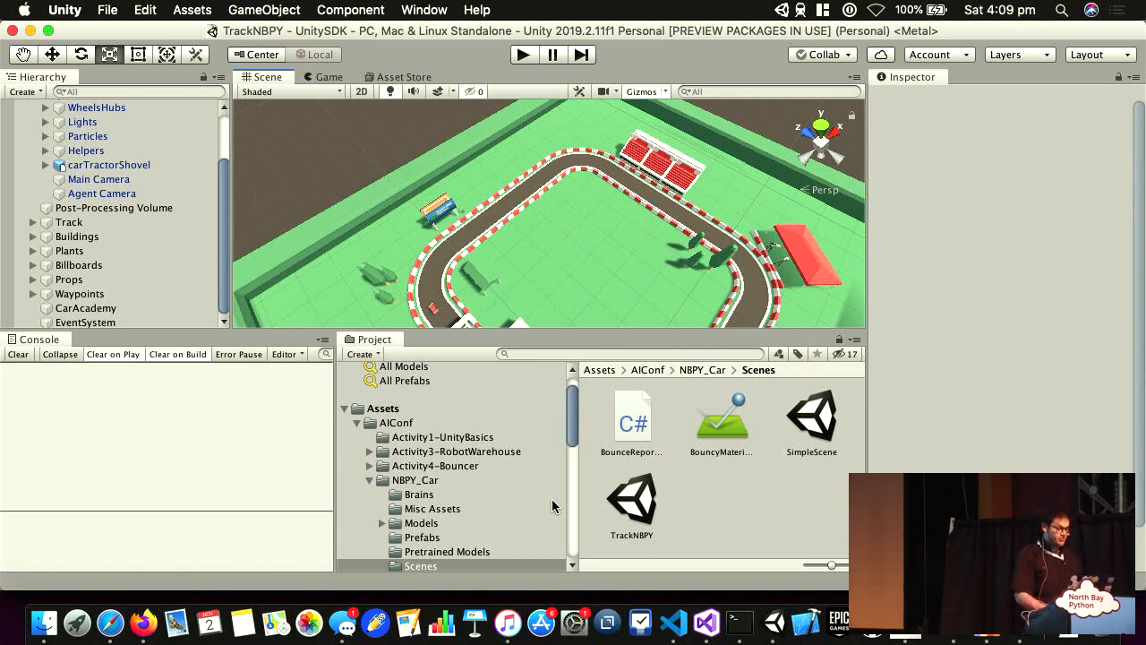
mouse_move(548, 522)
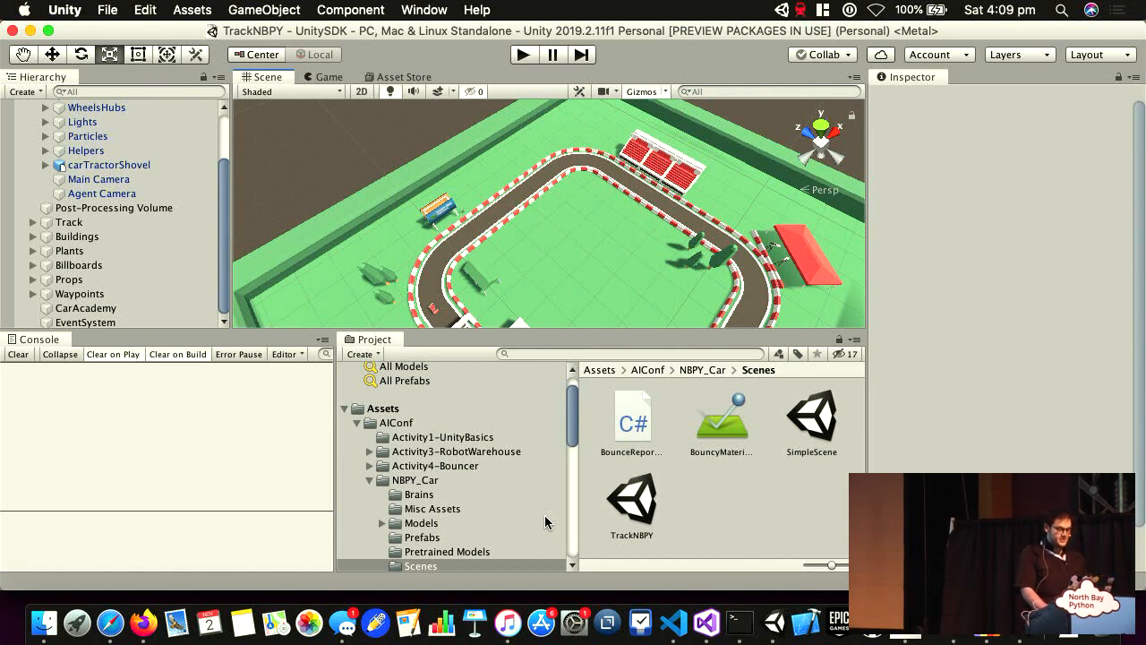
mouse_move(648, 484)
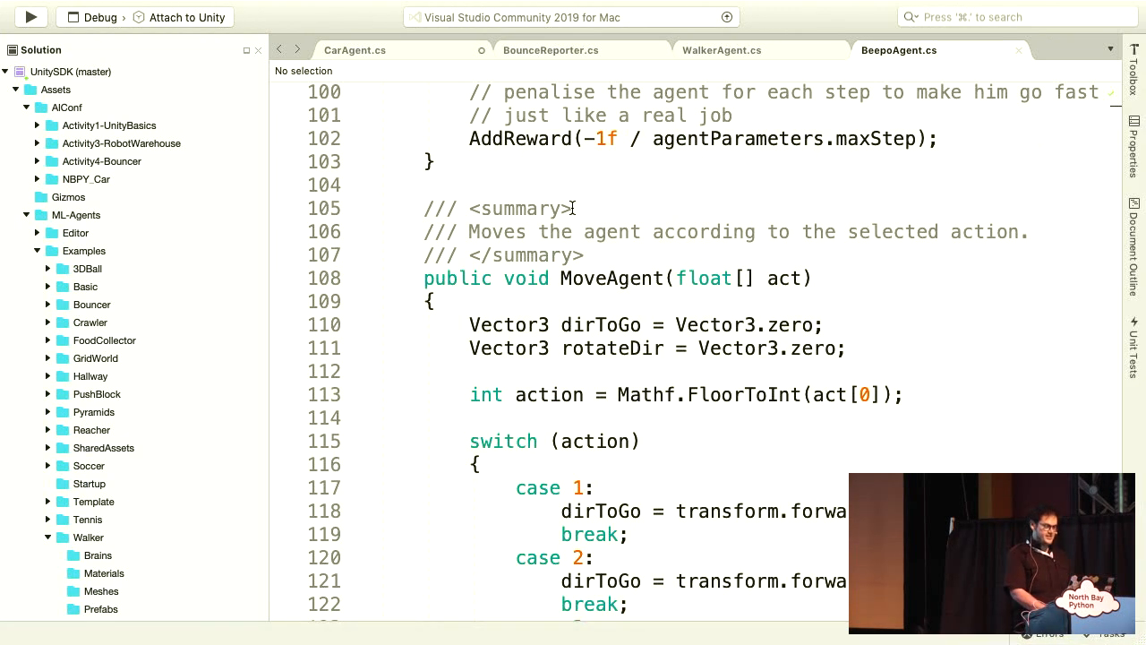
Step: Show CarAgent.cs and scroll through its using statements and class fields
left_click(354, 50)
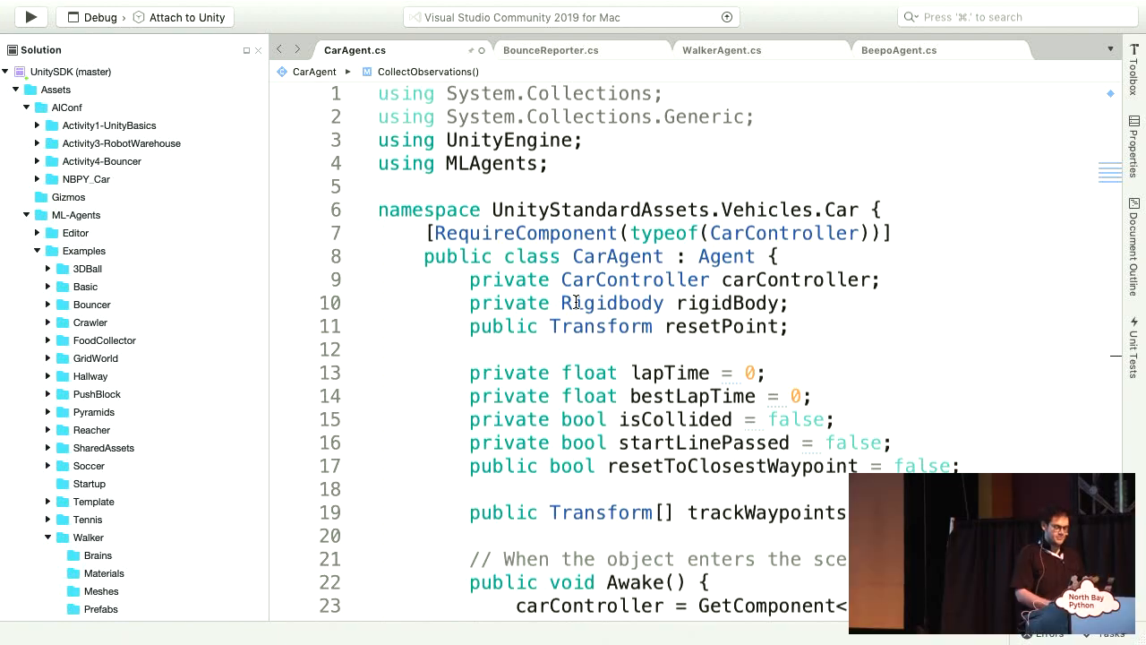
scroll("down", 3)
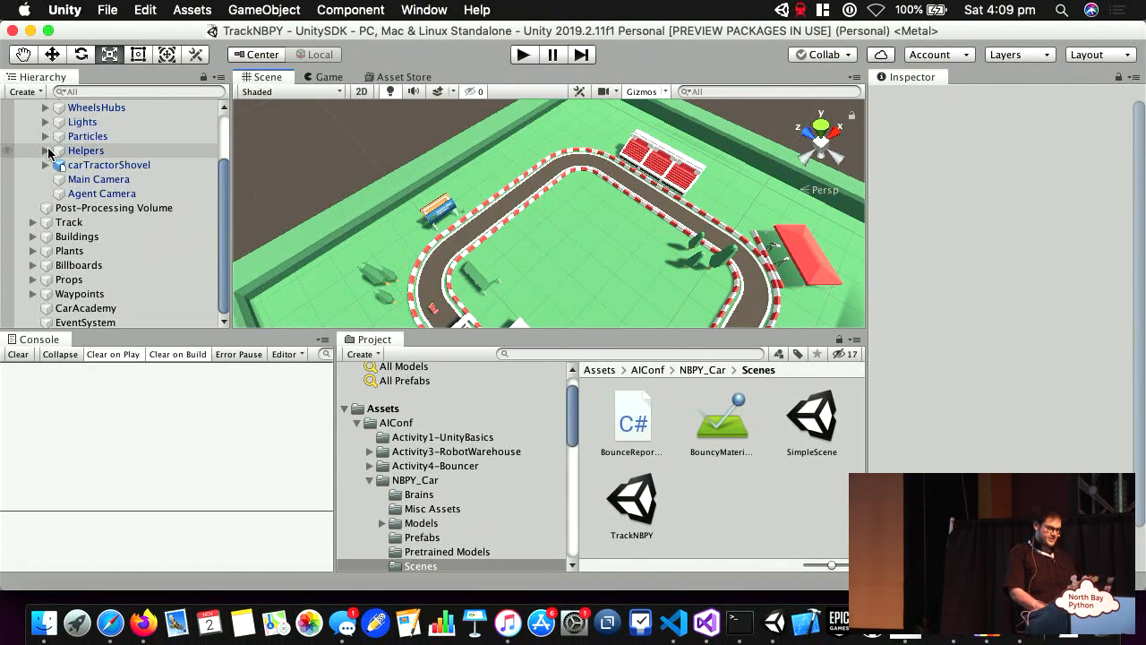
left_click(64, 150)
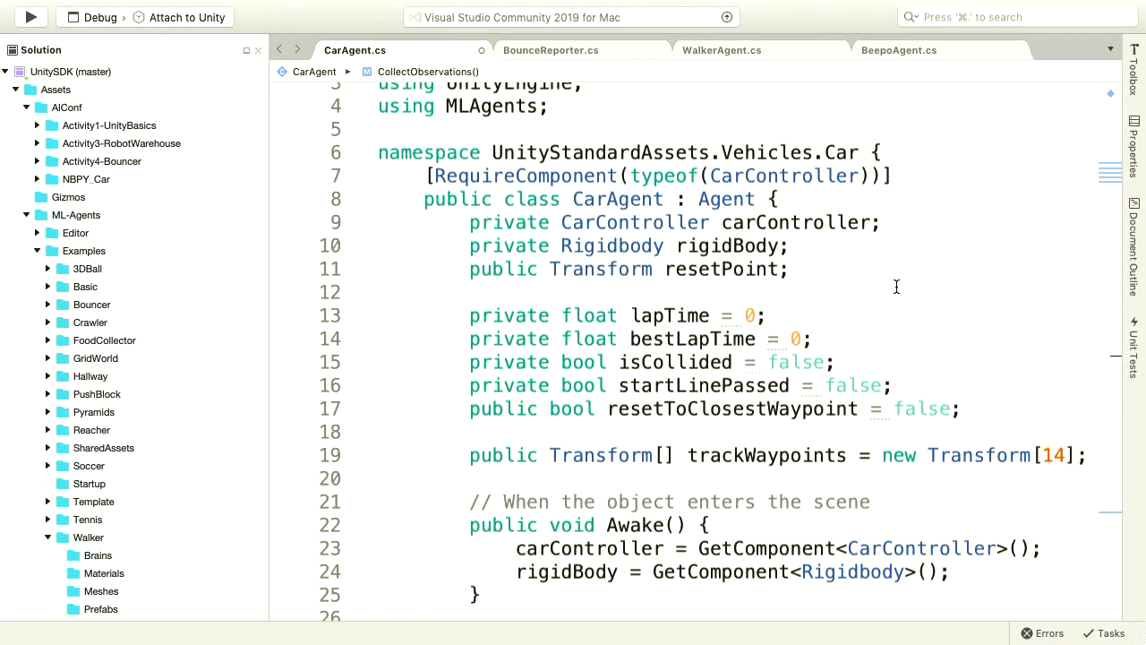
scroll("down", 3)
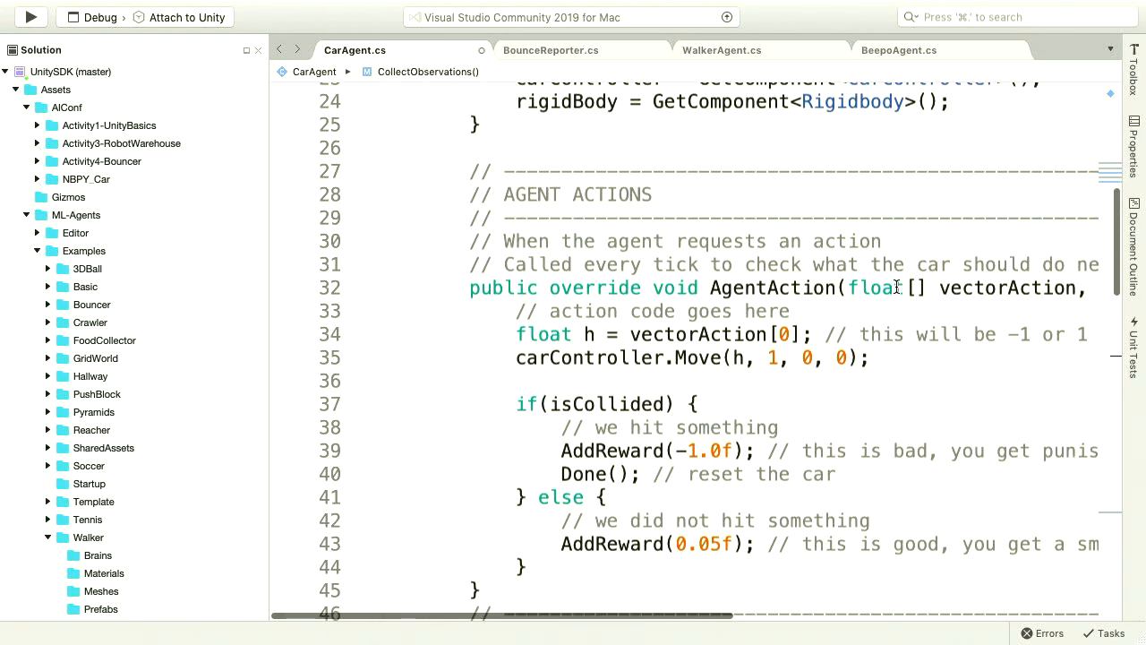
scroll("down", 3)
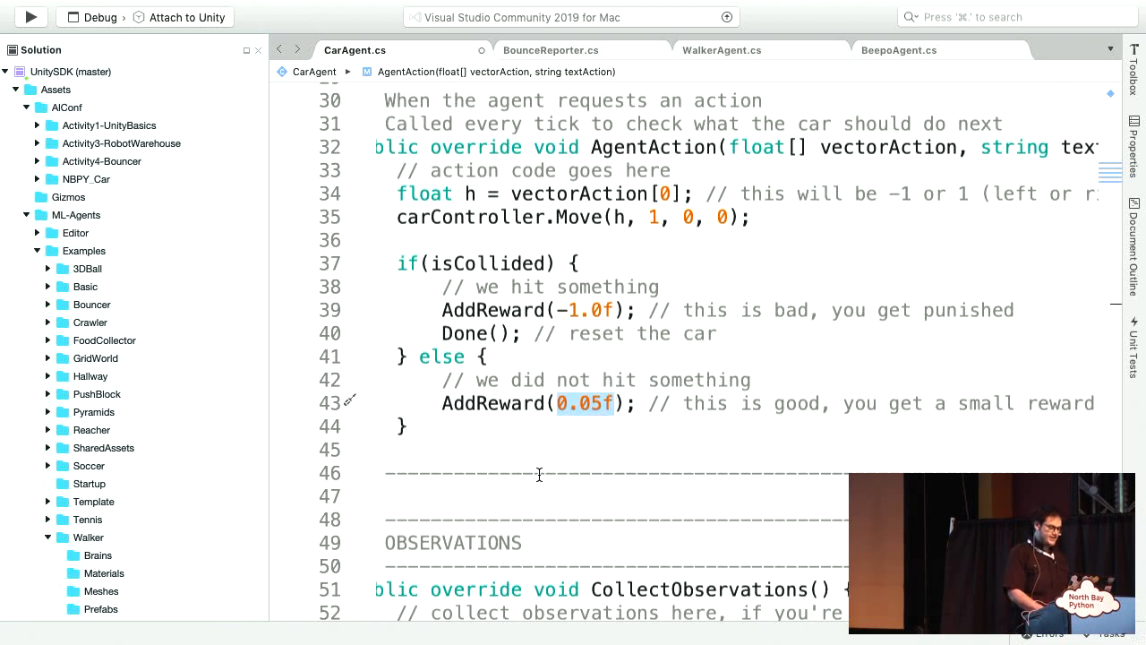
scroll("down", 3)
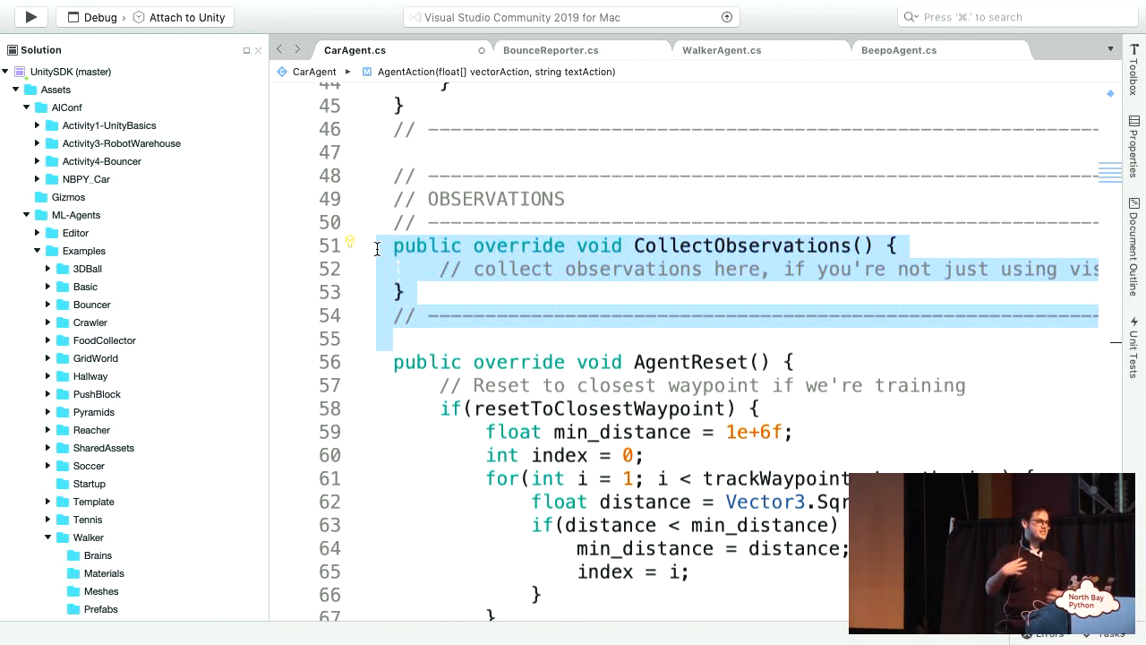
scroll("up", 3)
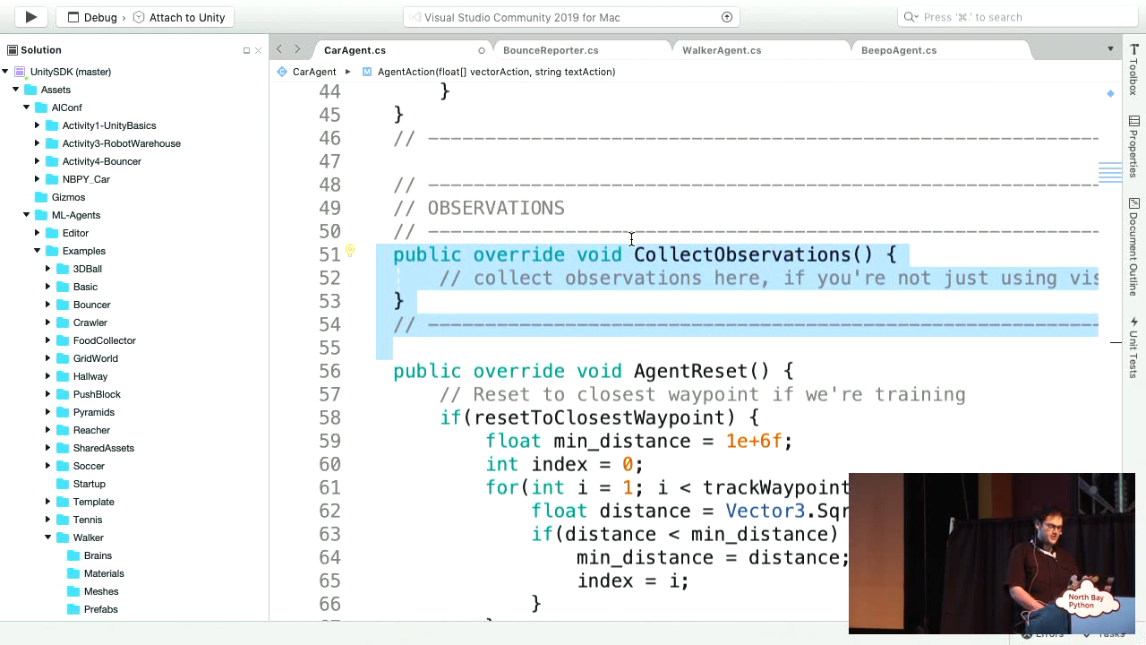
scroll("up", 3)
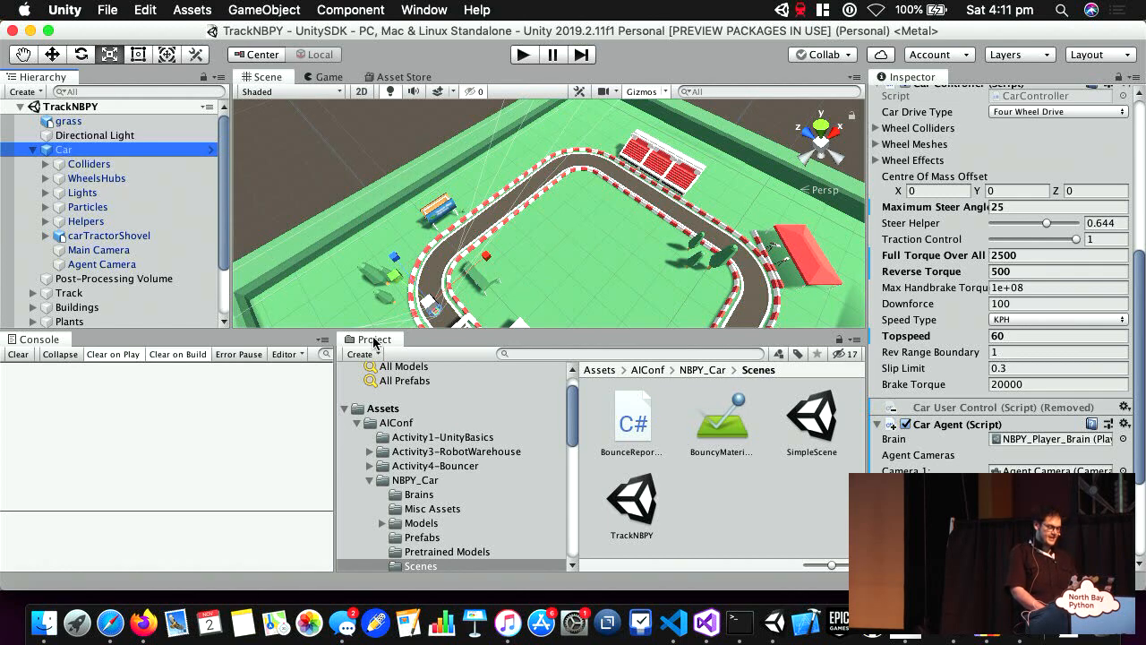
Step: Tick Control for NBPY_Car_LearningBrain in CarAcademy and set its visual observation height to 24
left_click(86, 307)
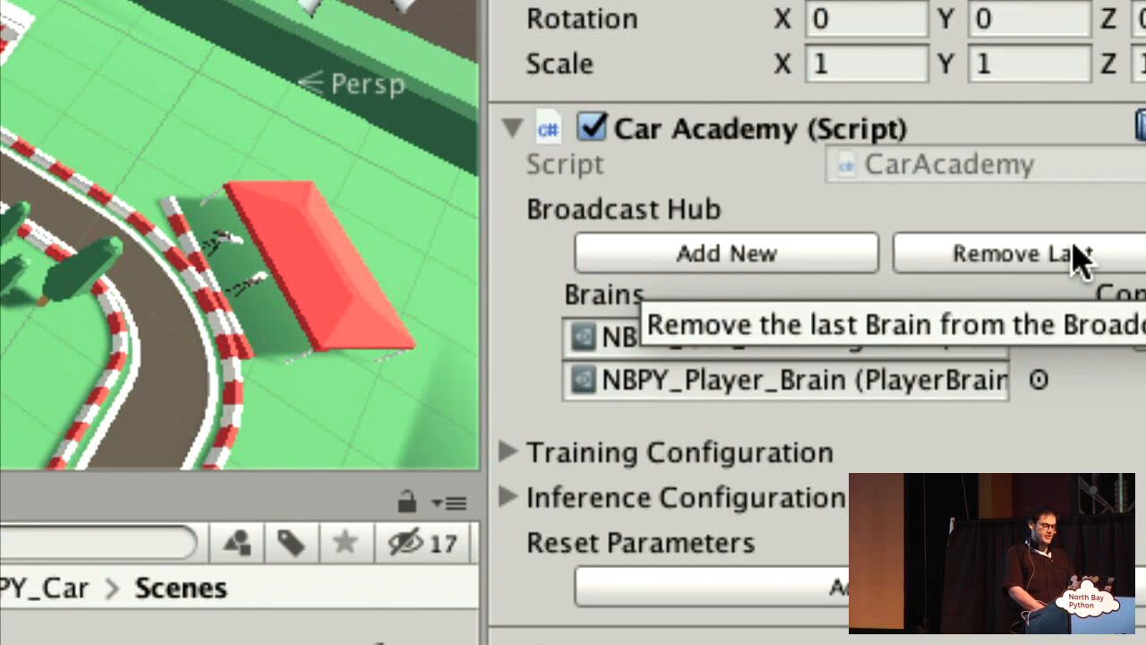
mouse_move(775, 421)
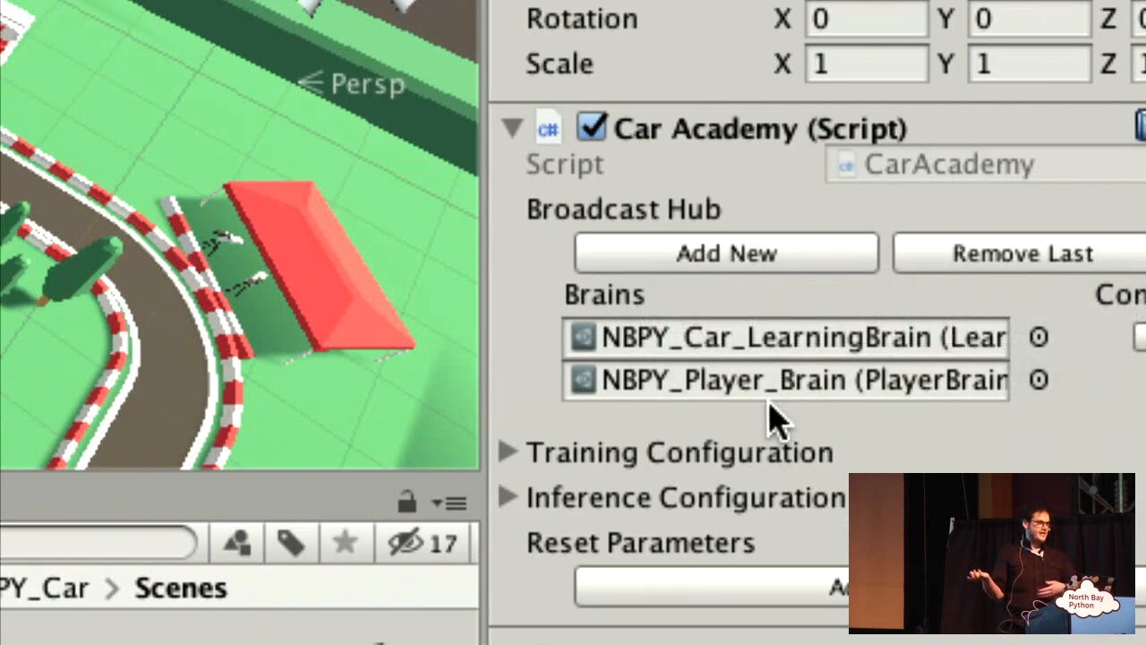
mouse_move(815, 345)
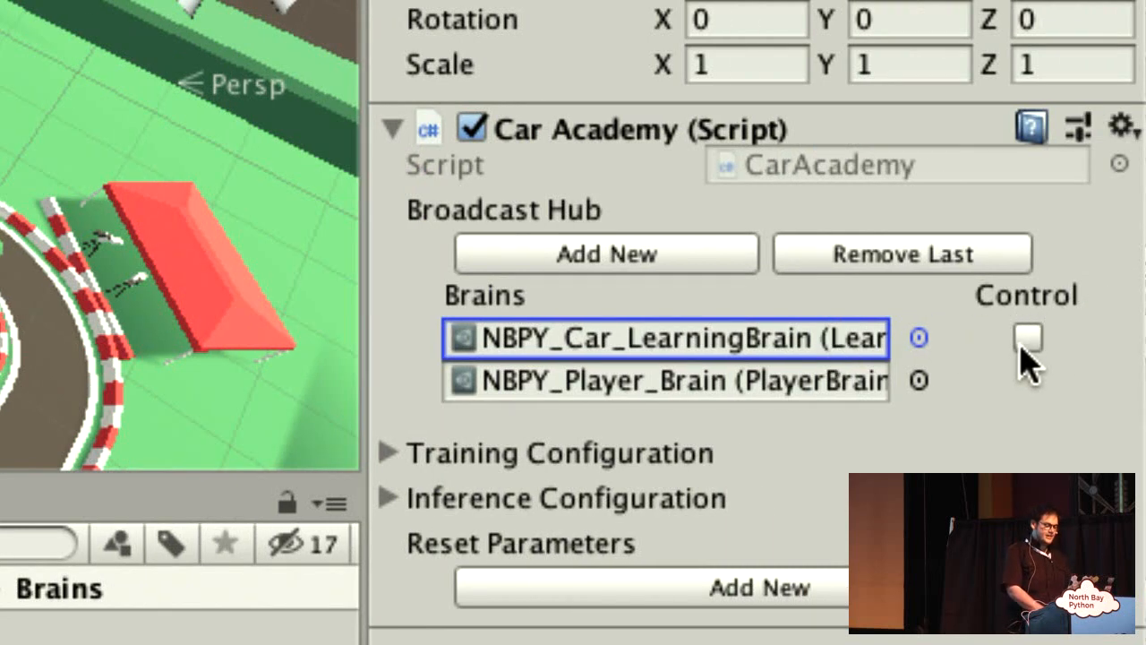
left_click(1028, 338)
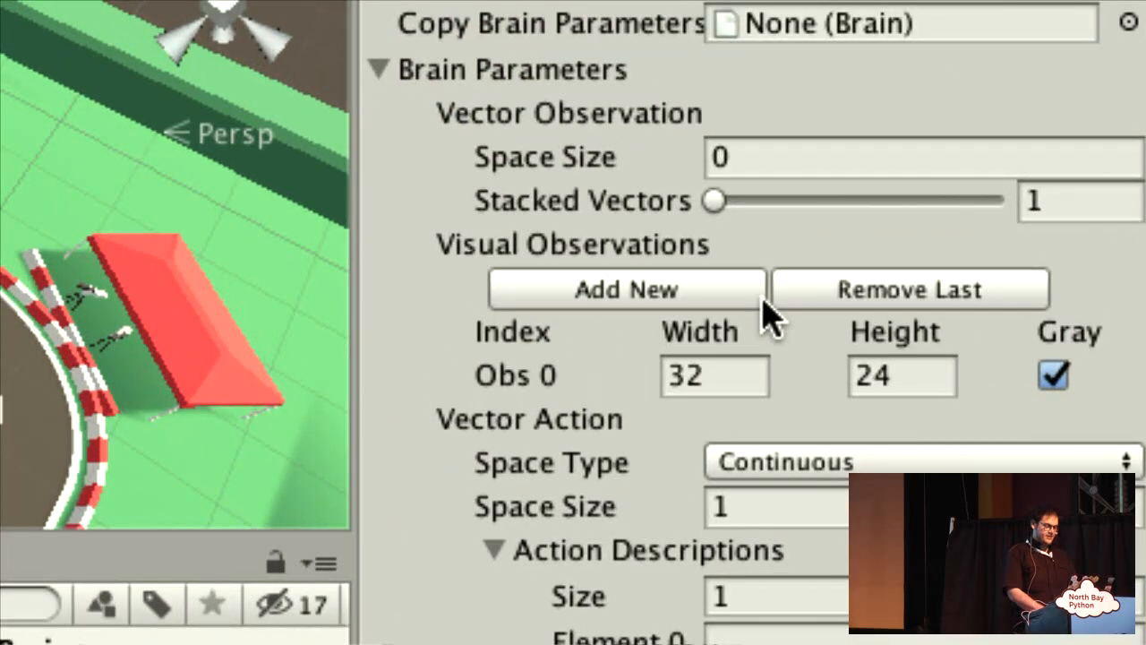
left_click(900, 375)
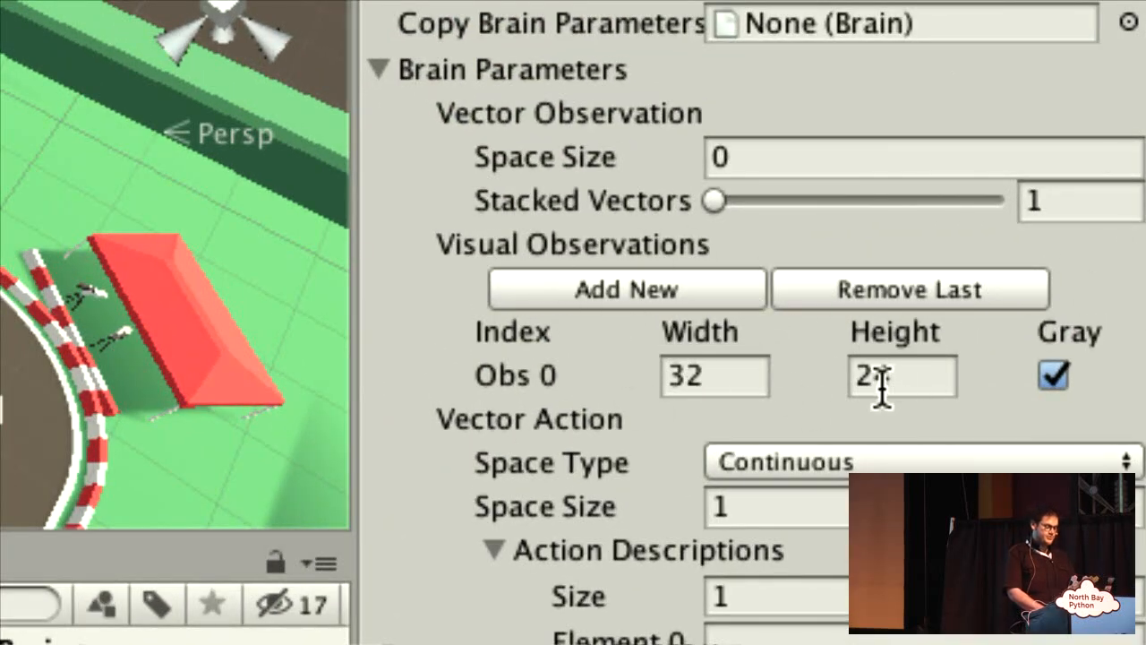
type("24")
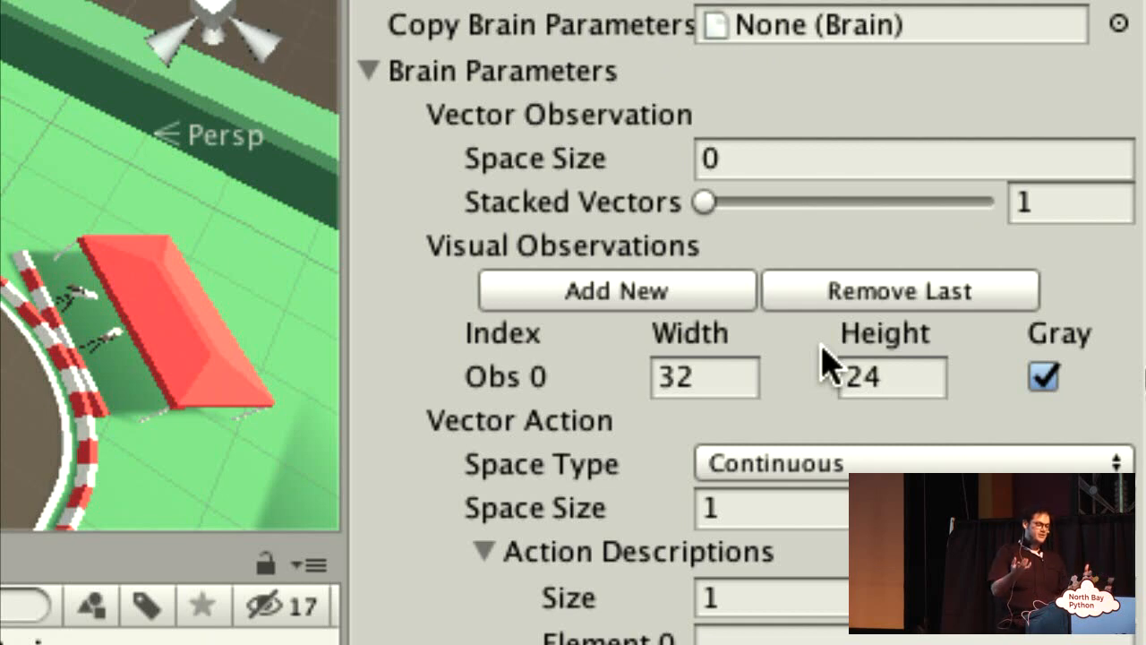
scroll("down", 3)
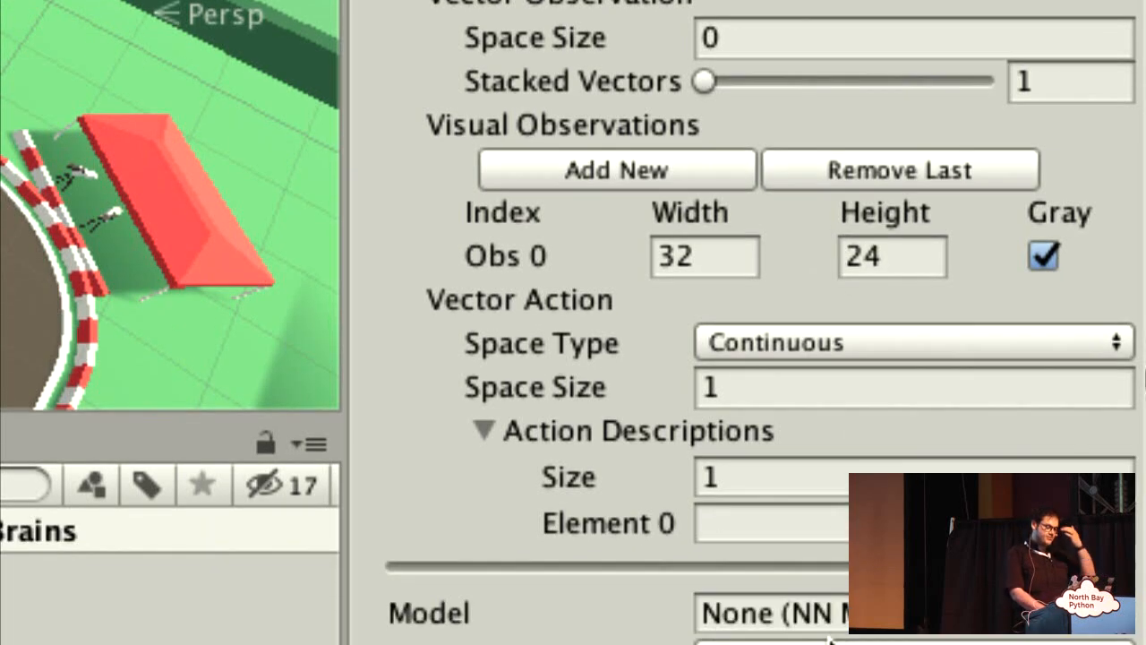
scroll("down", 3)
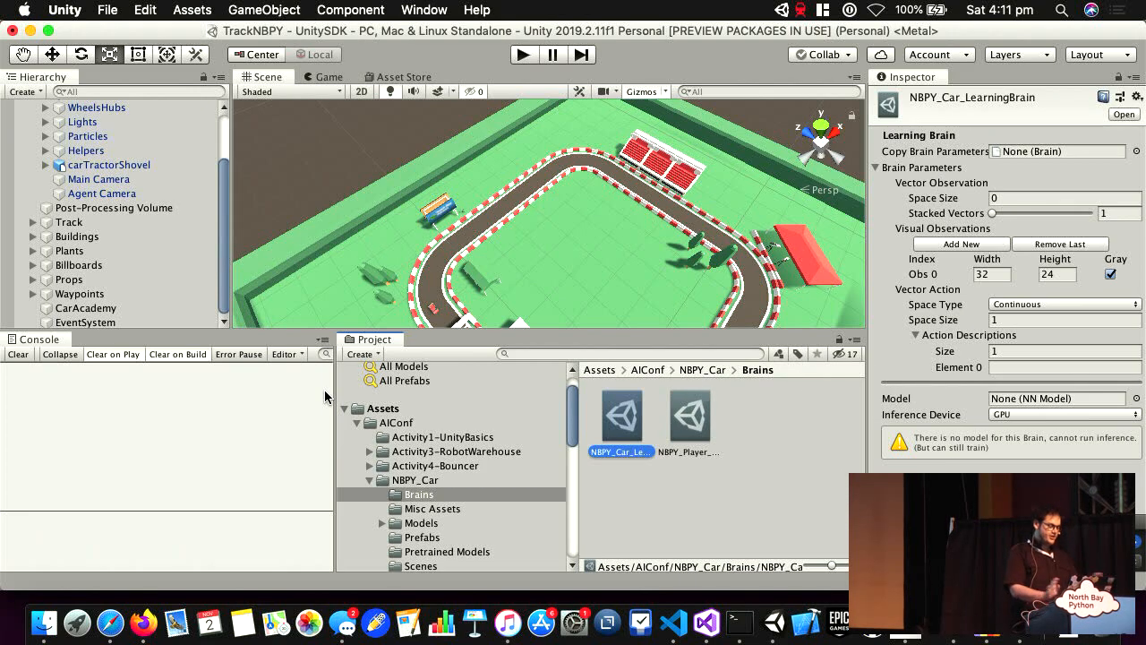
Step: Check NBPY_Player_Brain's key mappings, then point the Car Agent's Brain at NBPY_Car_LearningBrain
left_click(85, 308)
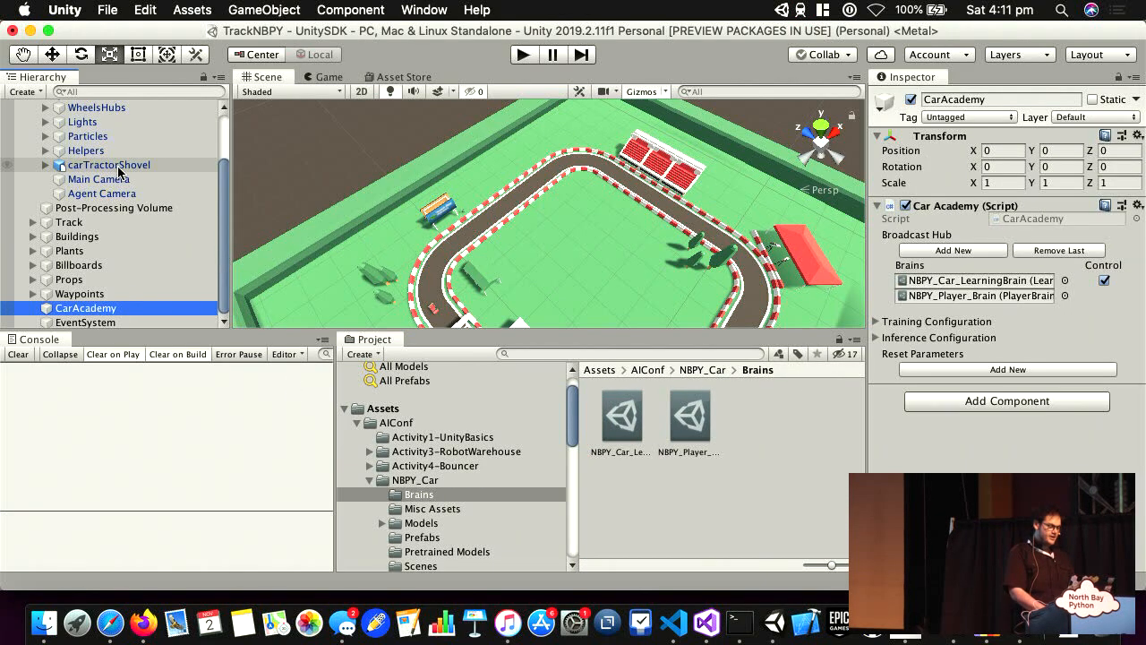
left_click(62, 149)
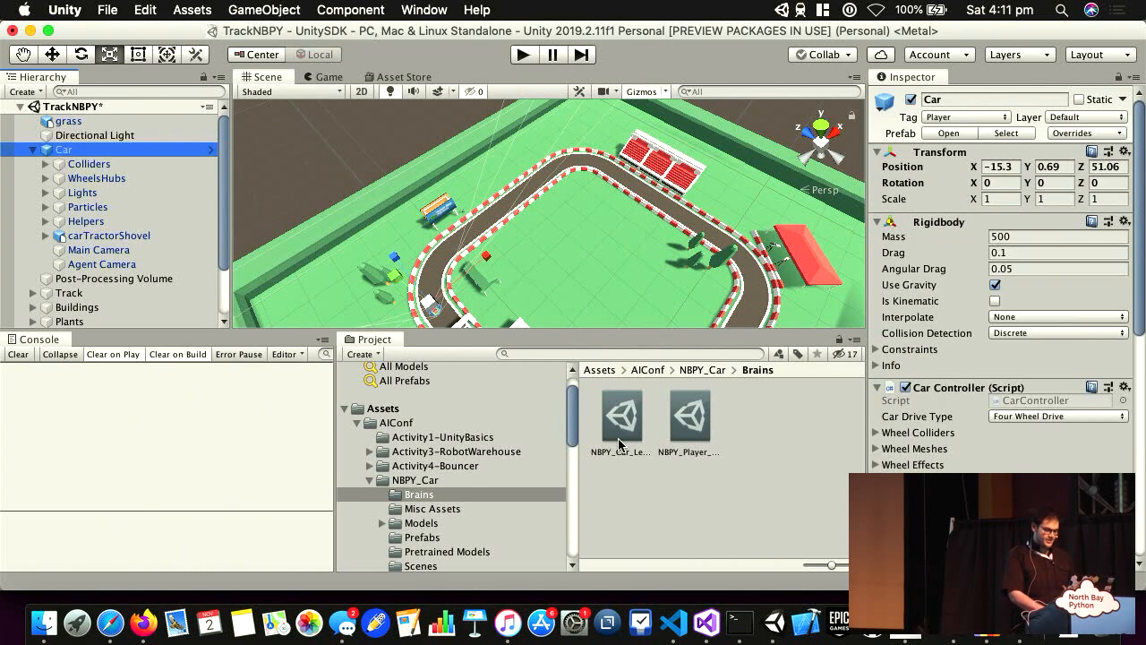
scroll("down", 3)
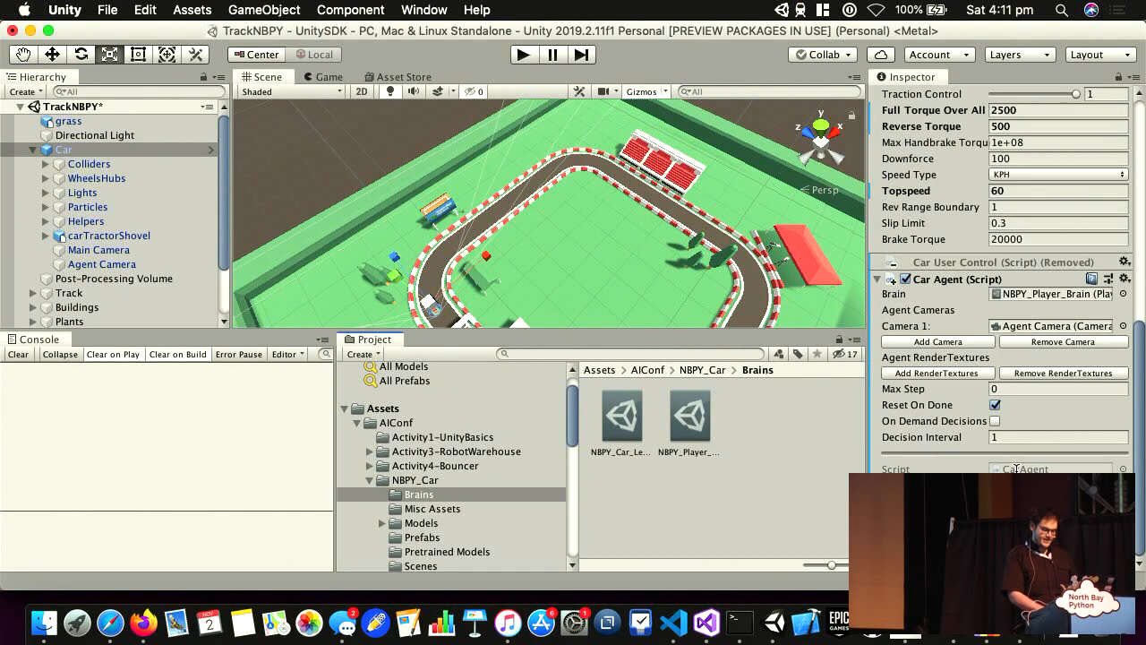
left_click(620, 414)
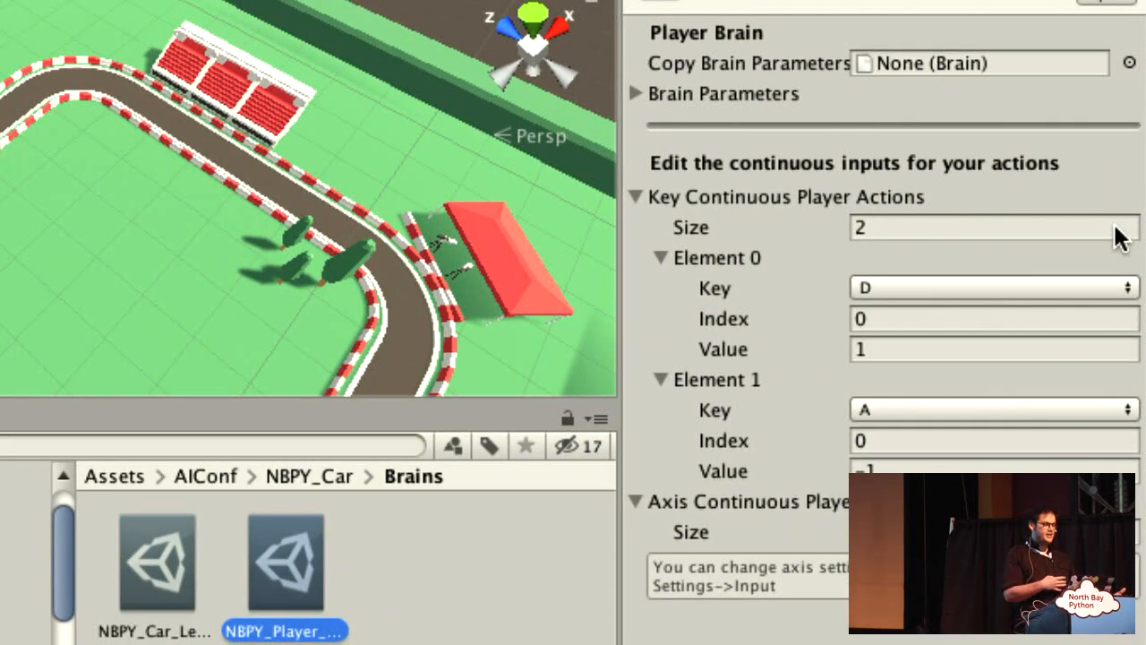
mouse_move(940, 135)
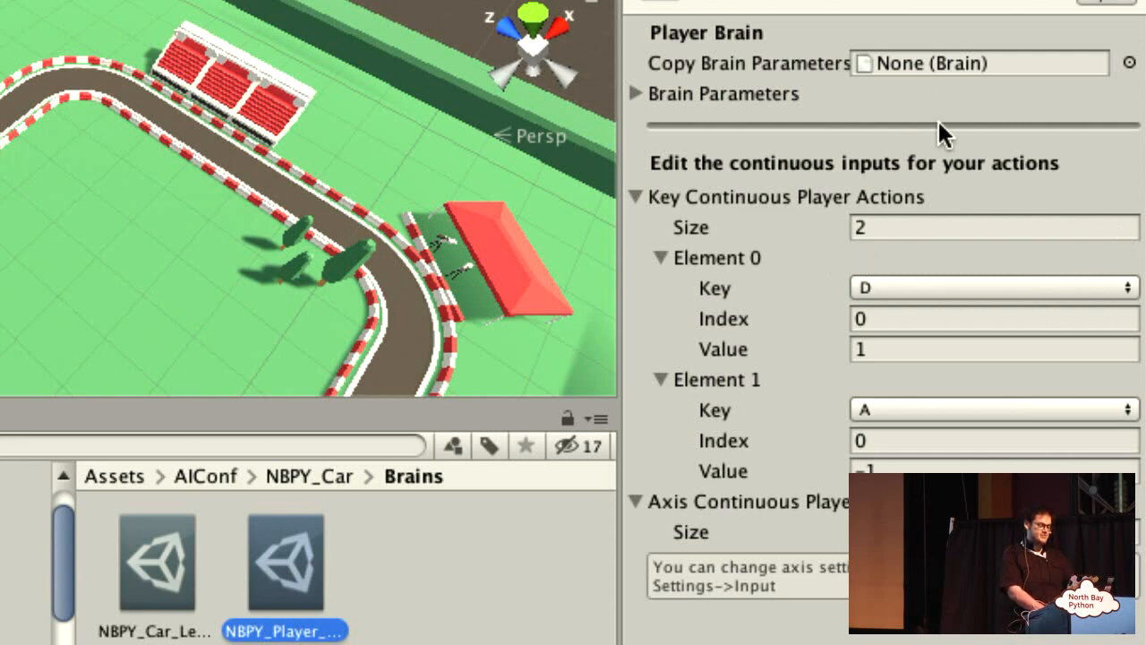
mouse_move(922, 319)
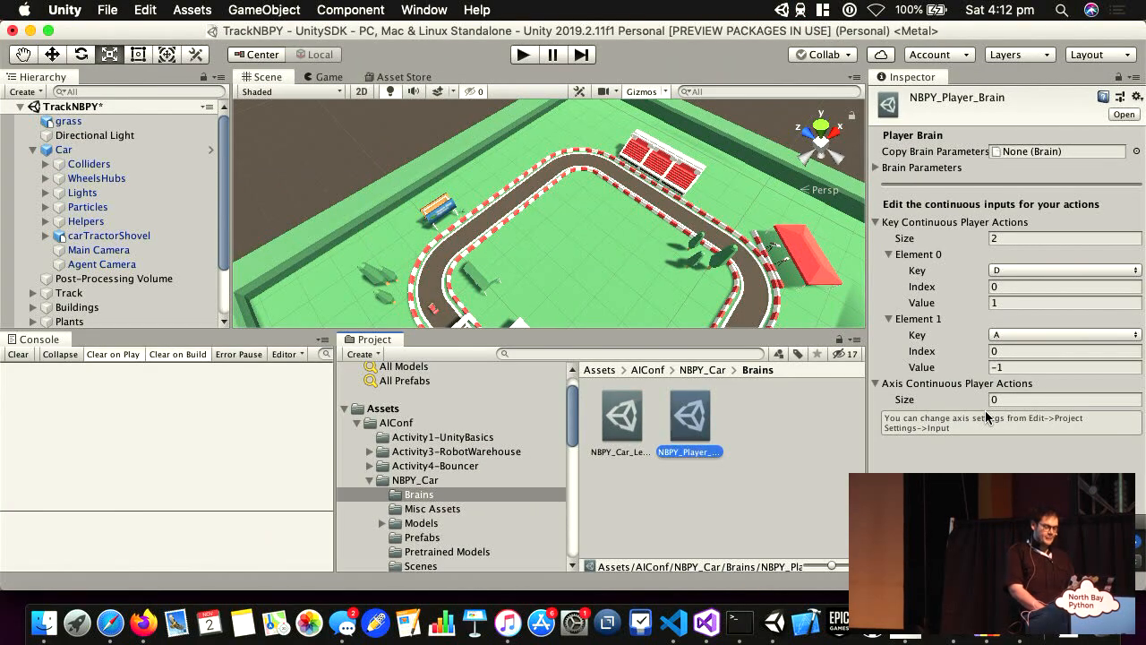
left_click(62, 149)
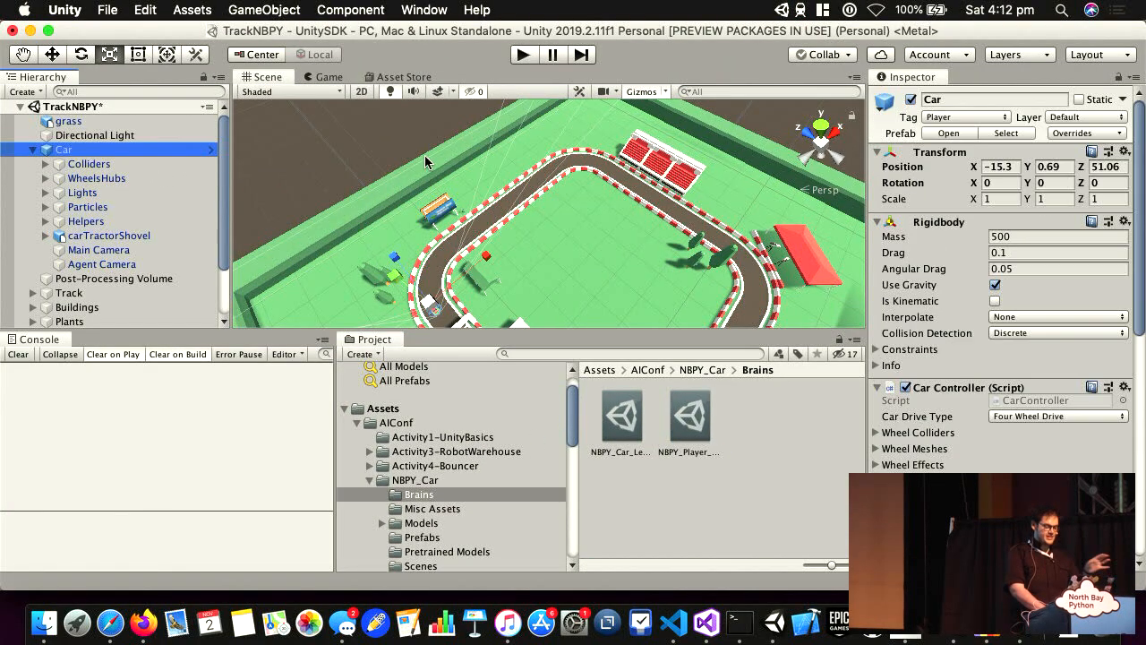
scroll("down", 3)
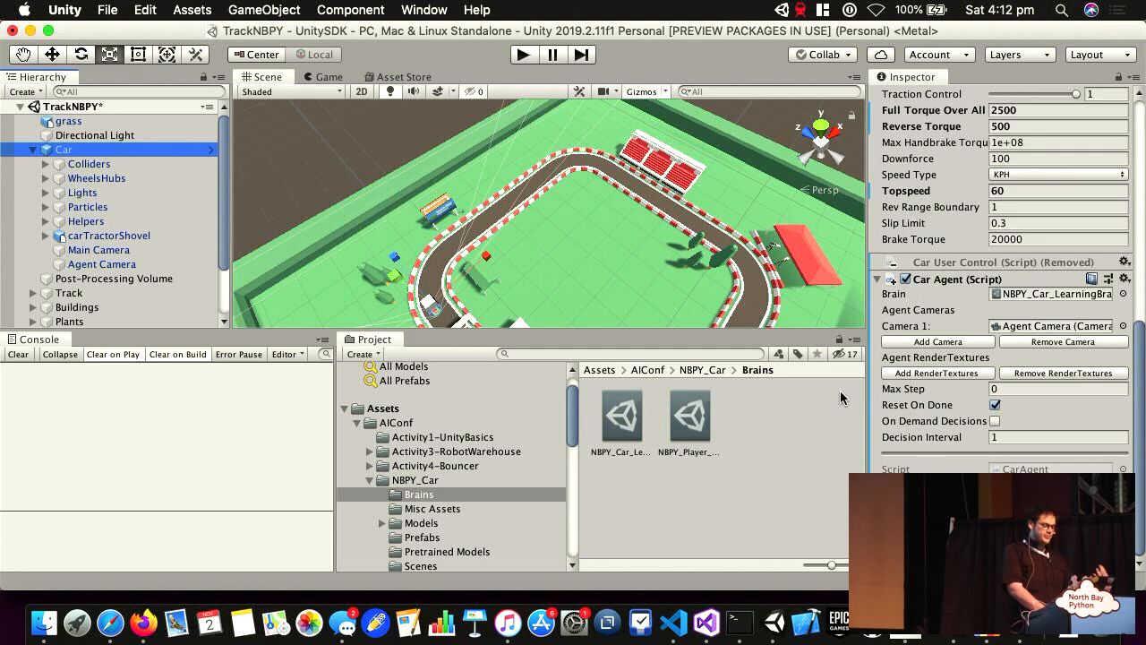
mouse_move(739, 622)
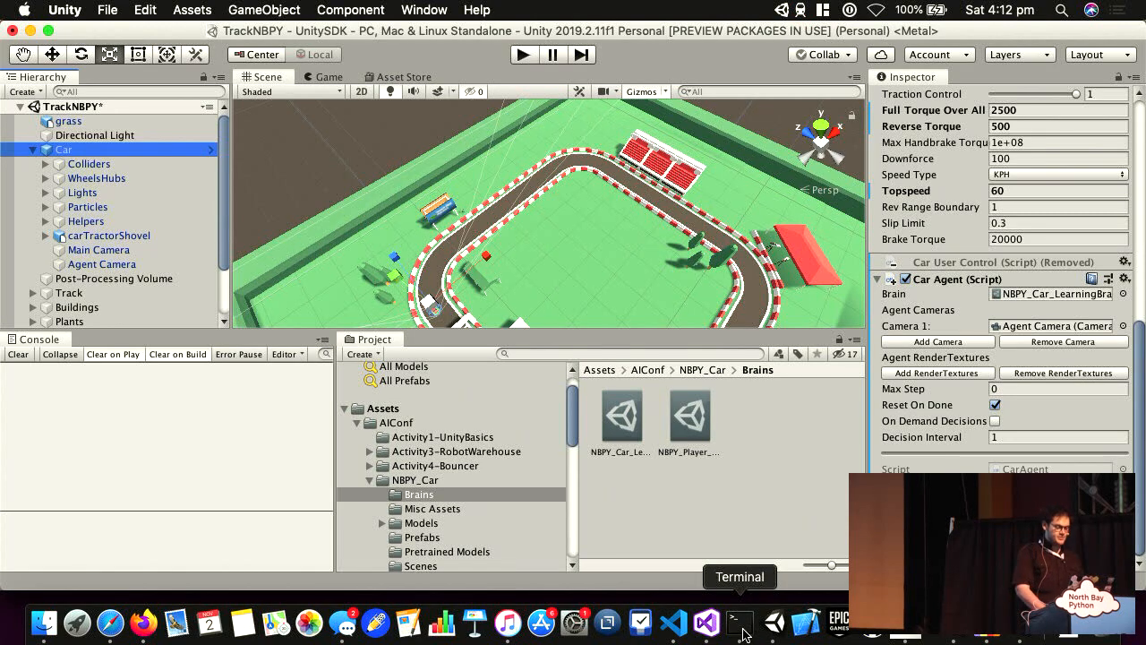
mouse_move(673, 622)
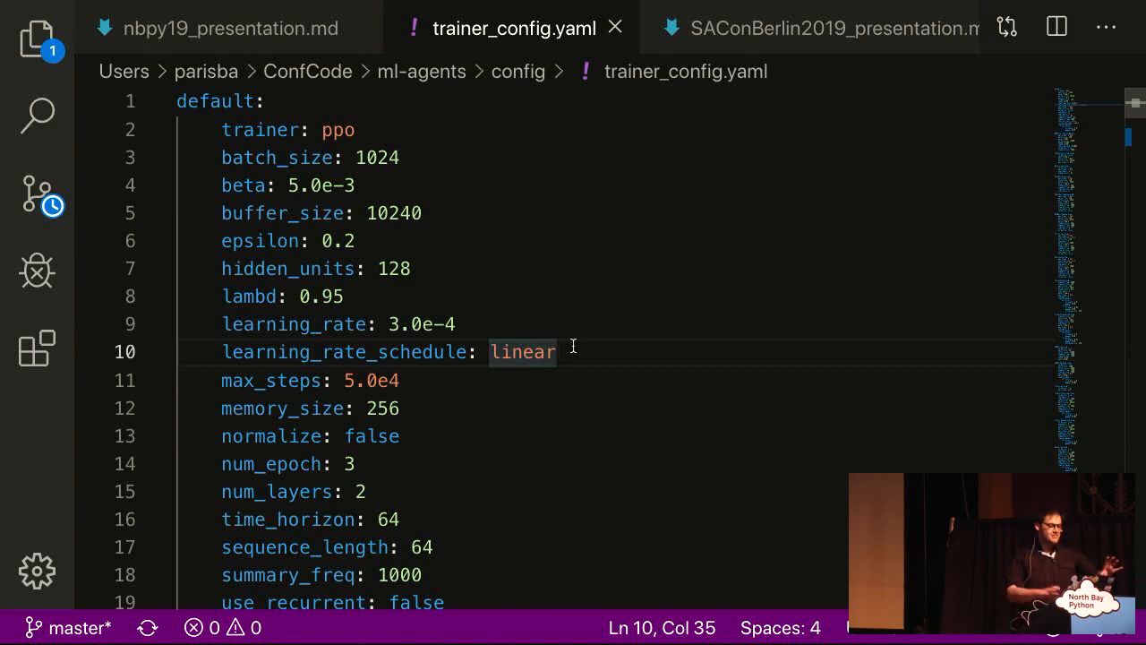
Step: Review the default PPO hyperparameters in trainer_config.yaml, selecting the trainer line
scroll("down", 3)
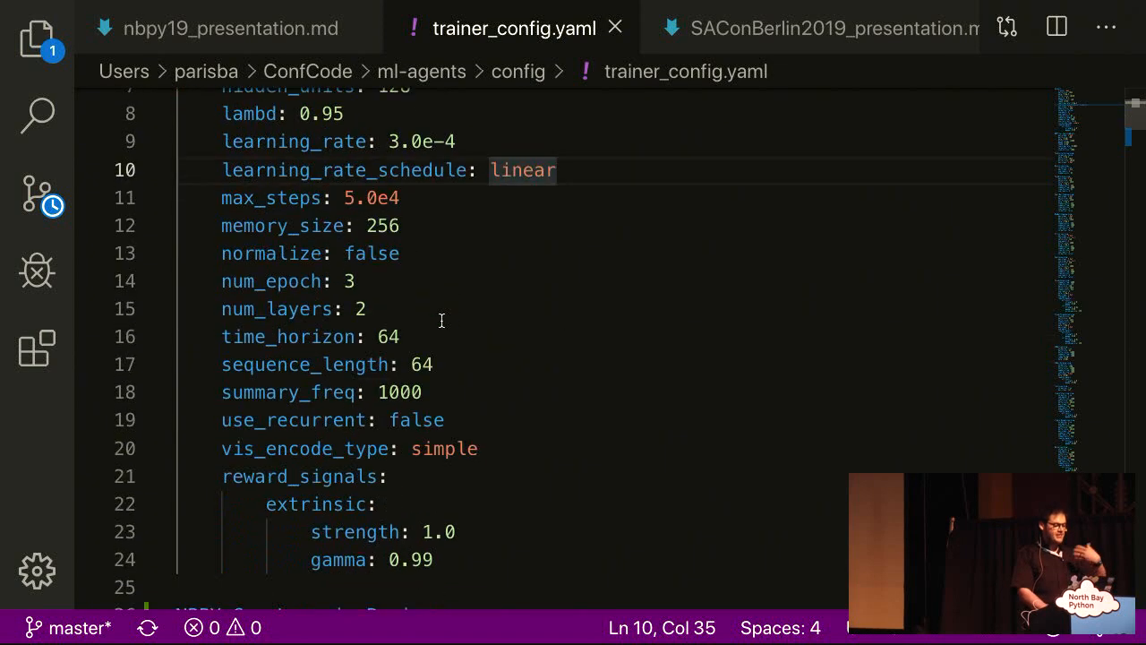
scroll("up", 3)
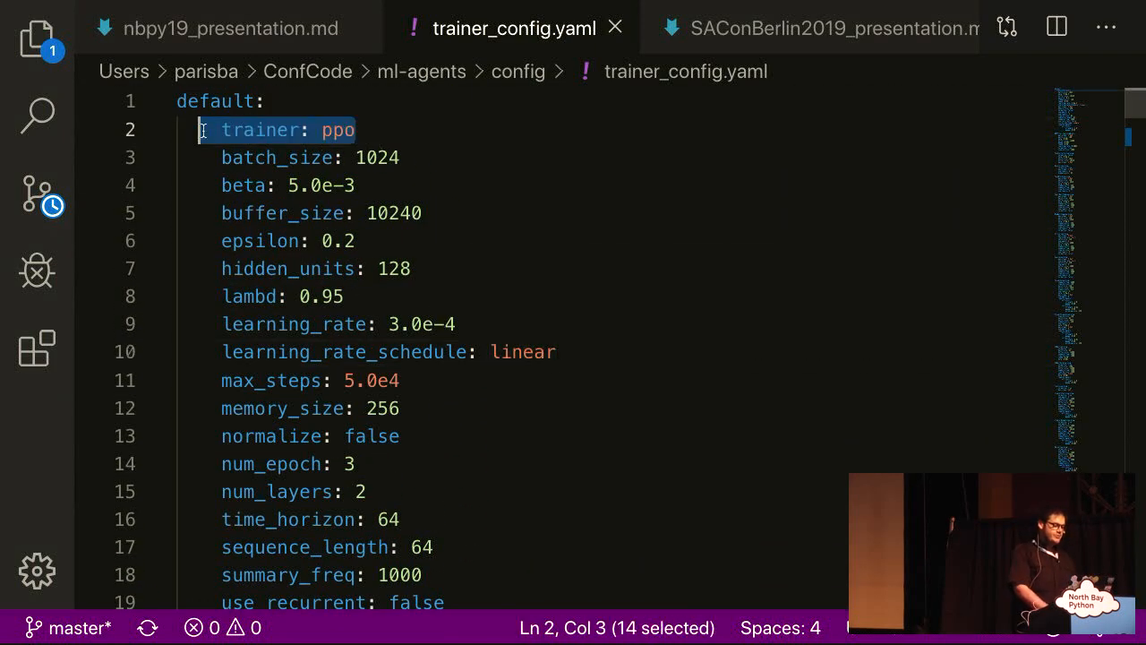
key("shift+Left")
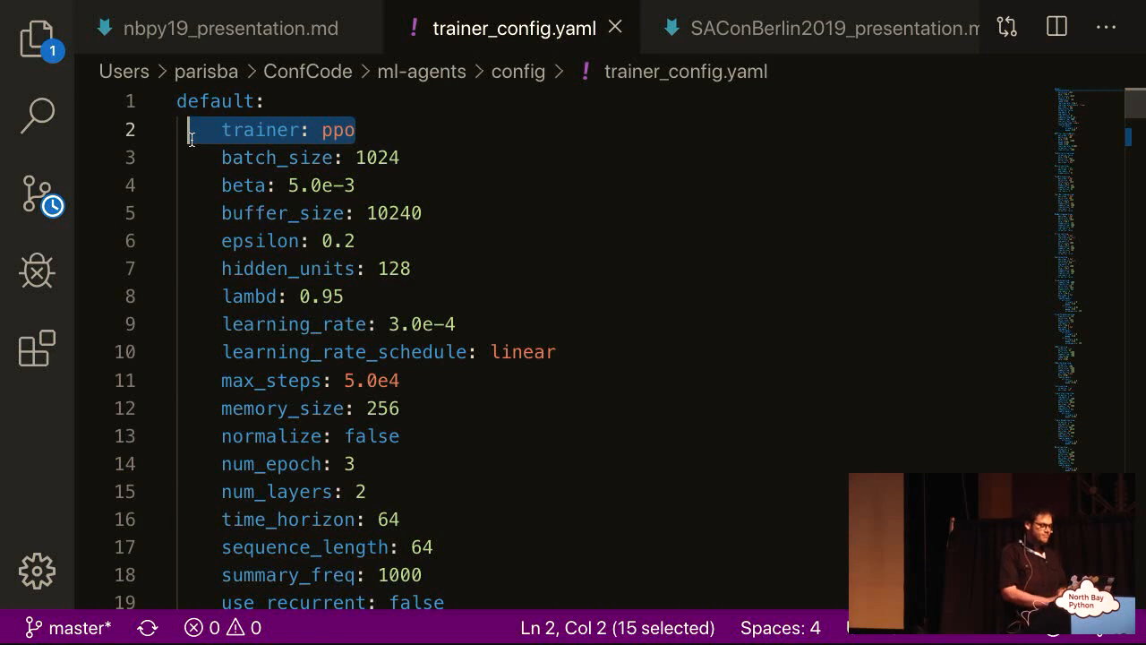
scroll("down", 3)
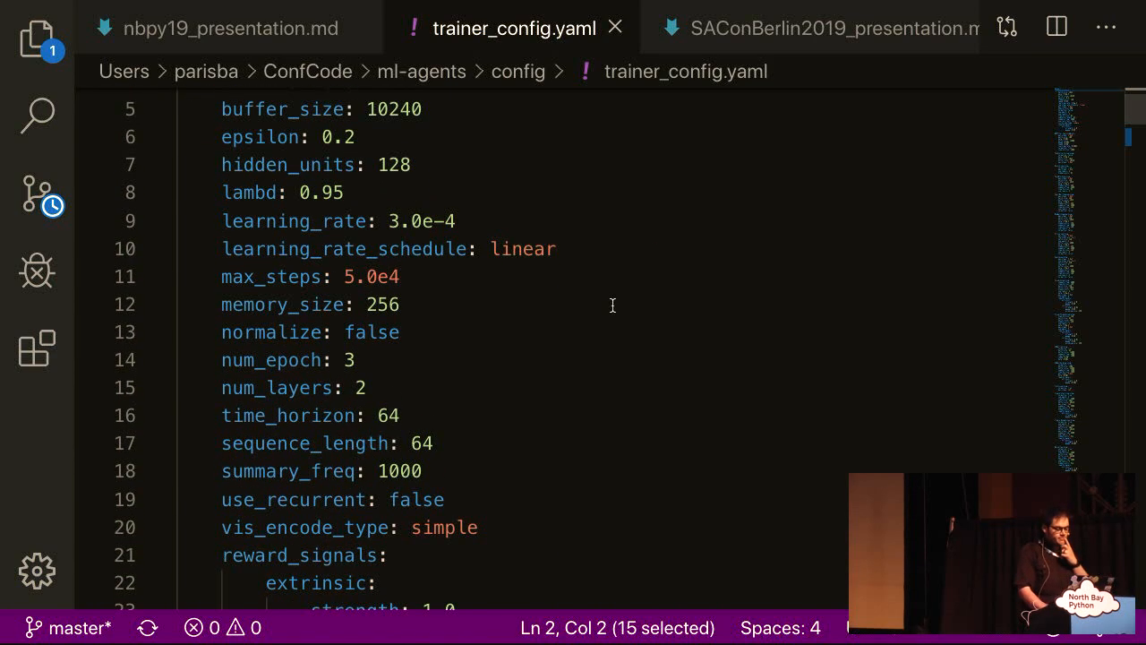
scroll("down", 3)
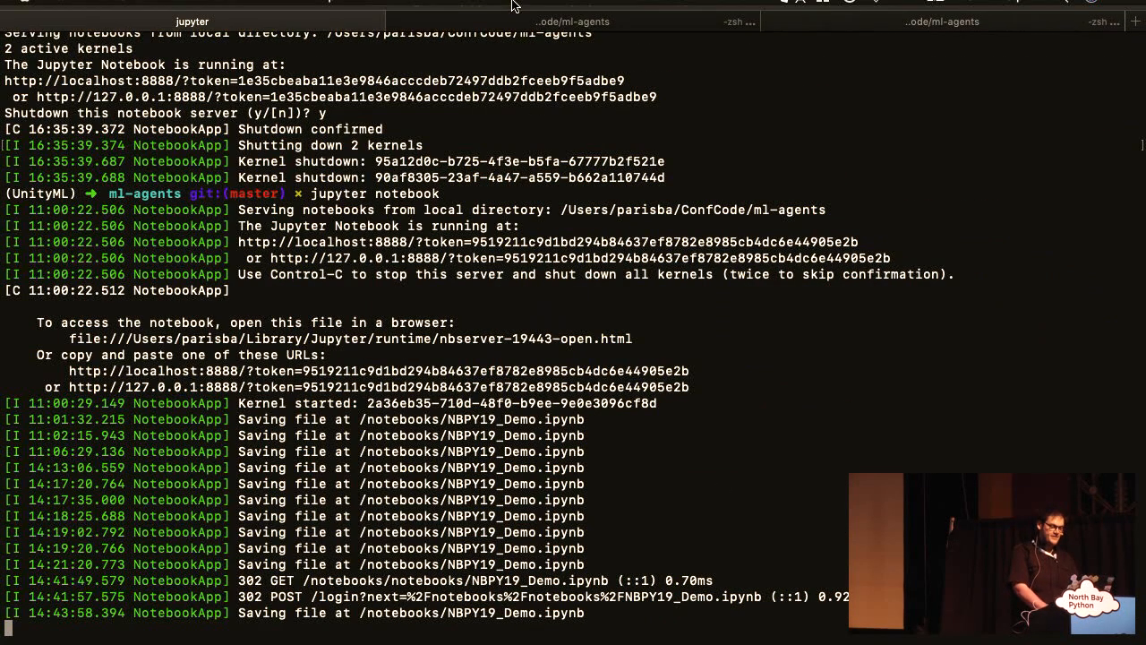
Step: Train NBPY1 with mlagents-learn up to step 6000, then try lcars.local:6006 in Firefox
left_click(572, 21)
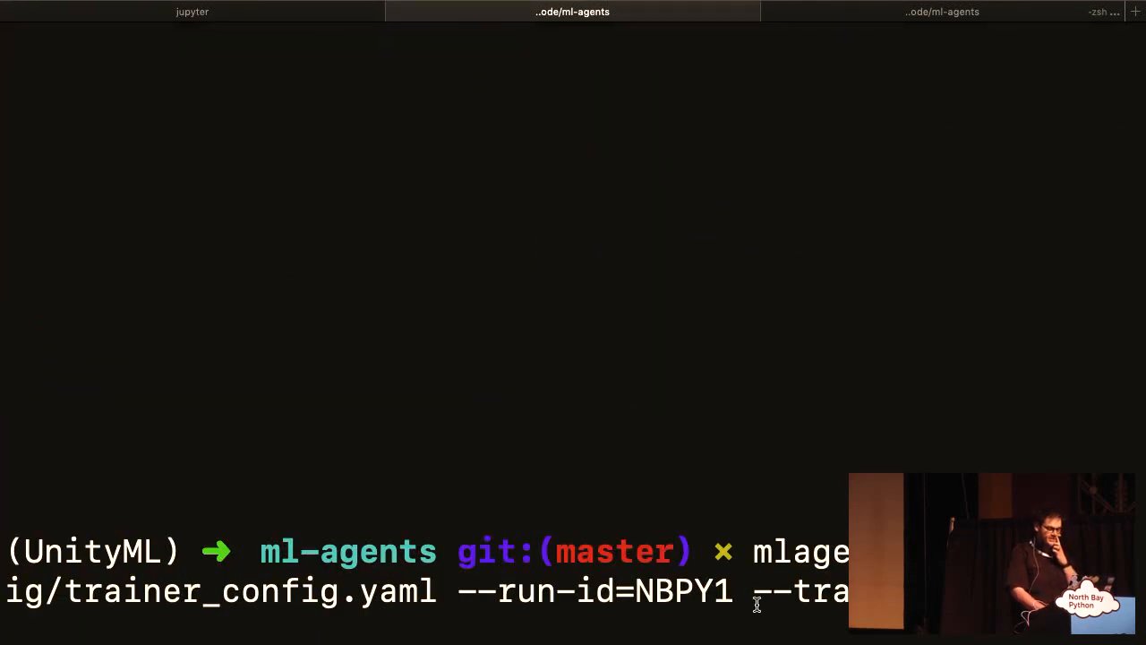
double_click(801, 551)
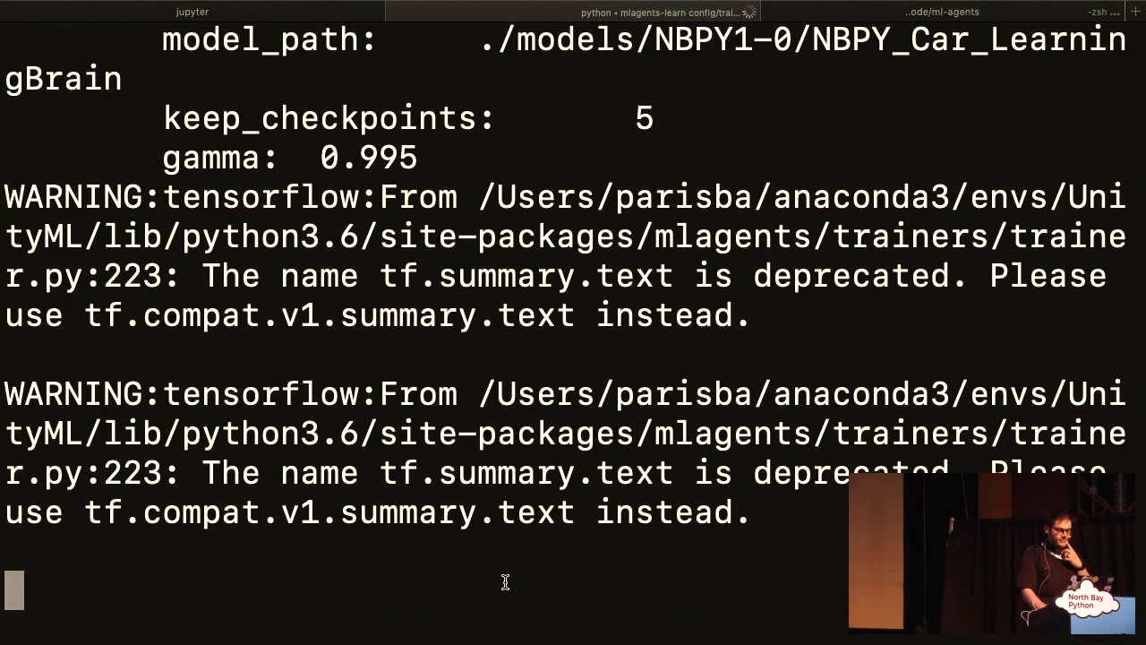
mouse_move(506, 587)
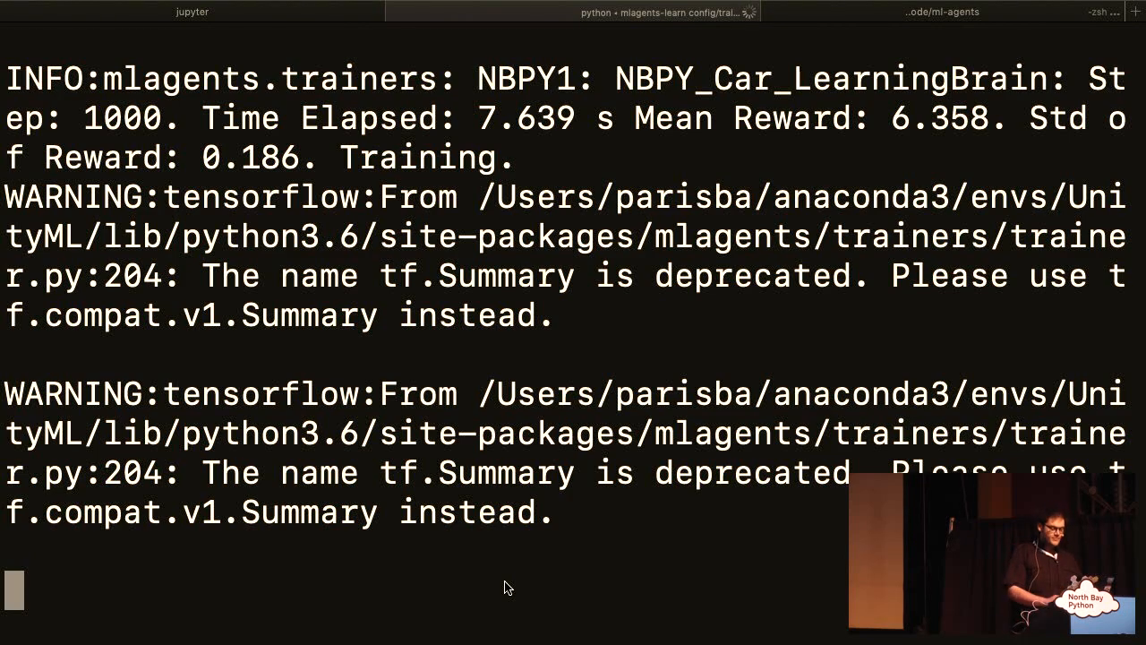
scroll("down", 3)
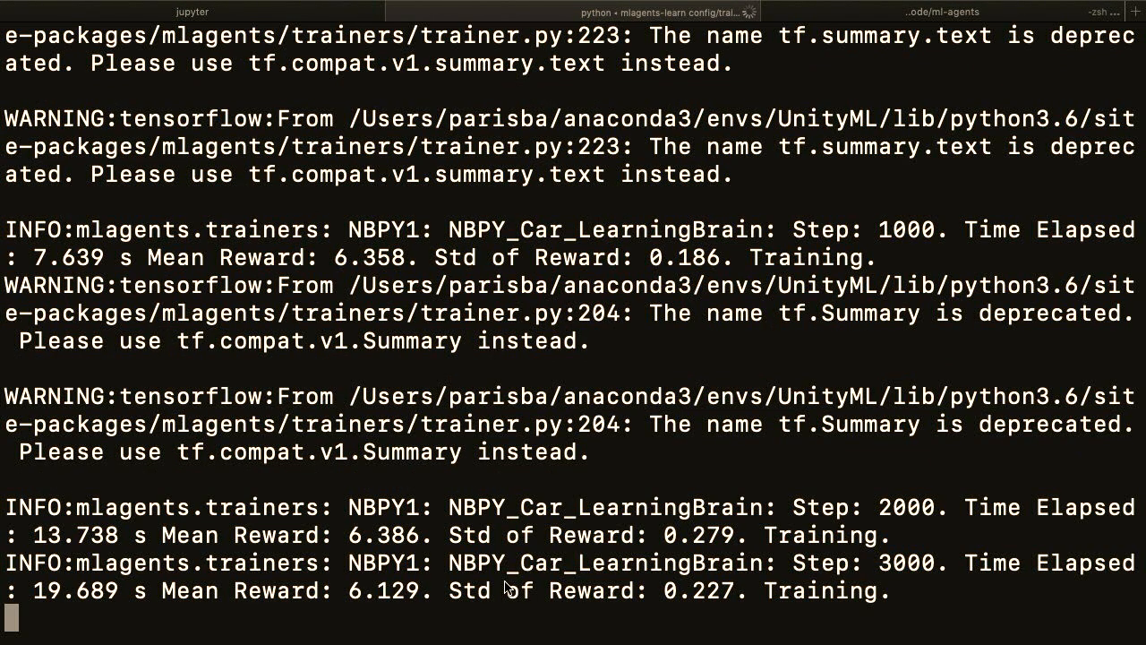
scroll("down", 3)
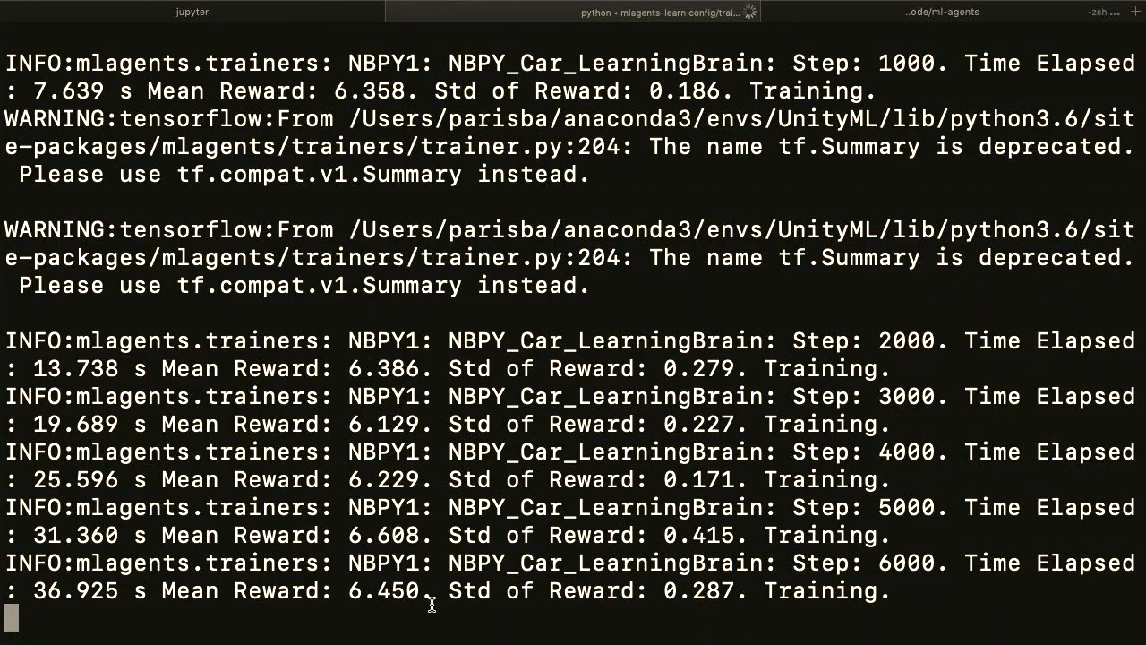
mouse_move(376, 604)
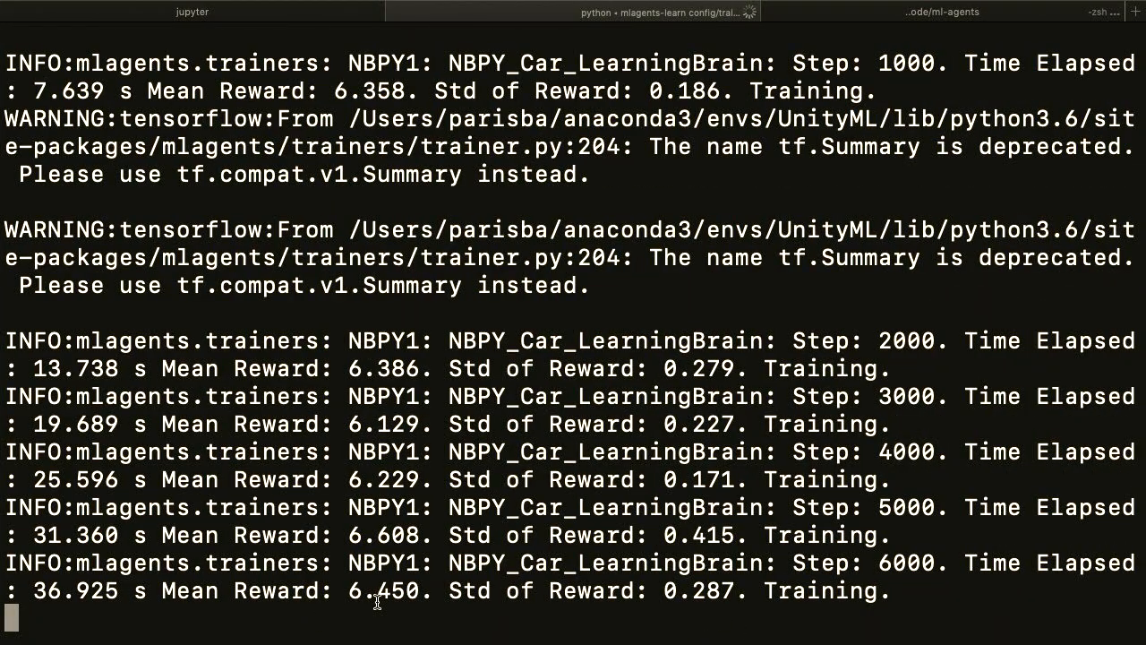
left_click(942, 11)
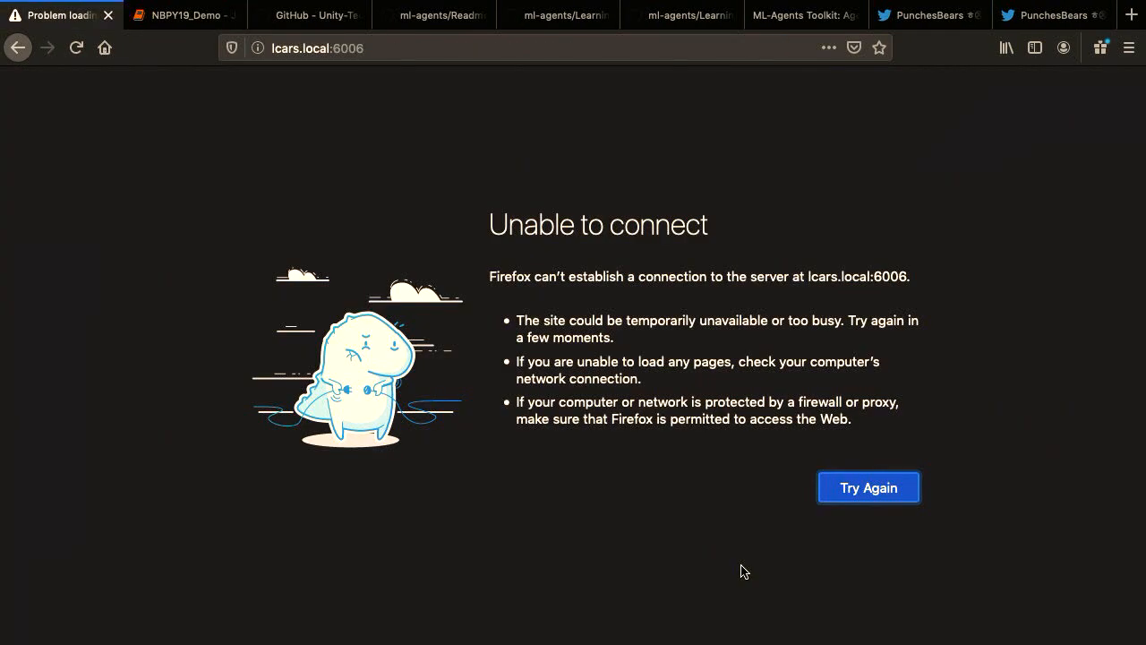
Step: Reload TensorBoard, enlarge the NBPY1 run's Cumulative Reward chart, check the terminal, and return to Unity
left_click(868, 487)
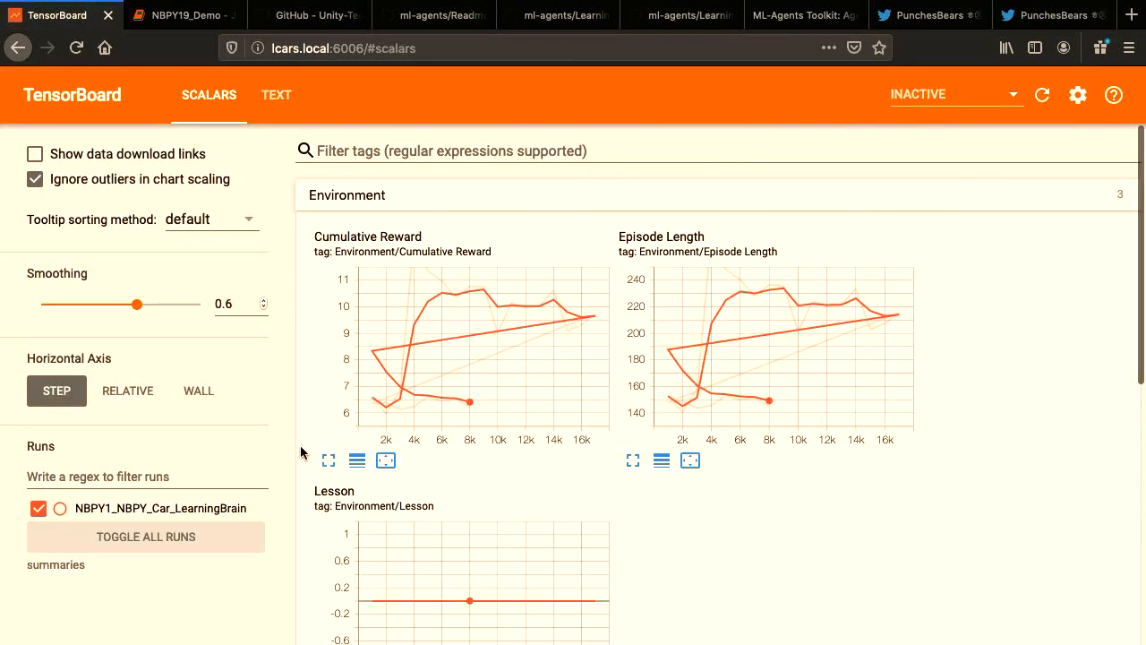
mouse_move(402, 474)
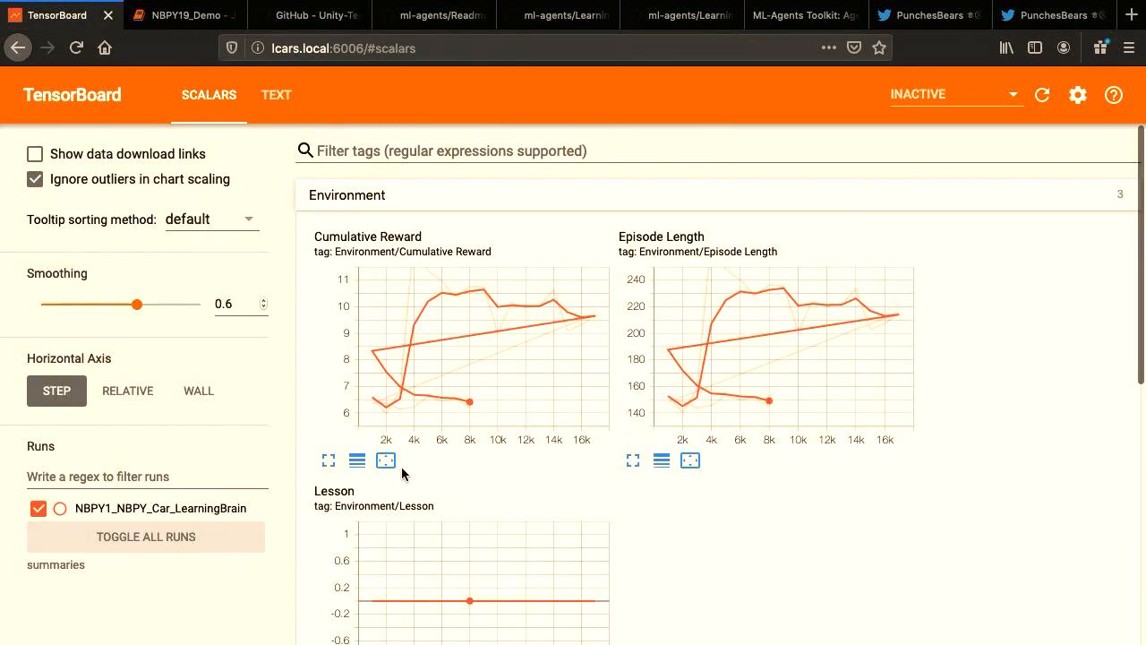
left_click(386, 459)
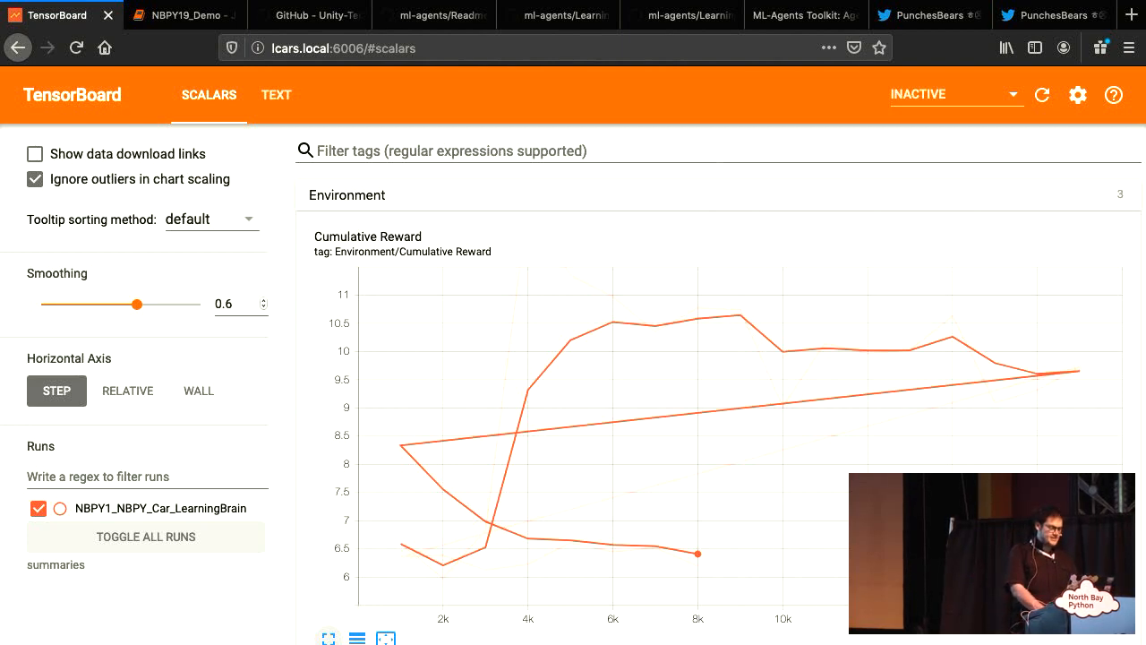
left_click(941, 12)
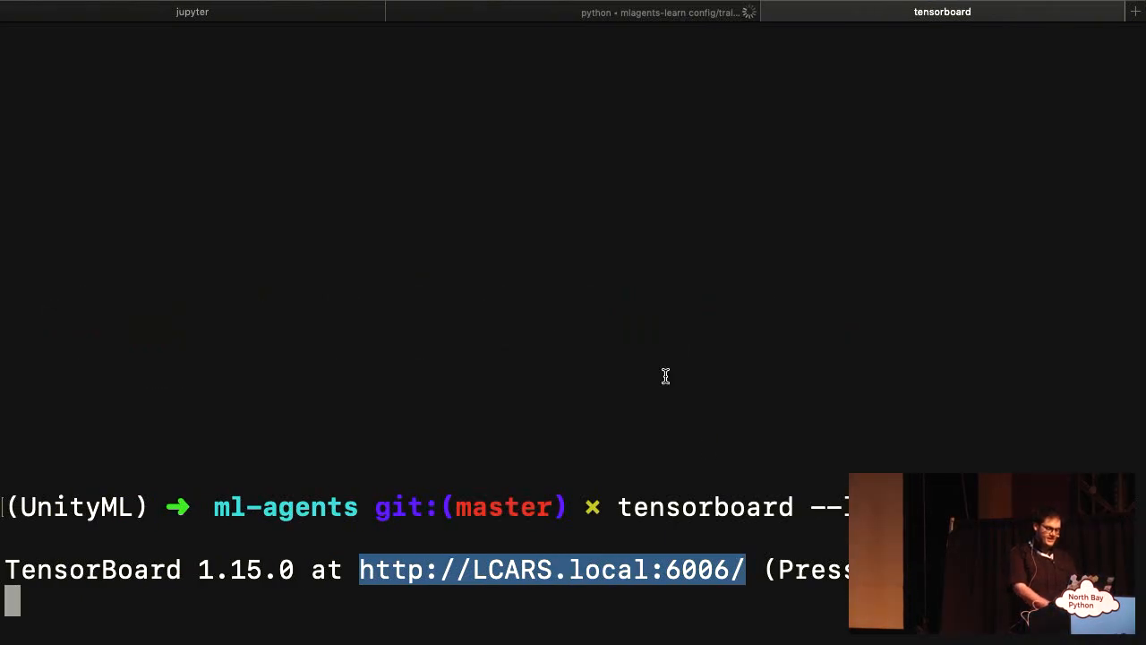
left_click(663, 11)
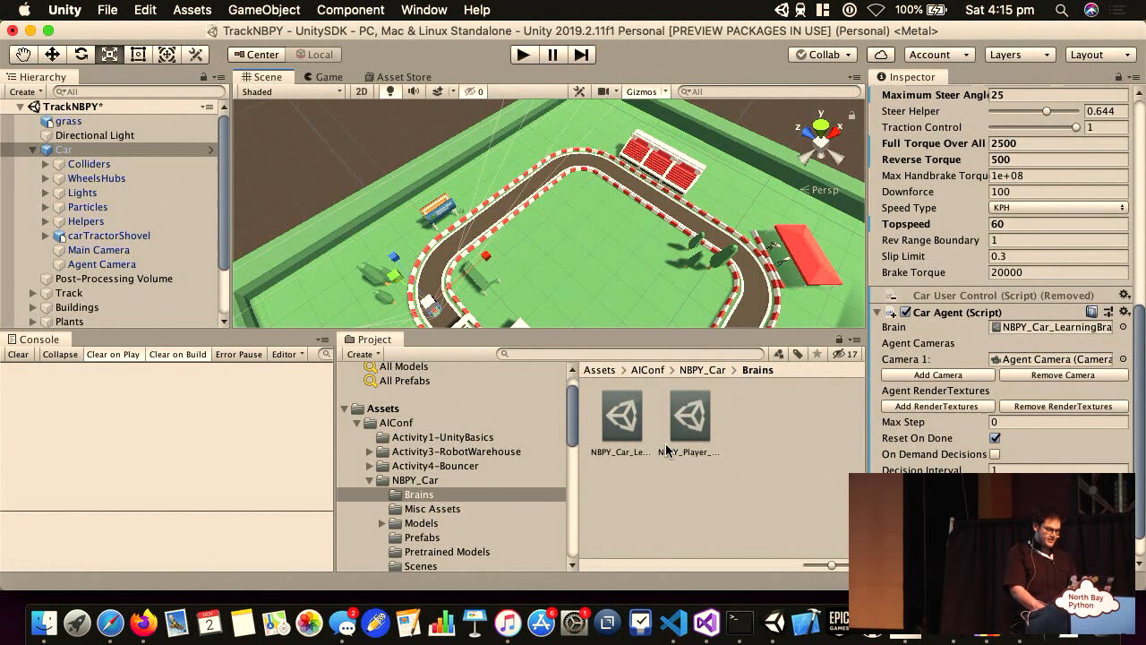
Step: Inspect the car brain and CarAcademy, then run and stop TrackNBPY, logging an 18.96-second lap
left_click(620, 414)
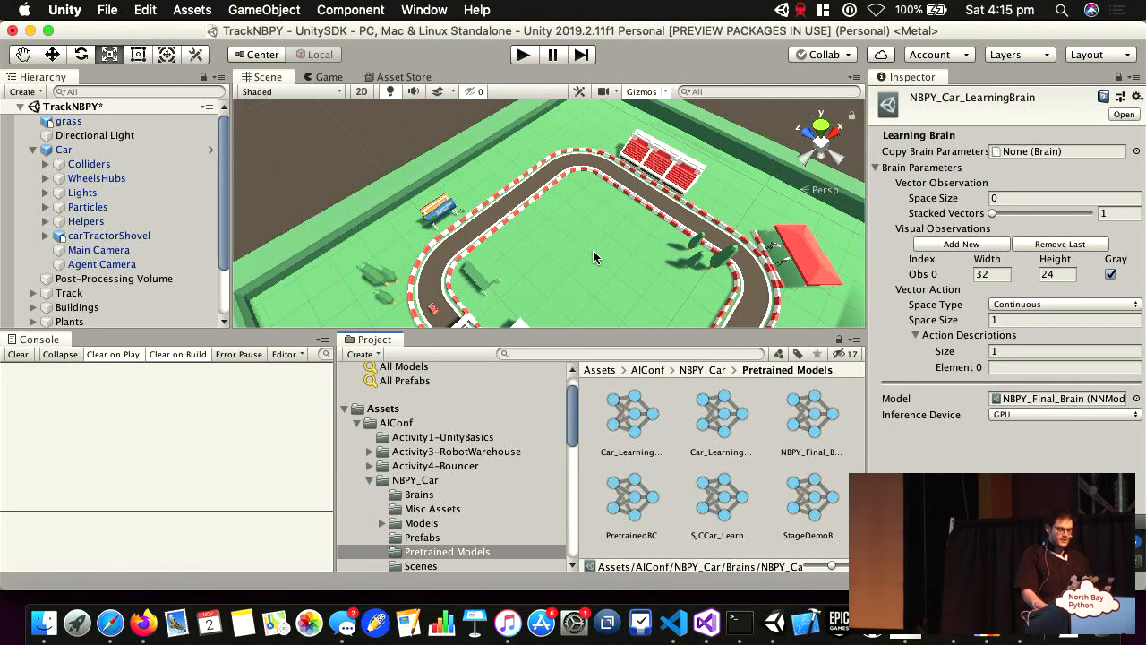
scroll("down", 3)
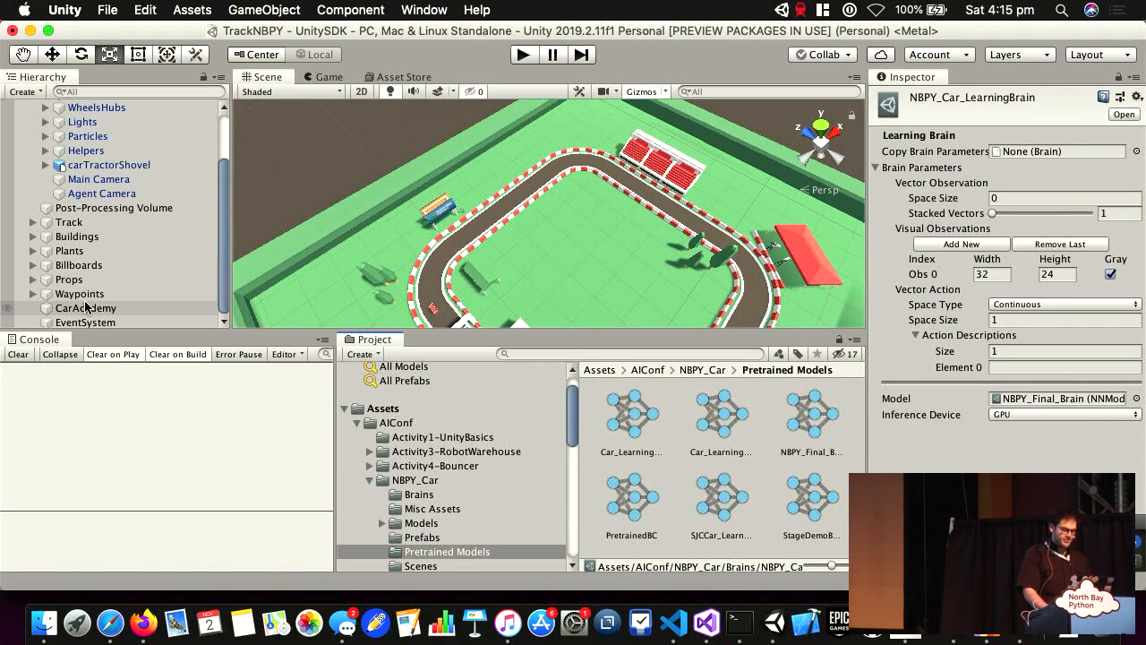
left_click(86, 308)
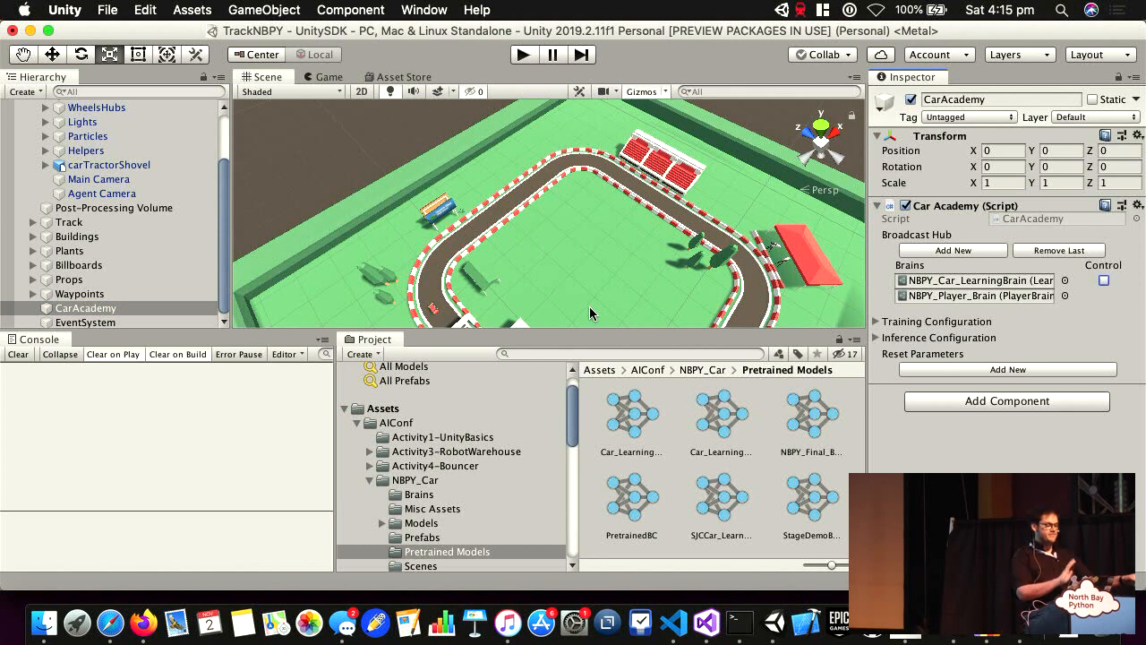
mouse_move(495, 42)
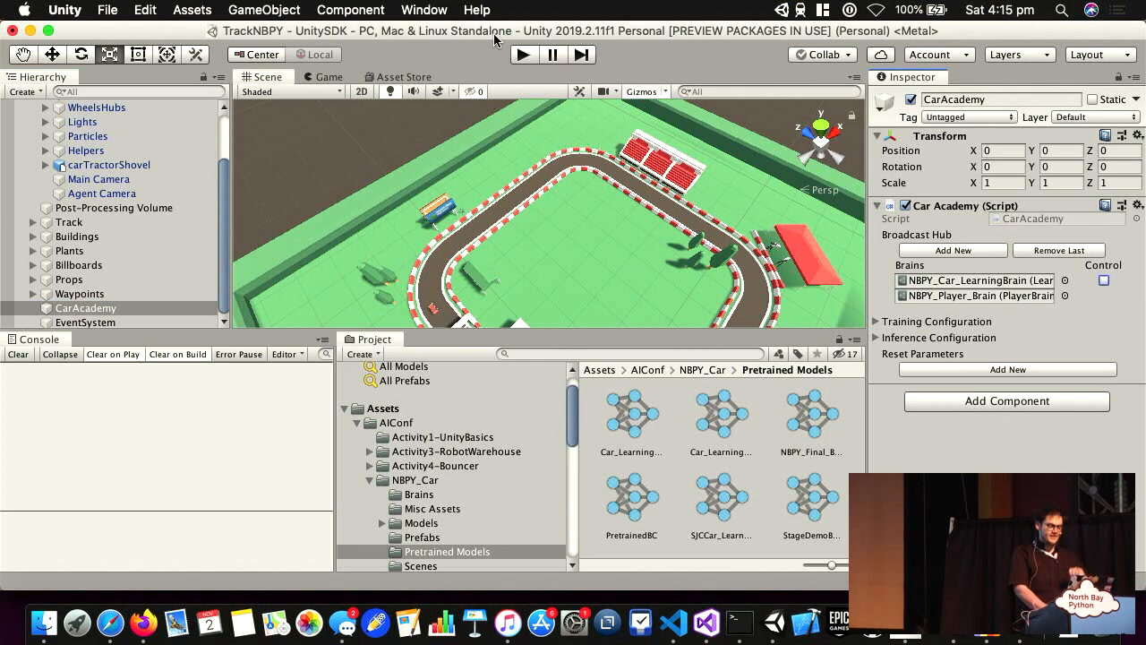
mouse_move(524, 55)
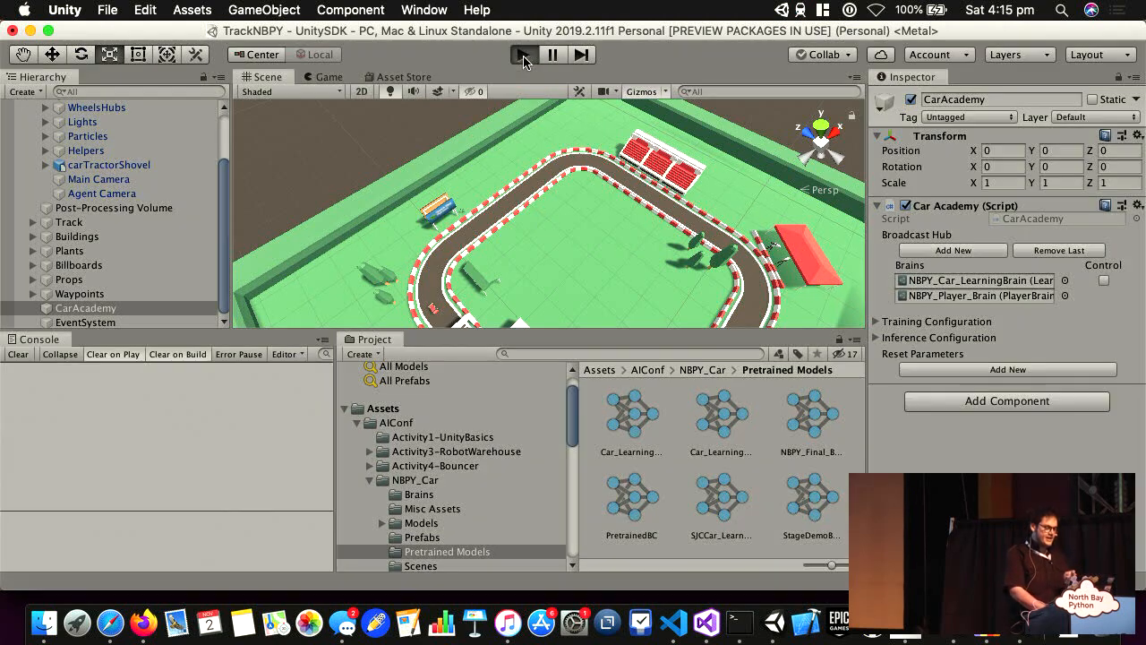
left_click(524, 54)
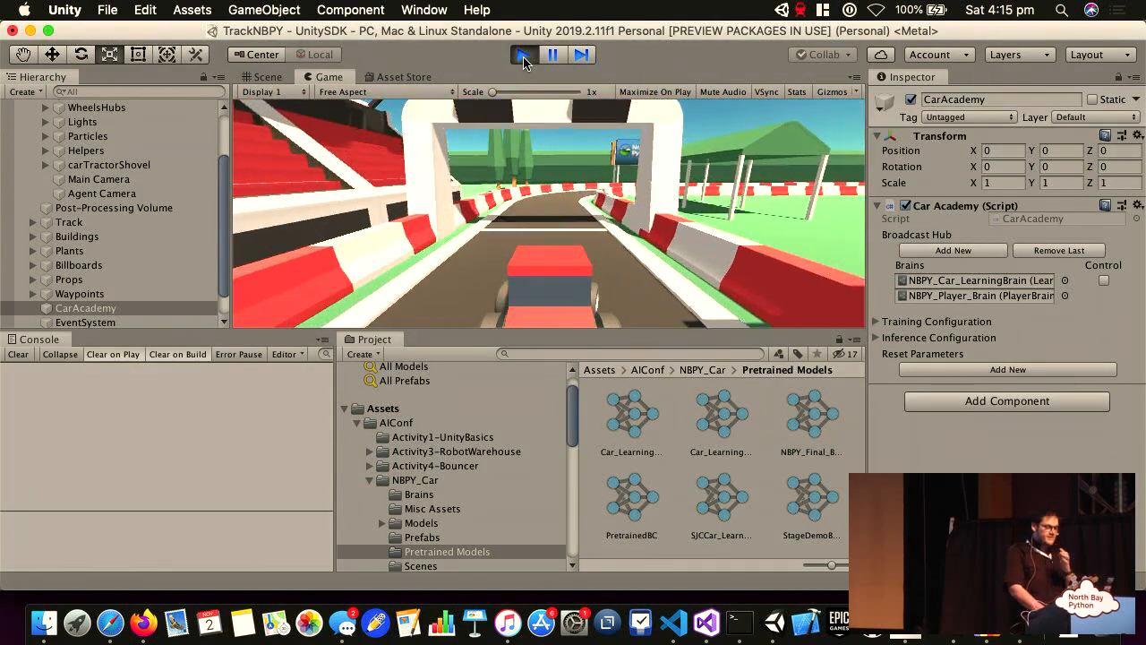
left_click(524, 55)
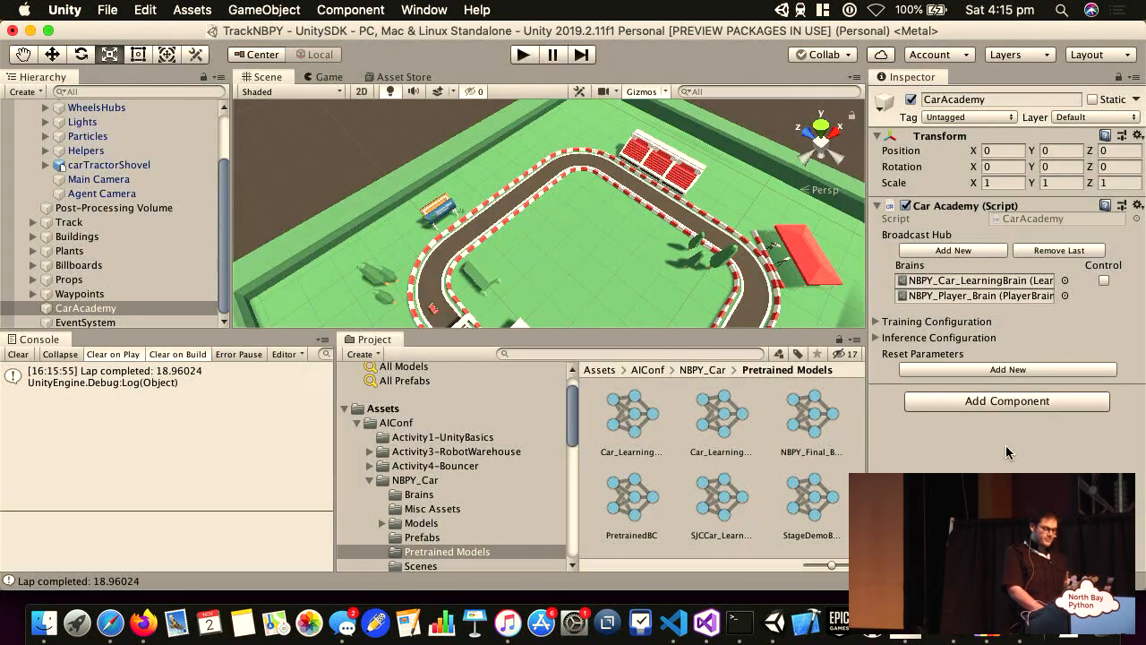
Step: Run the NBPY19_Demo train_mode, imports and Python version cells, then select the UnityEnvironment() cell
left_click(419, 494)
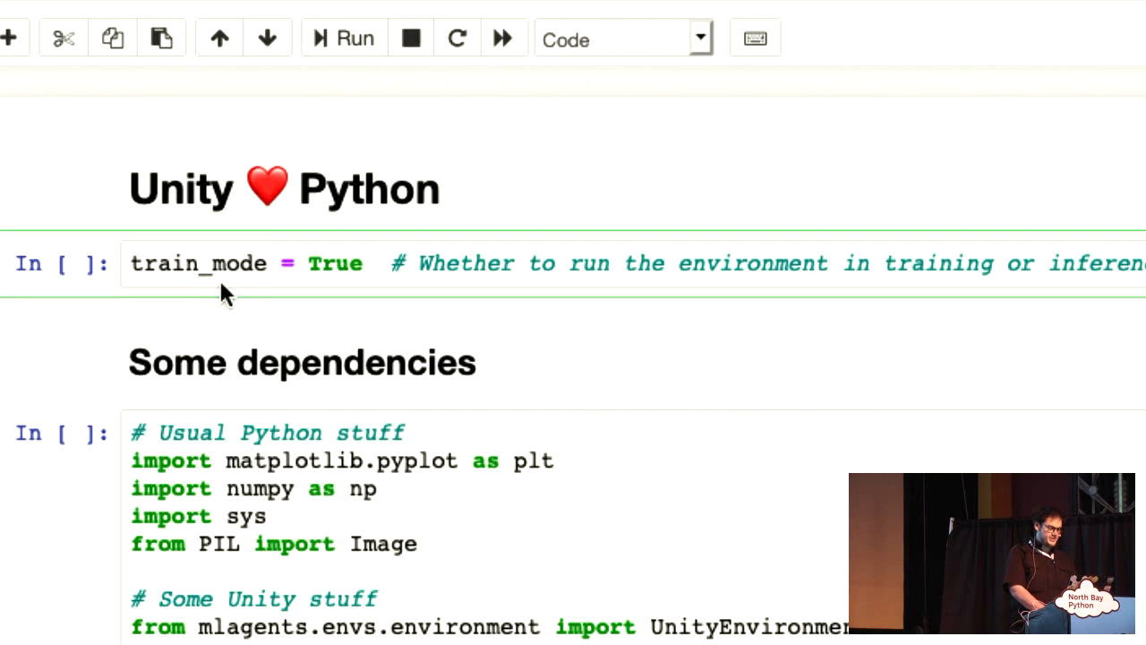
left_click(344, 38)
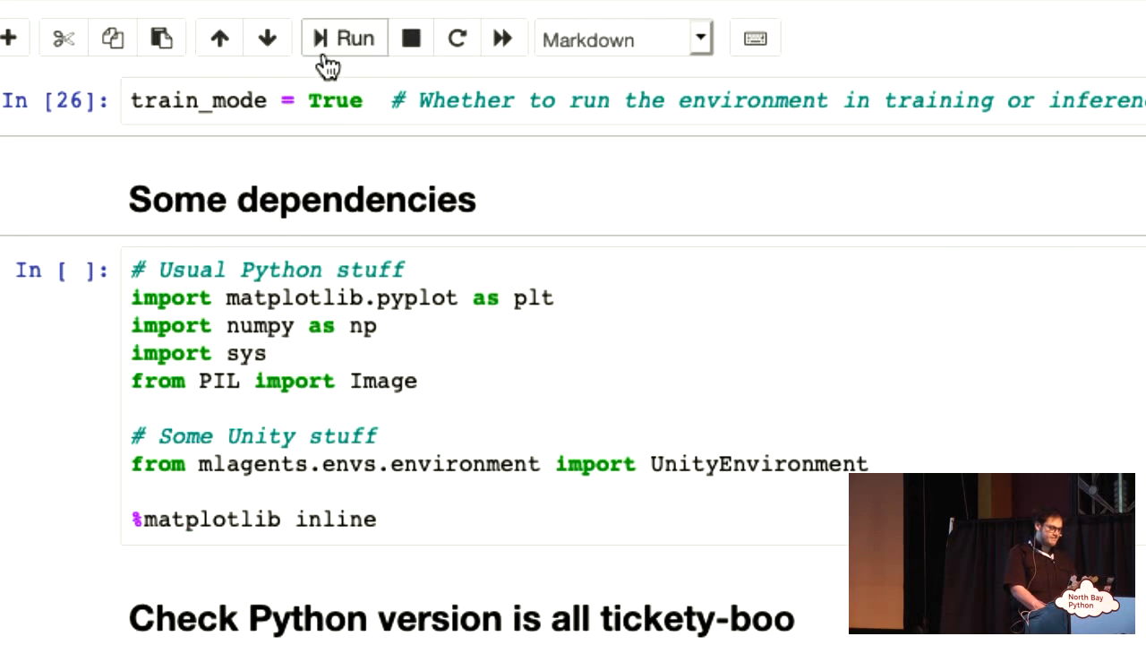
scroll("down", 3)
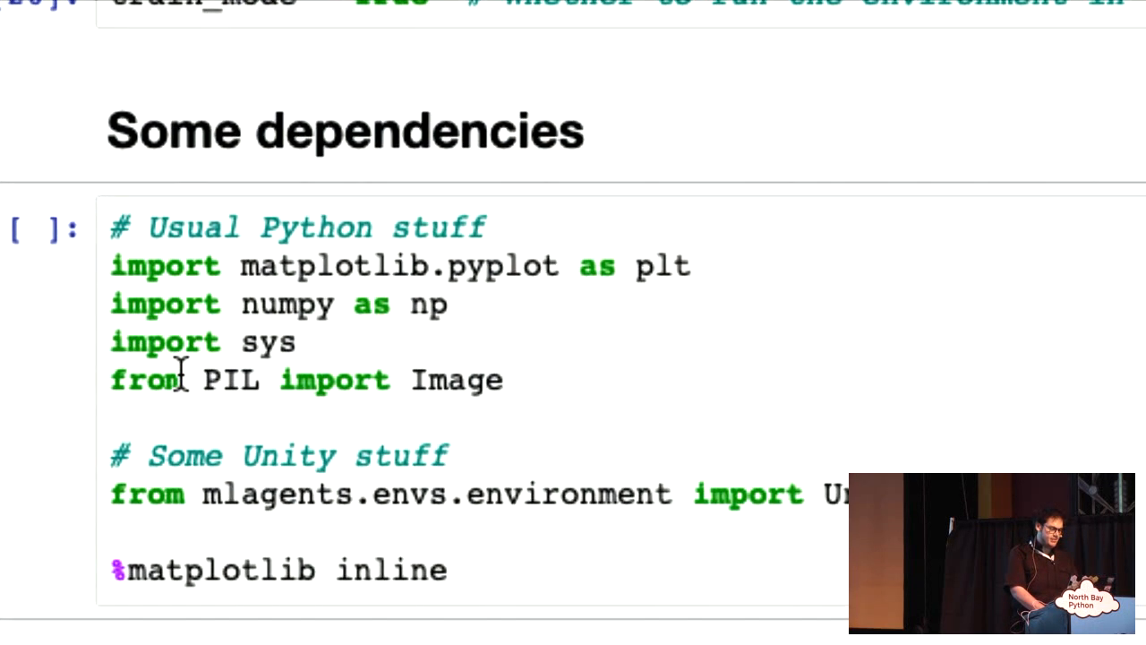
scroll("up", 3)
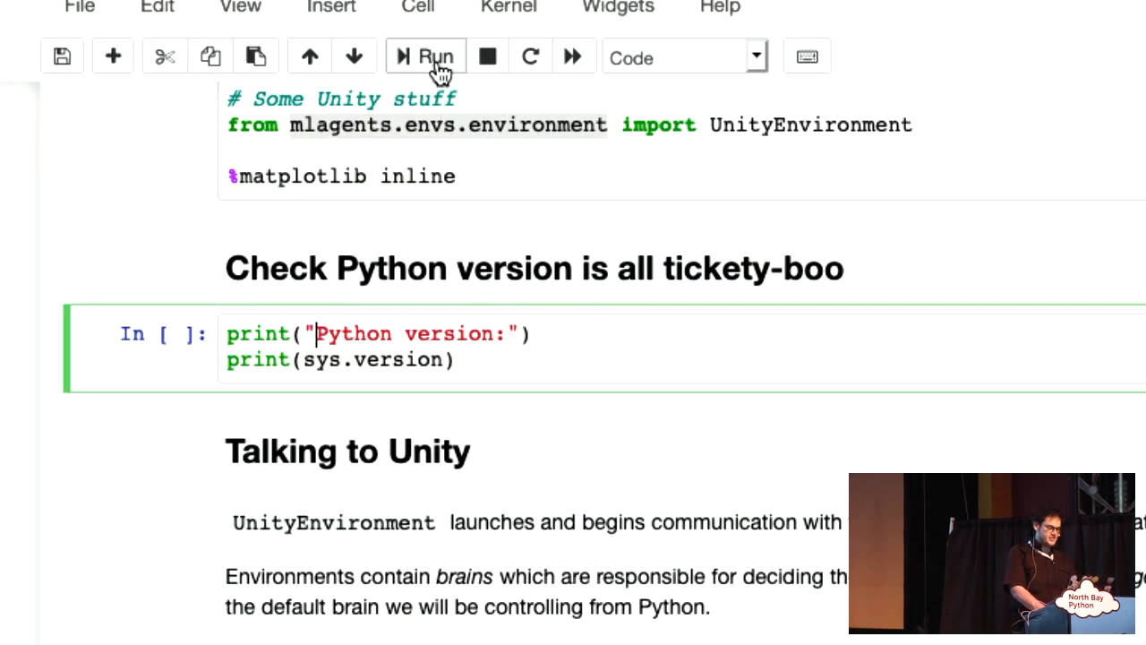
left_click(425, 57)
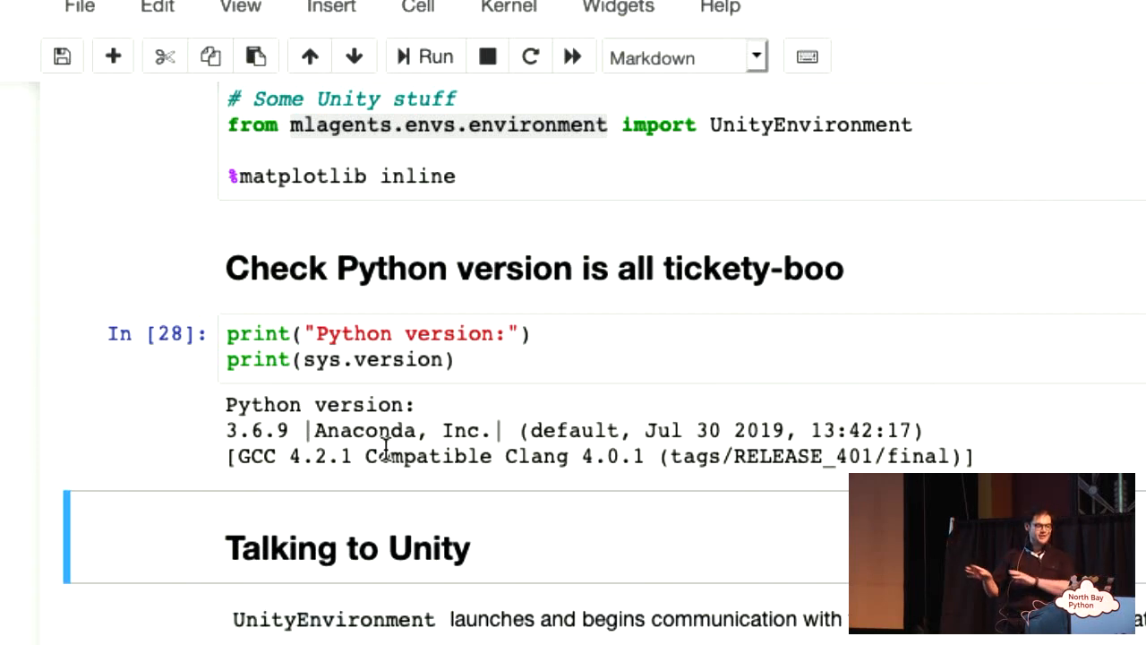
scroll("down", 3)
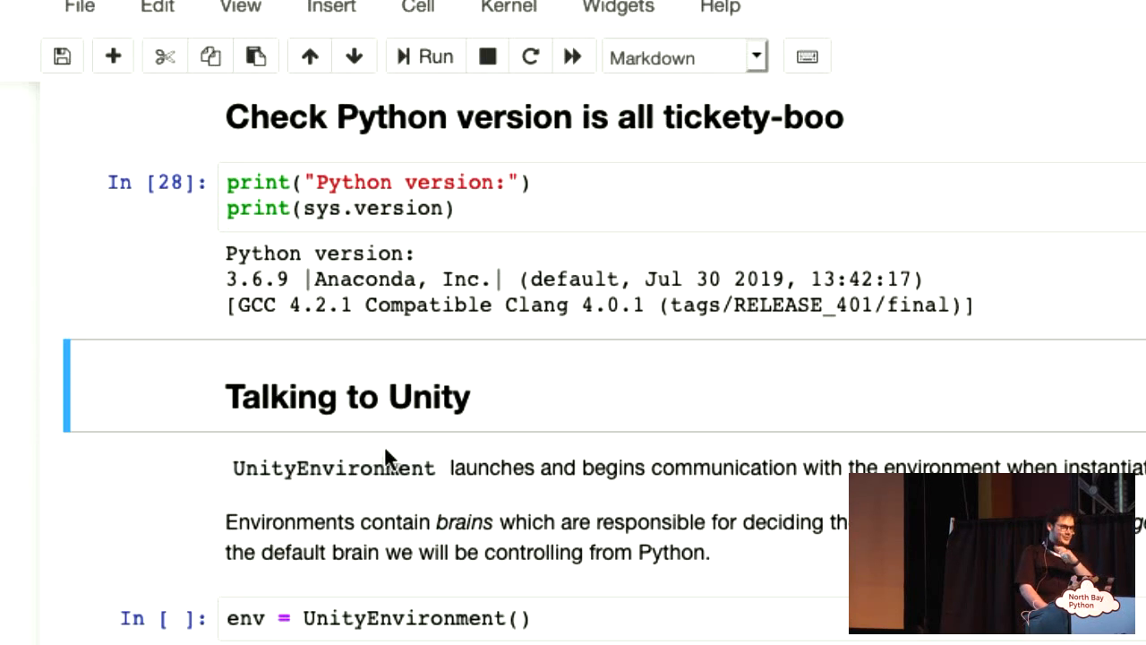
scroll("down", 3)
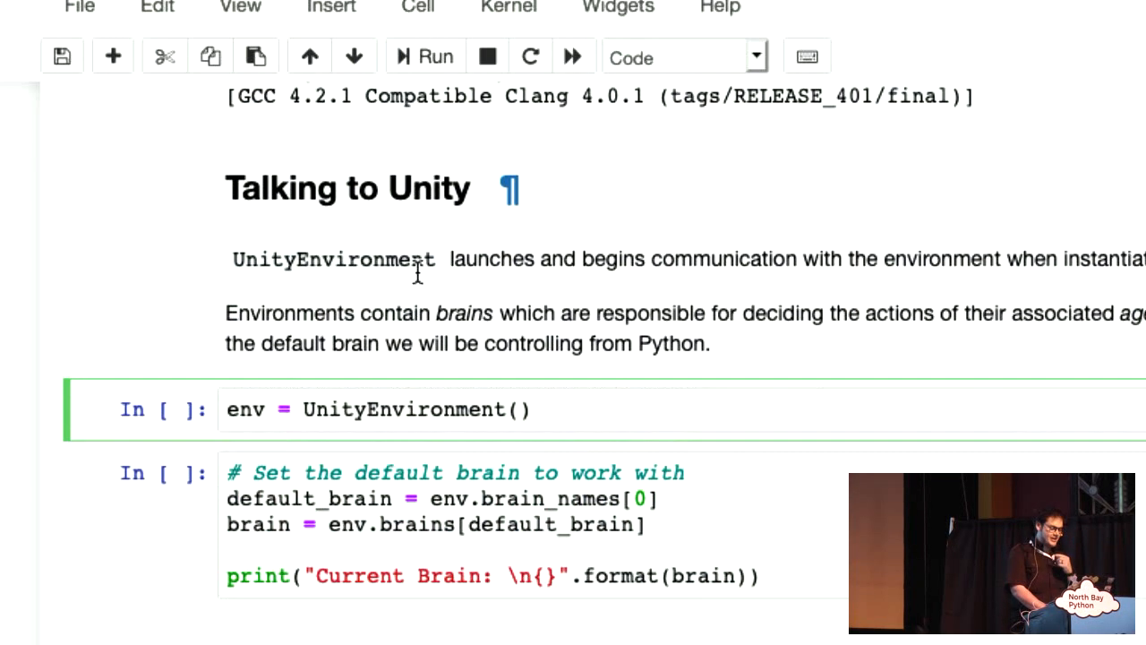
left_click(424, 56)
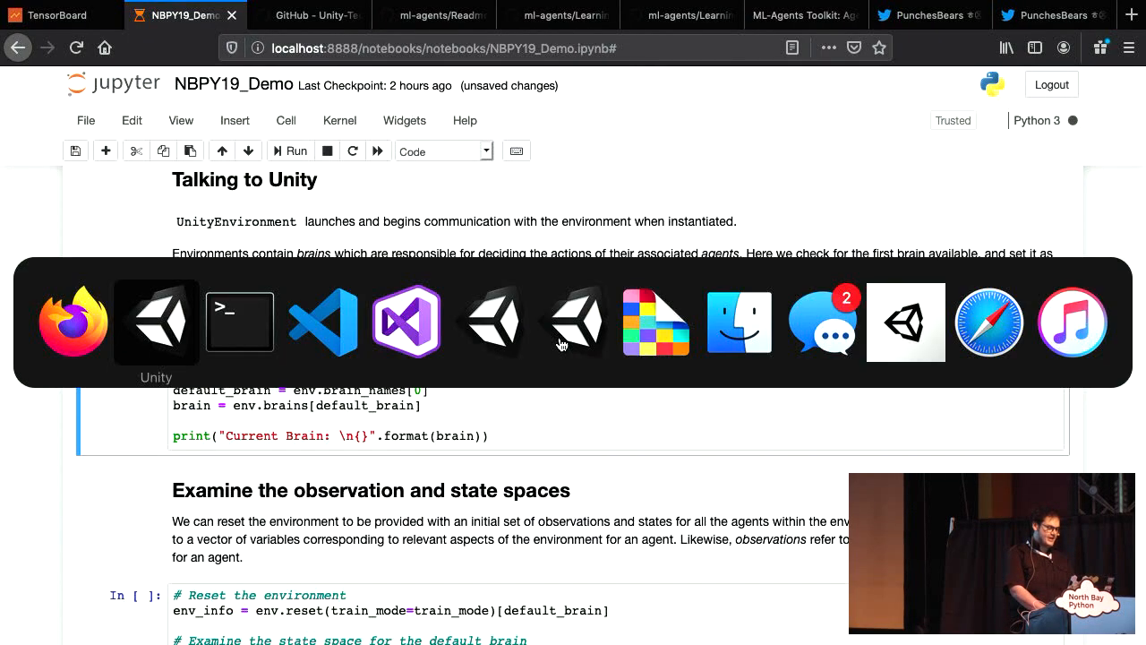
Step: Play the Unity scene so CarAcademy connects to Python with its learning and player brains
left_click(156, 322)
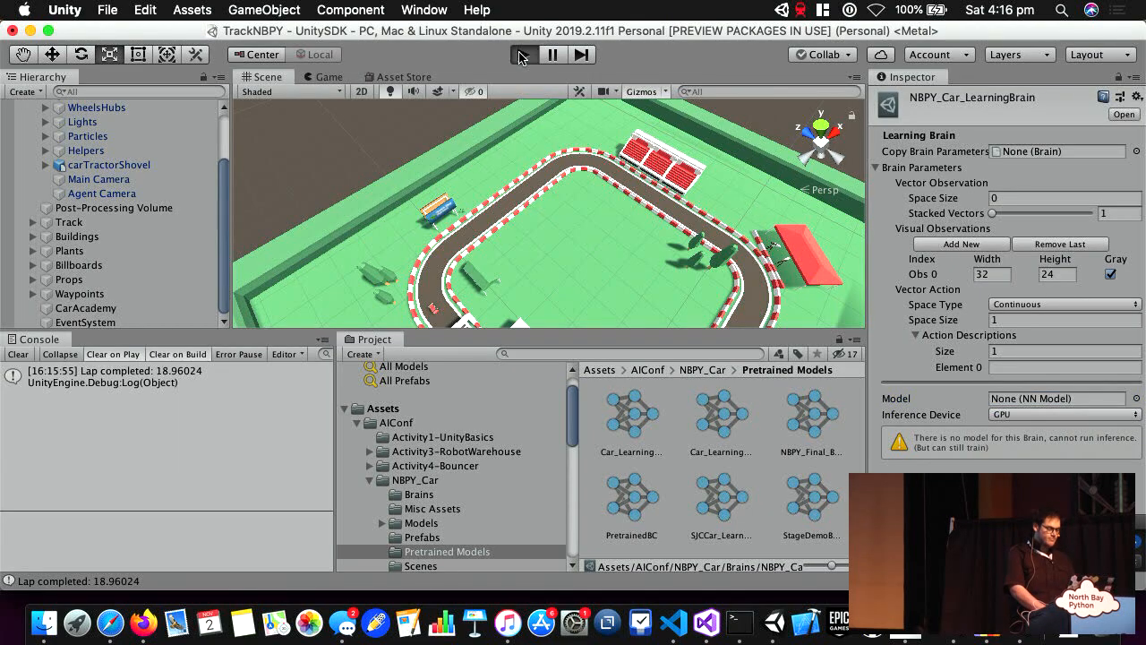
left_click(179, 16)
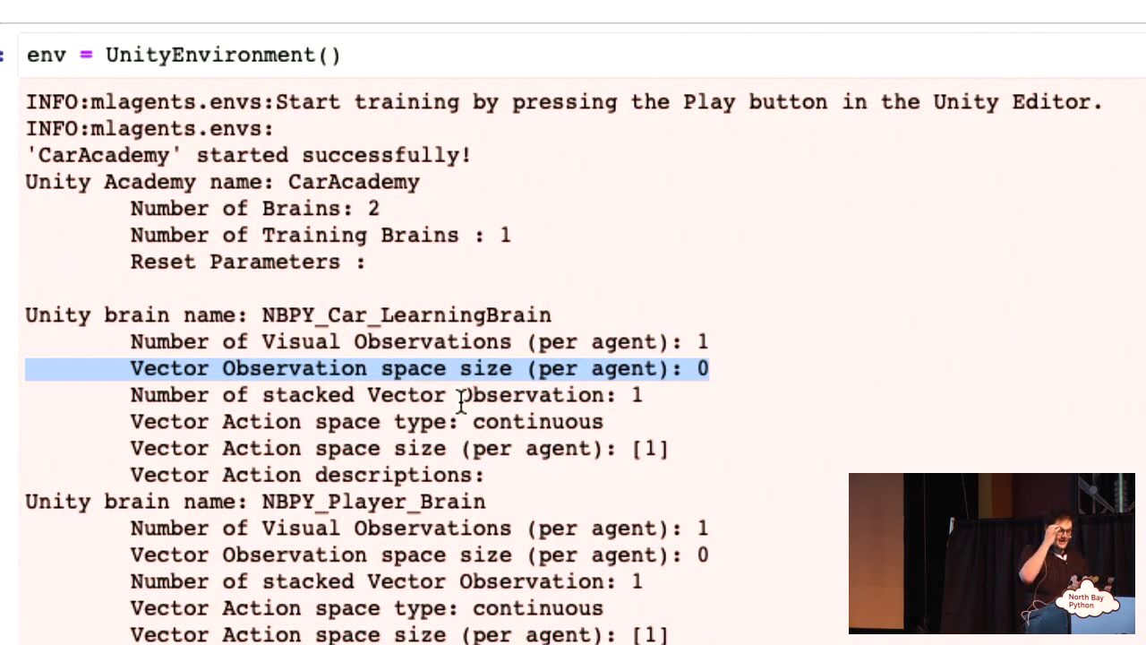
mouse_move(429, 475)
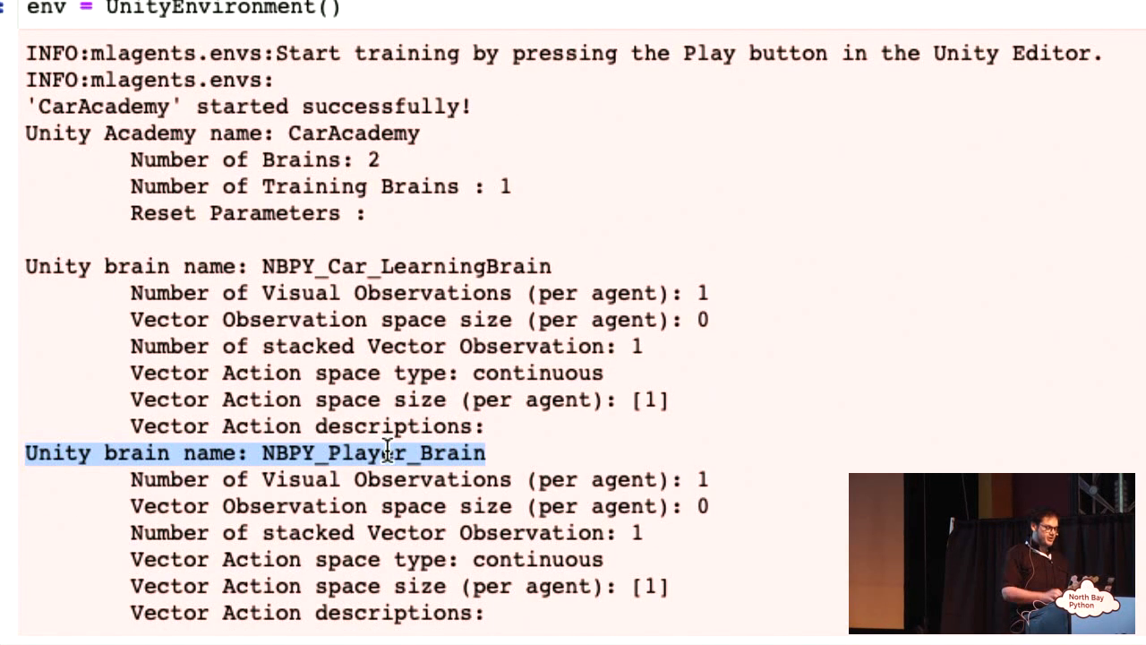
Step: Run the reset cell, showing empty vector observations and a 32×24 grayscale track view
scroll("down", 3)
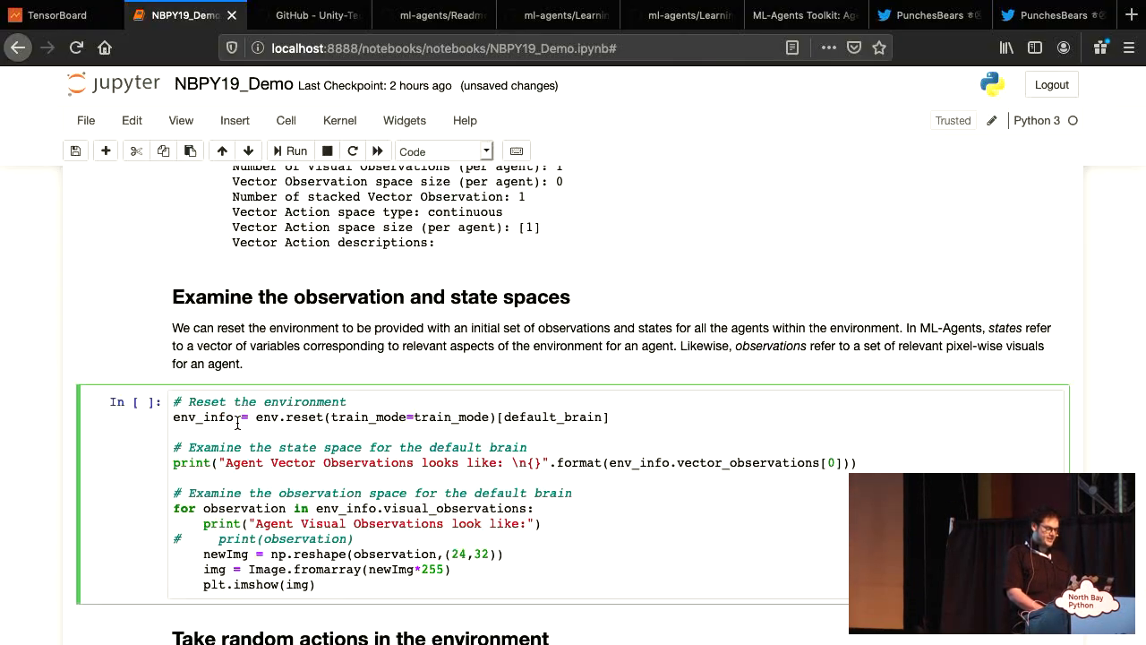
left_click(295, 150)
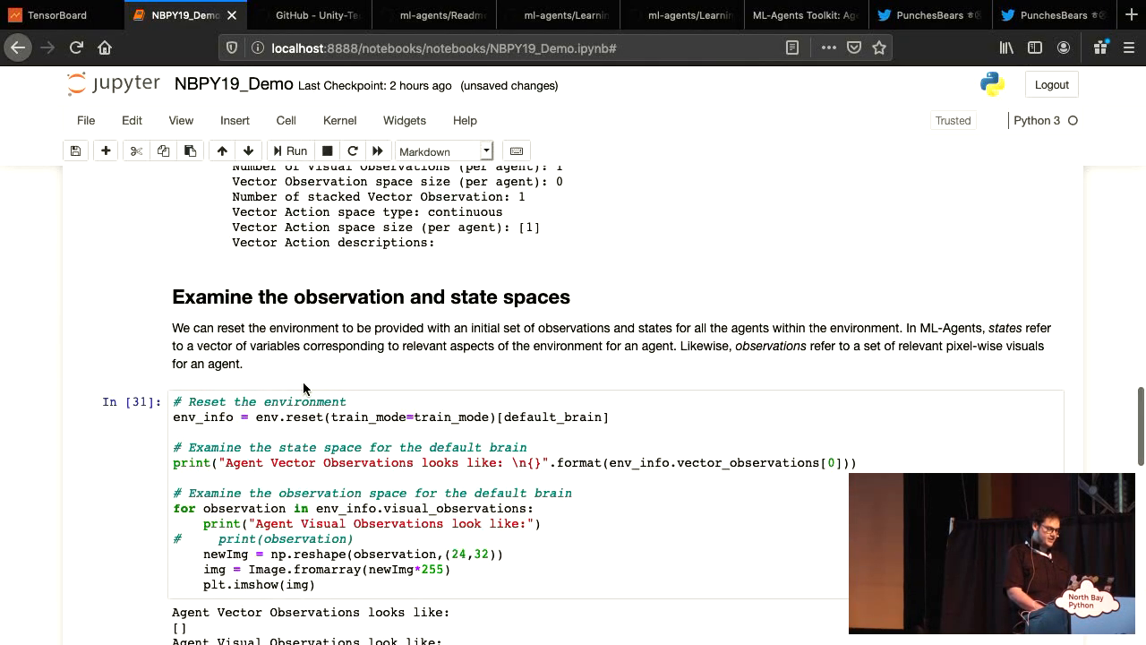
scroll("down", 3)
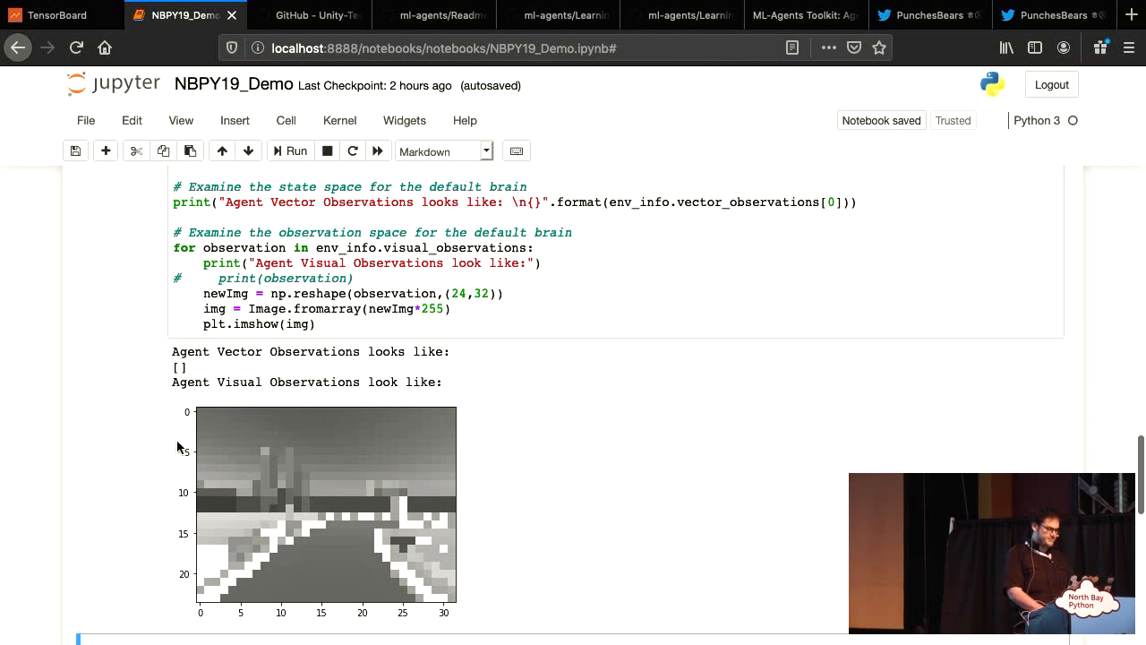
scroll("down", 3)
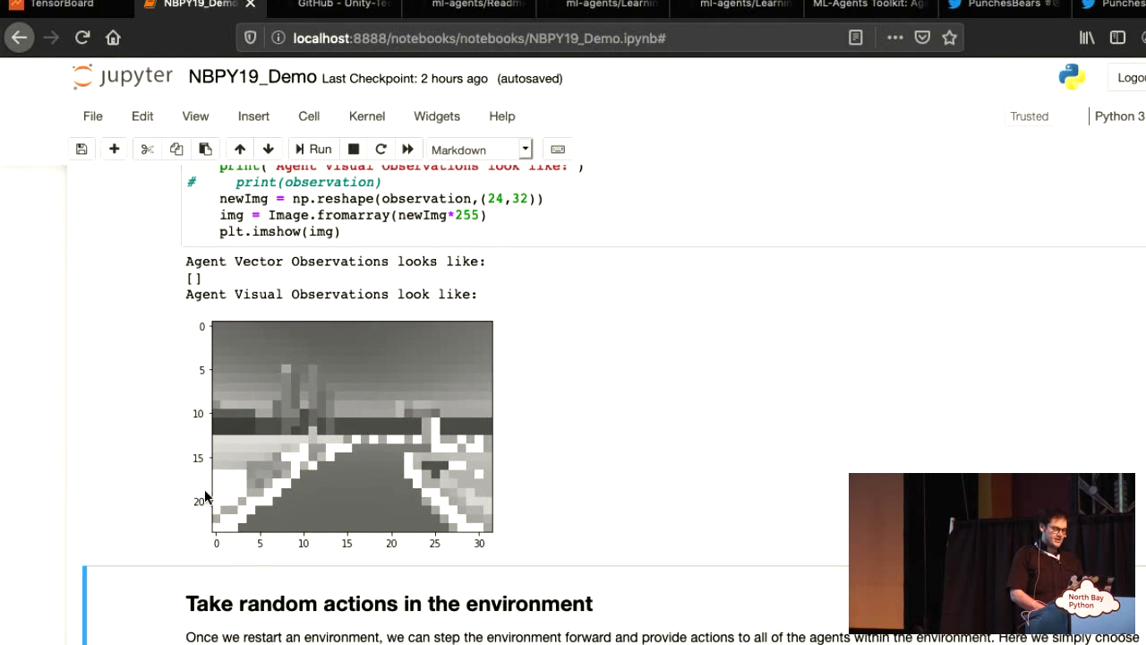
Step: Review the ten random-action episode rewards, then close the environment with env.close()
scroll("down", 3)
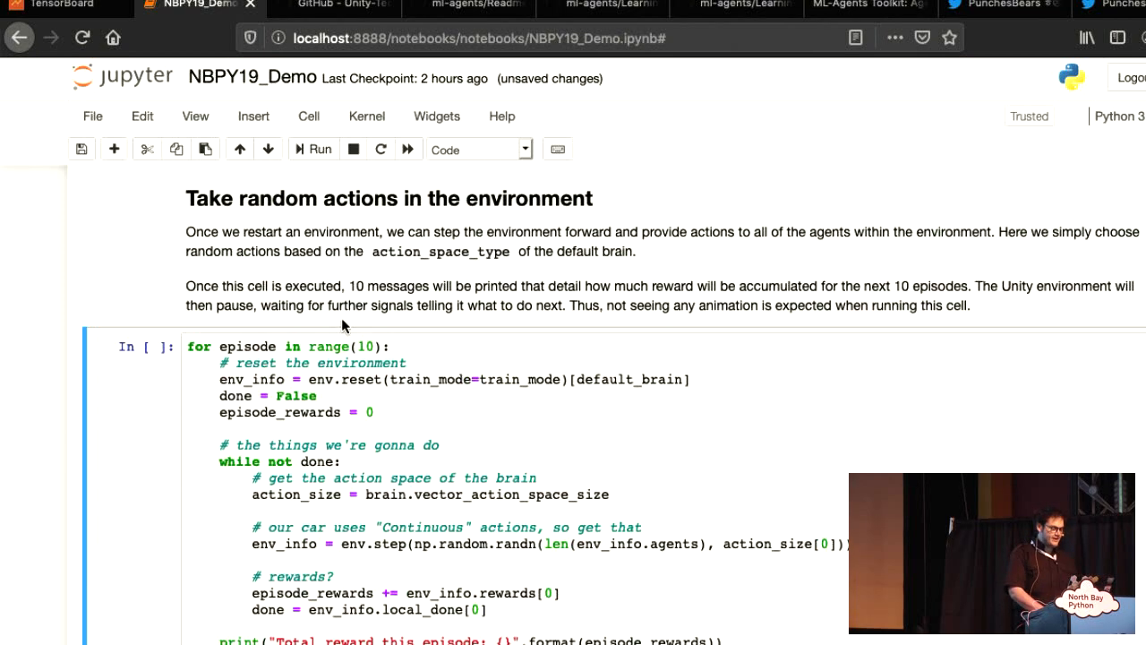
scroll("down", 3)
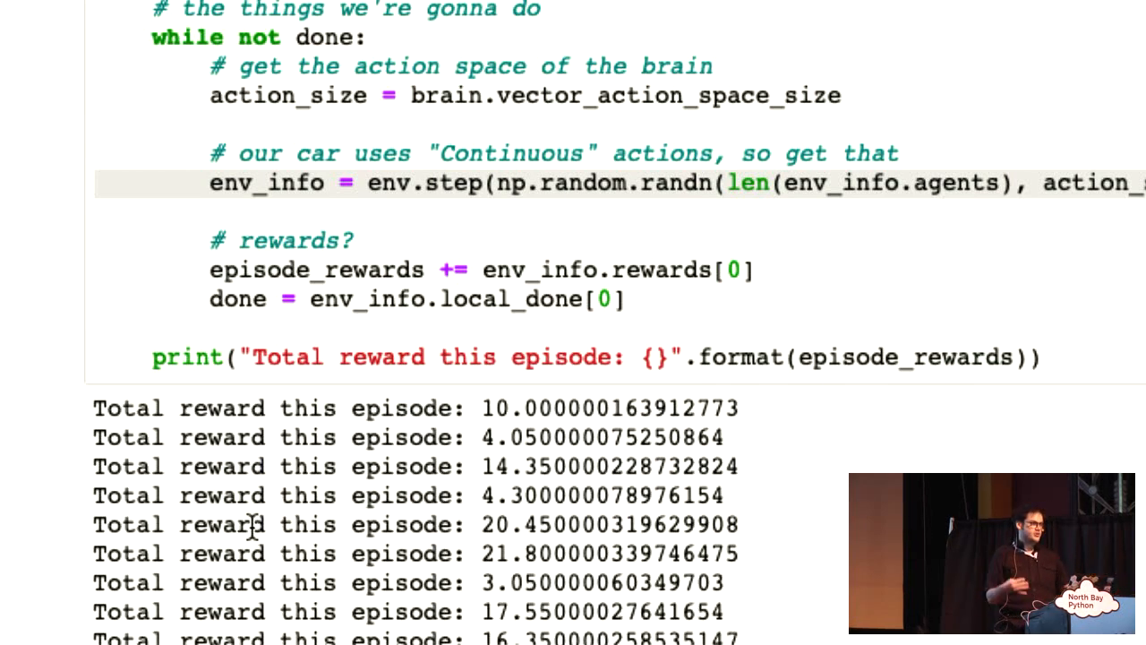
scroll("down", 3)
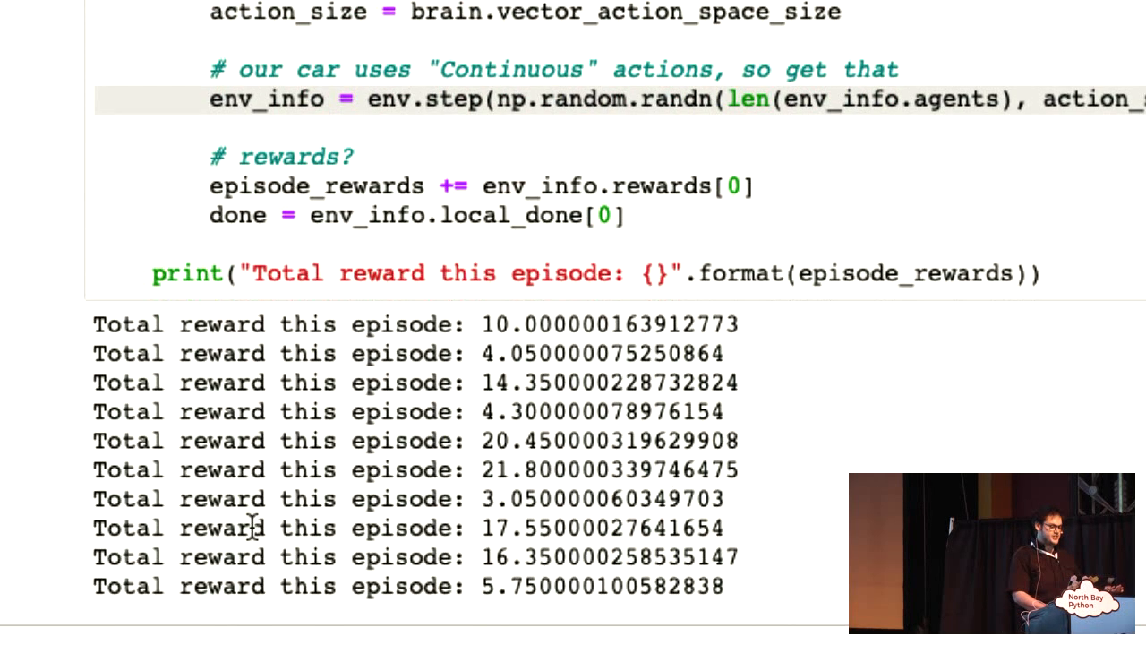
scroll("down", 3)
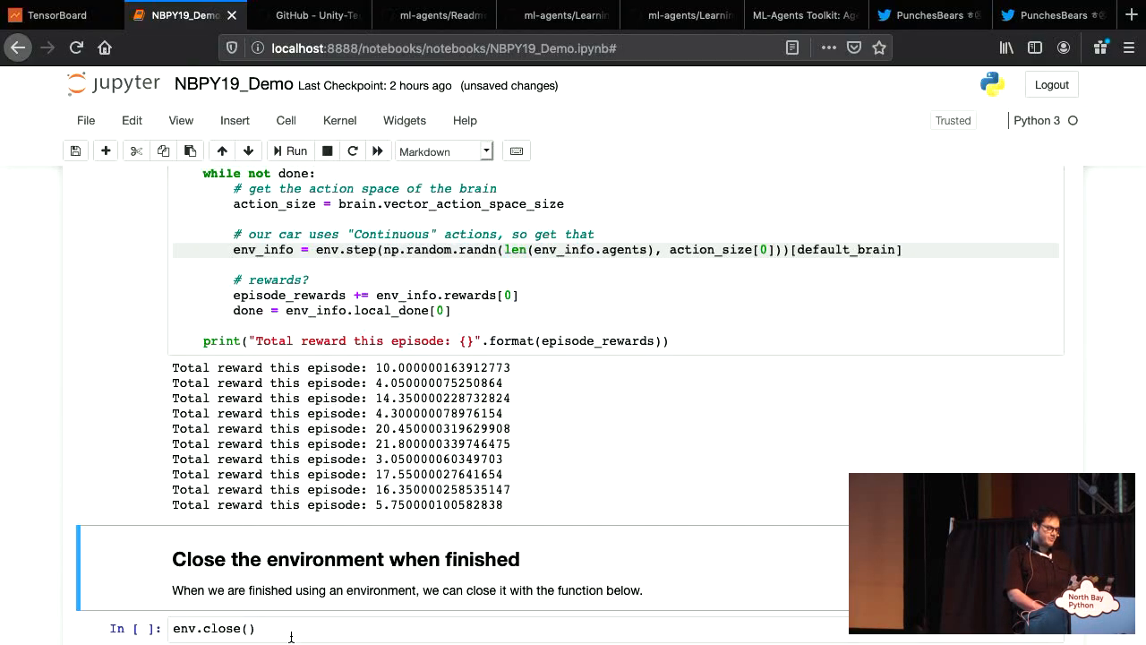
left_click(295, 150)
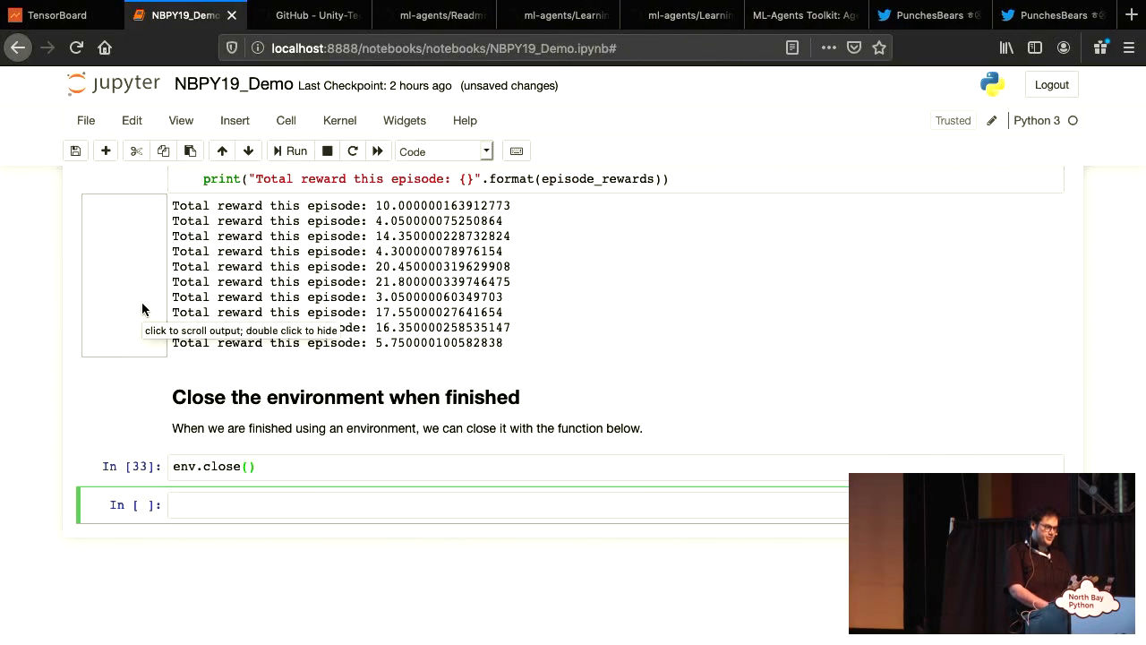
Step: Browse from the ML-Agents tweet and GitHub repo to the v0.4 Agent class documentation
left_click(928, 16)
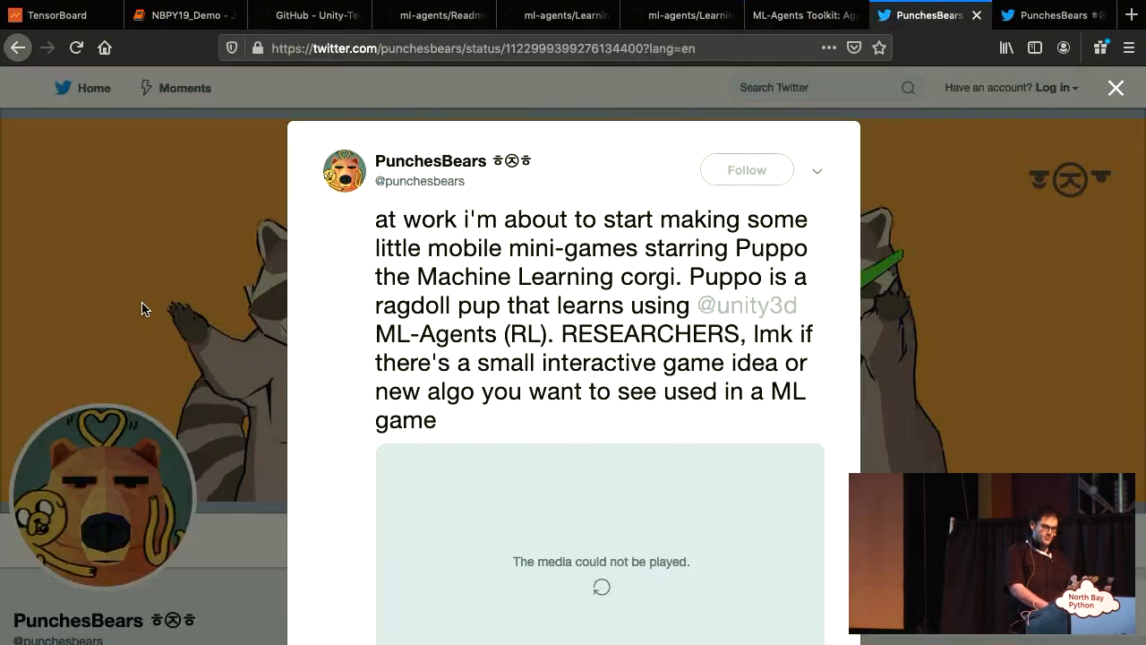
left_click(309, 15)
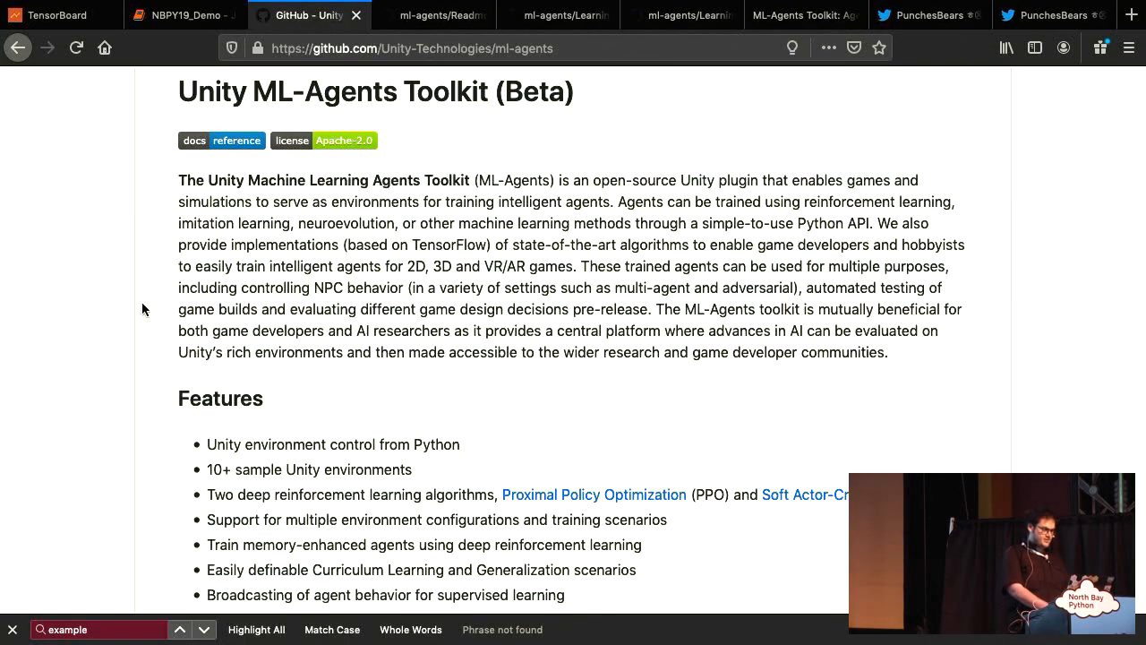
scroll("down", 3)
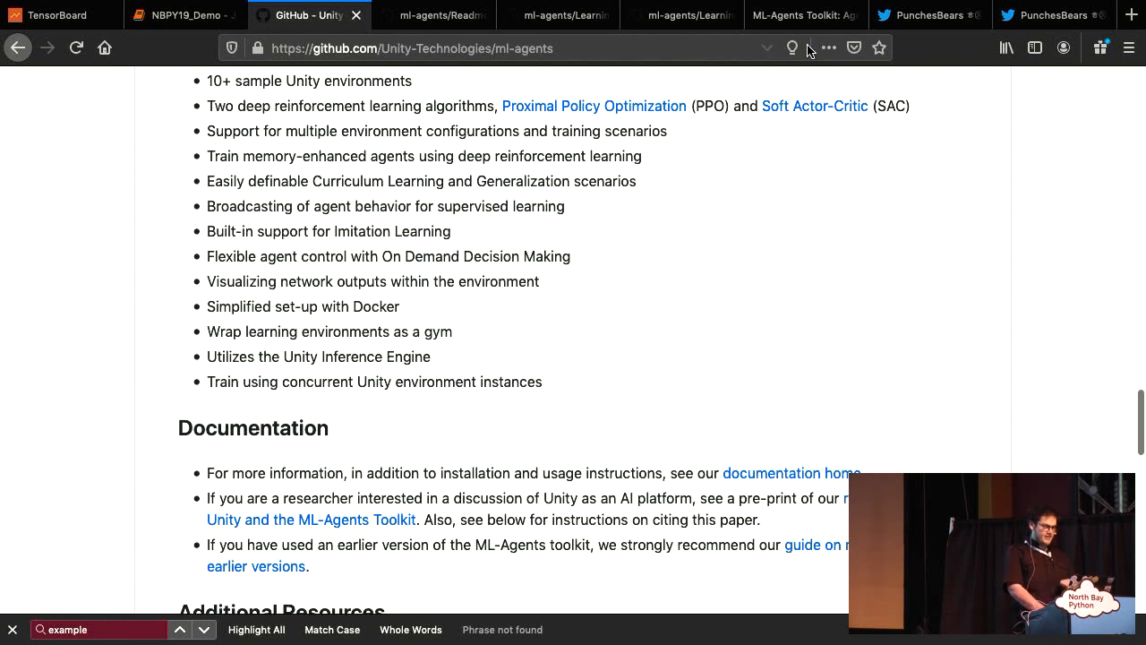
scroll("down", 3)
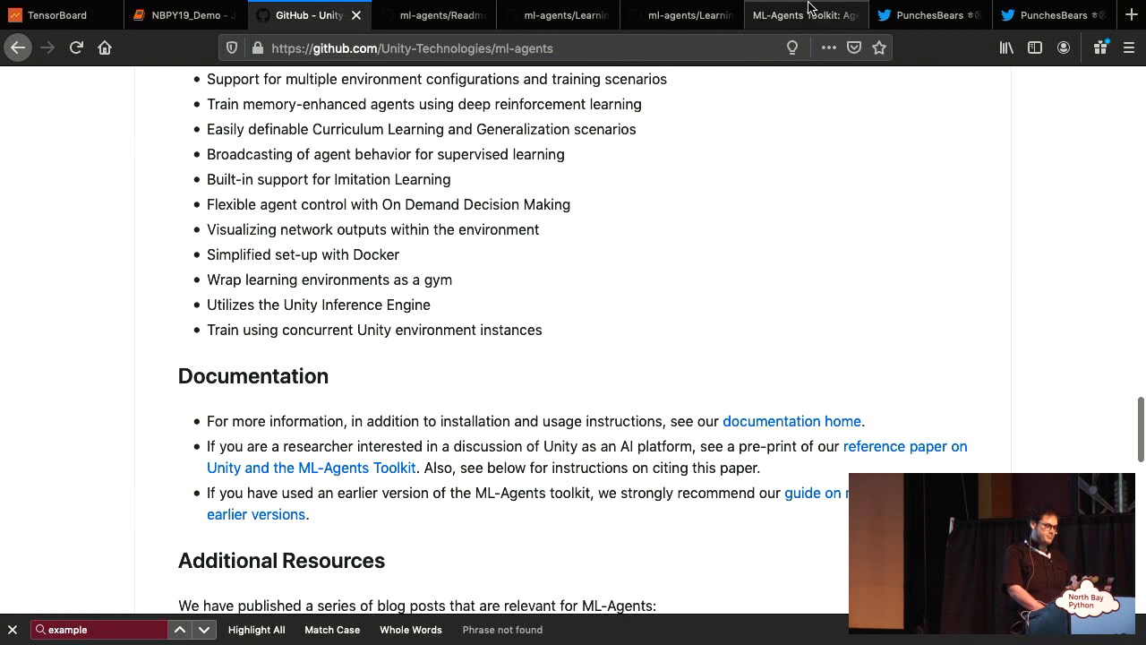
left_click(803, 15)
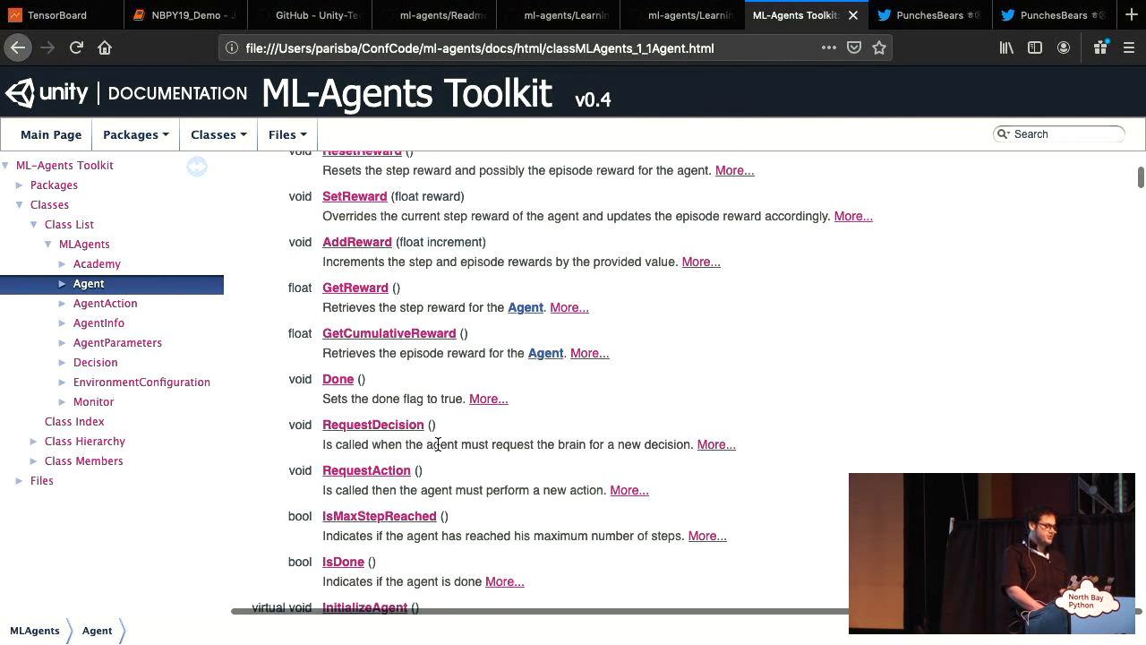
scroll("up", 3)
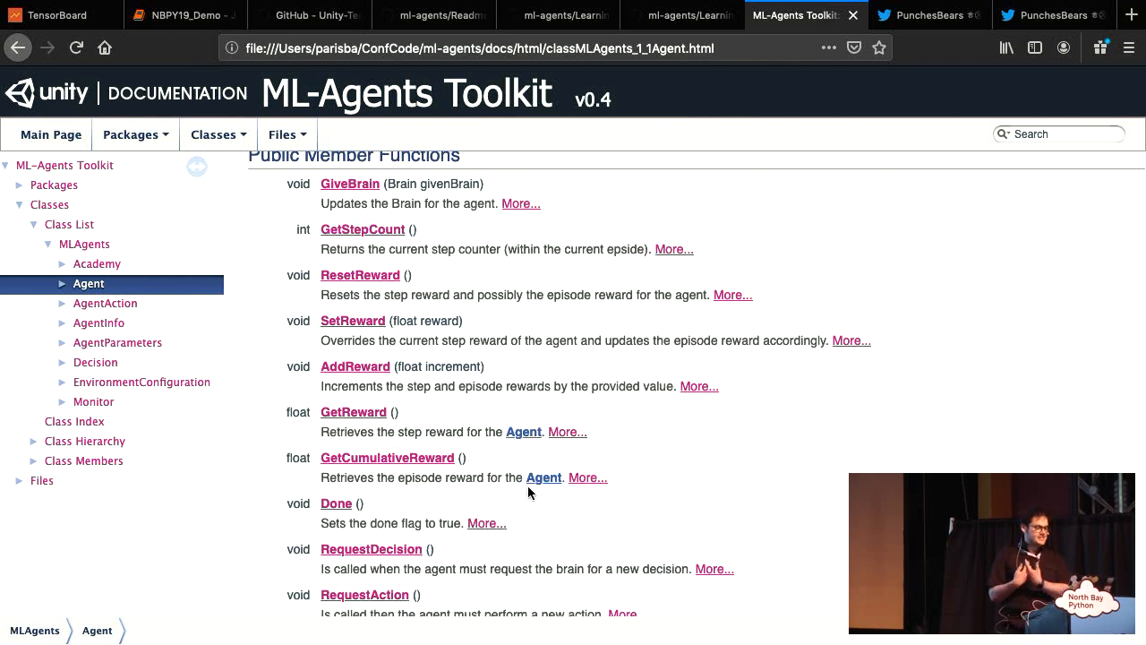
mouse_move(698, 327)
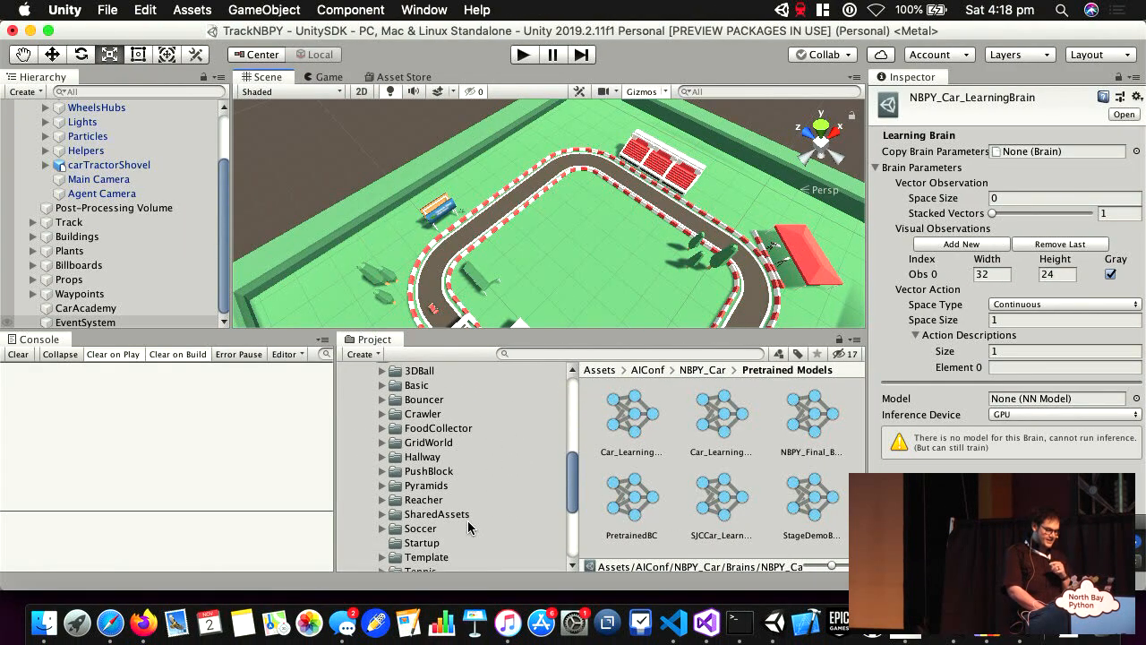
Step: Open the Walker example scene without saving the track scene, and start playing it
left_click(419, 560)
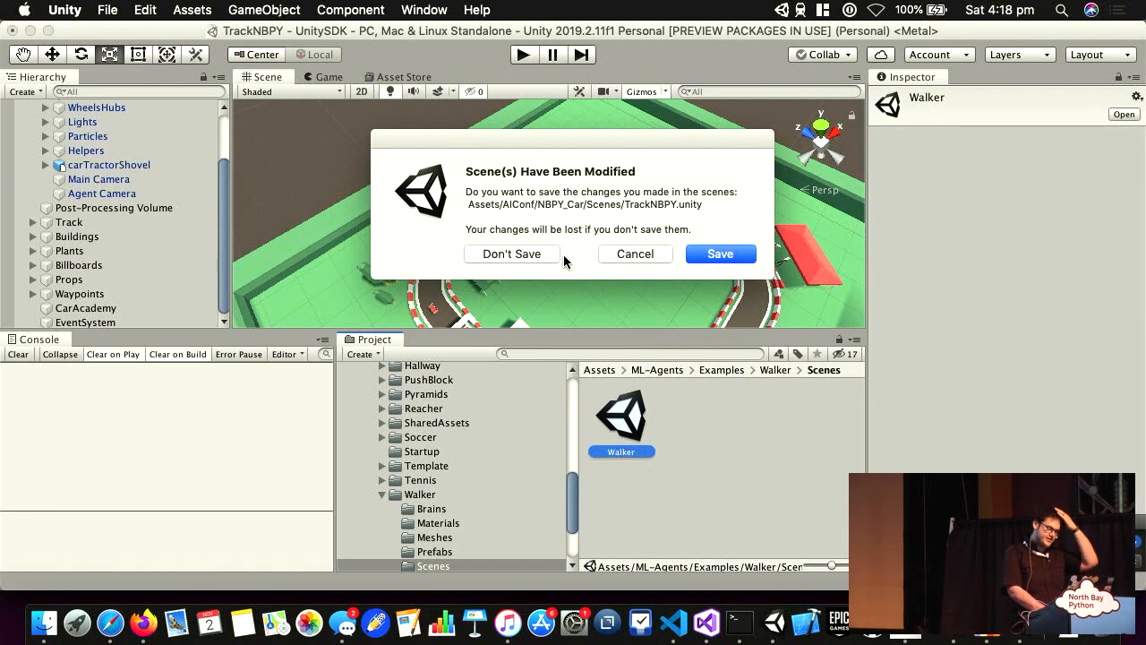
left_click(511, 254)
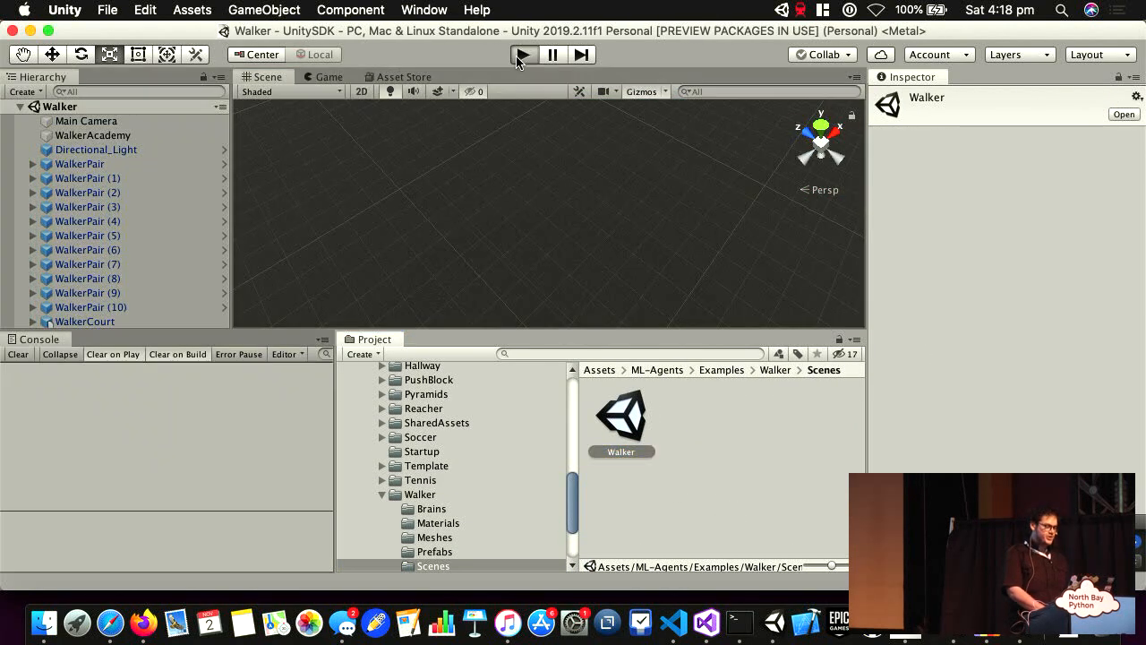
left_click(524, 55)
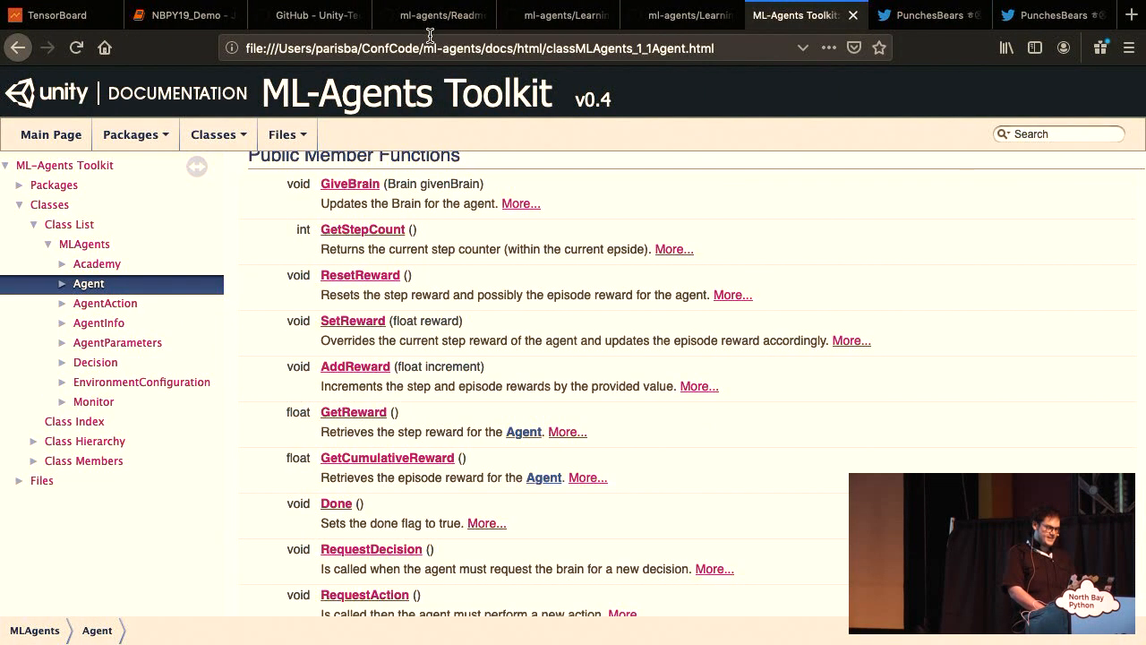
Step: Locate the Walker environment and highlight its articulated body parts in the Set-up bullet
left_click(555, 15)
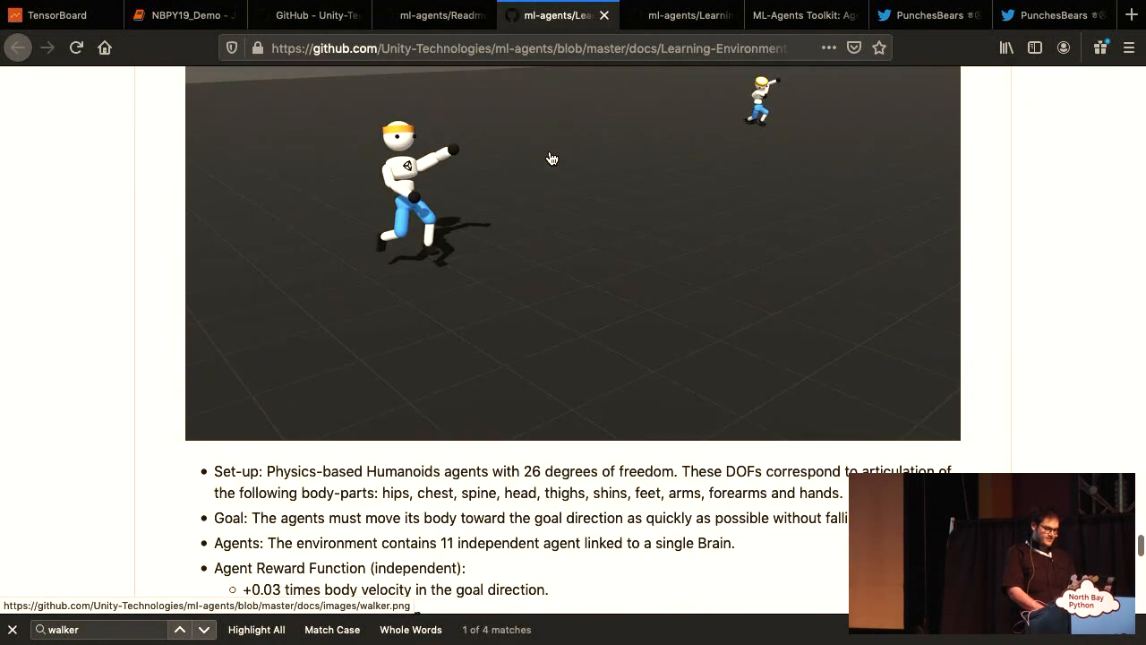
scroll("down", 3)
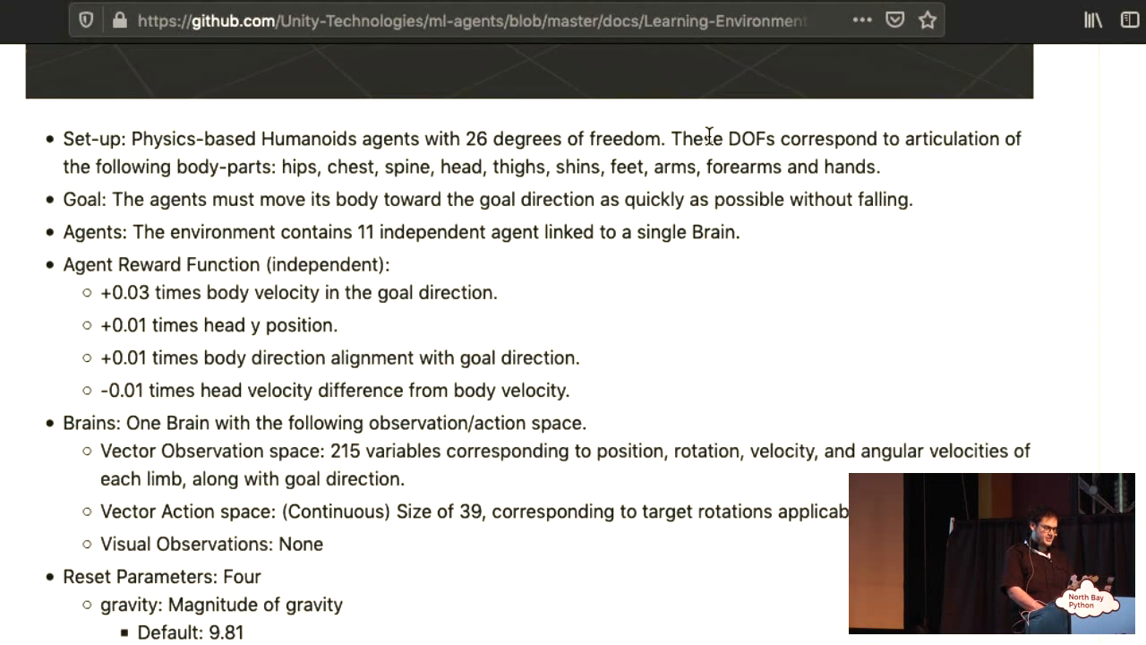
double_click(300, 166)
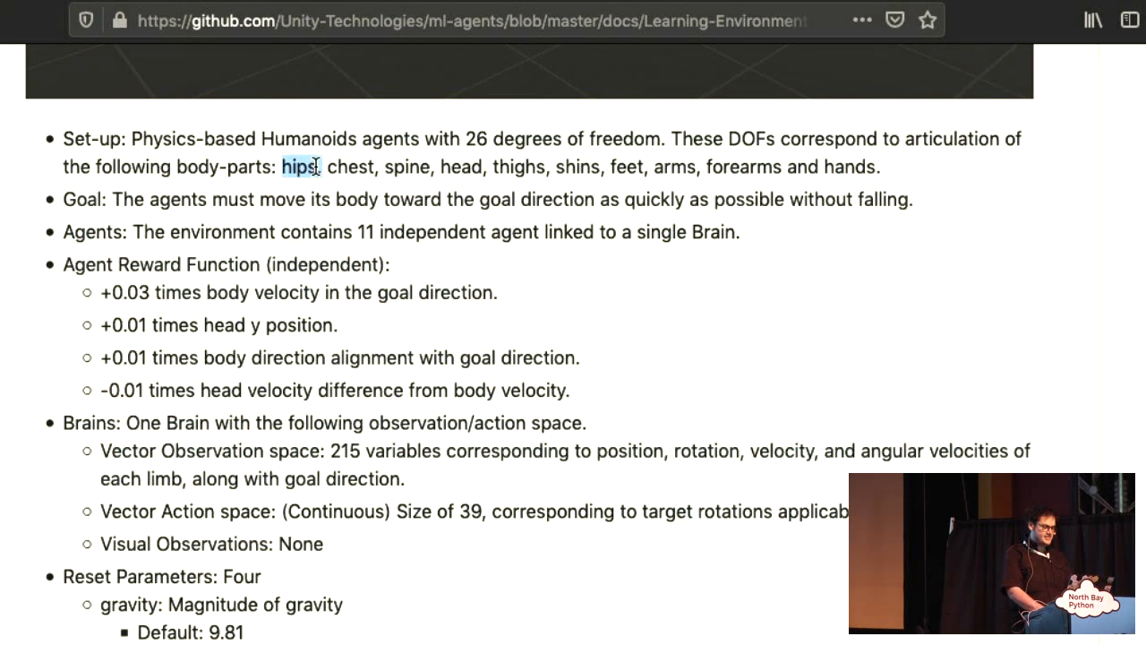
left_click_drag(300, 166, 601, 167)
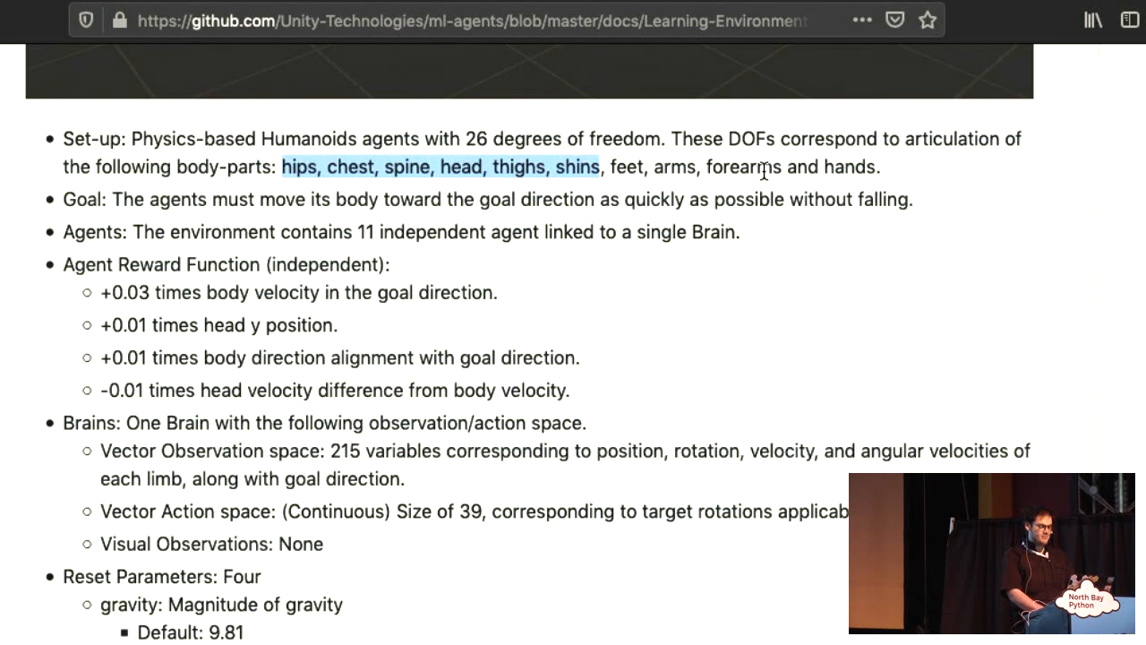
left_click(116, 206)
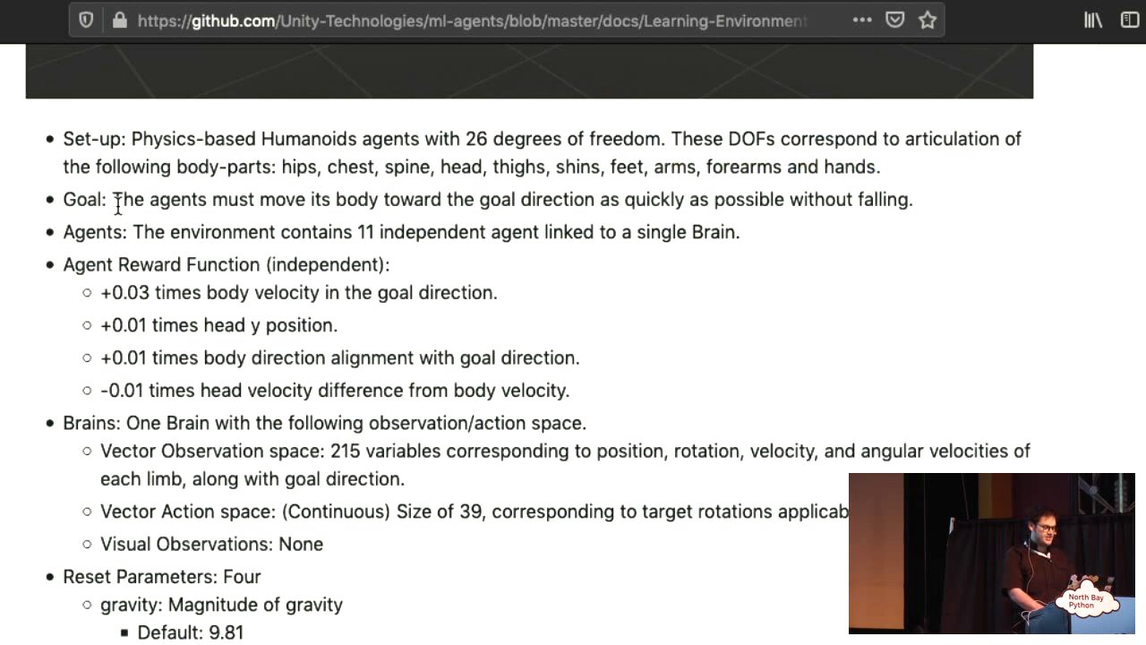
left_click_drag(111, 199, 304, 199)
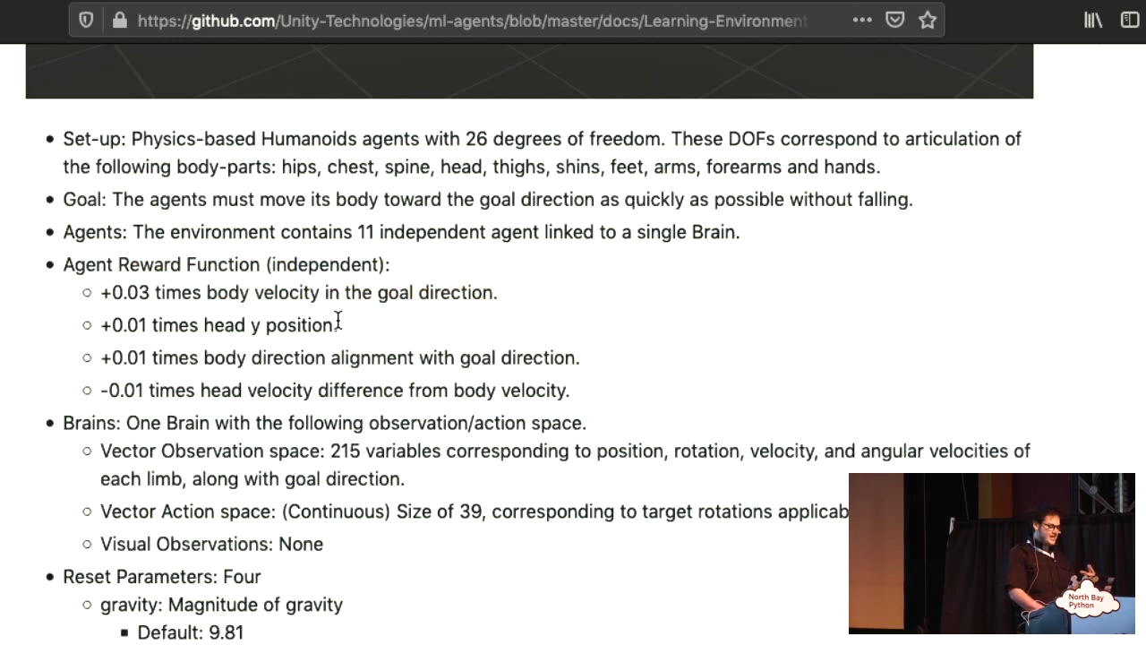
mouse_move(340, 324)
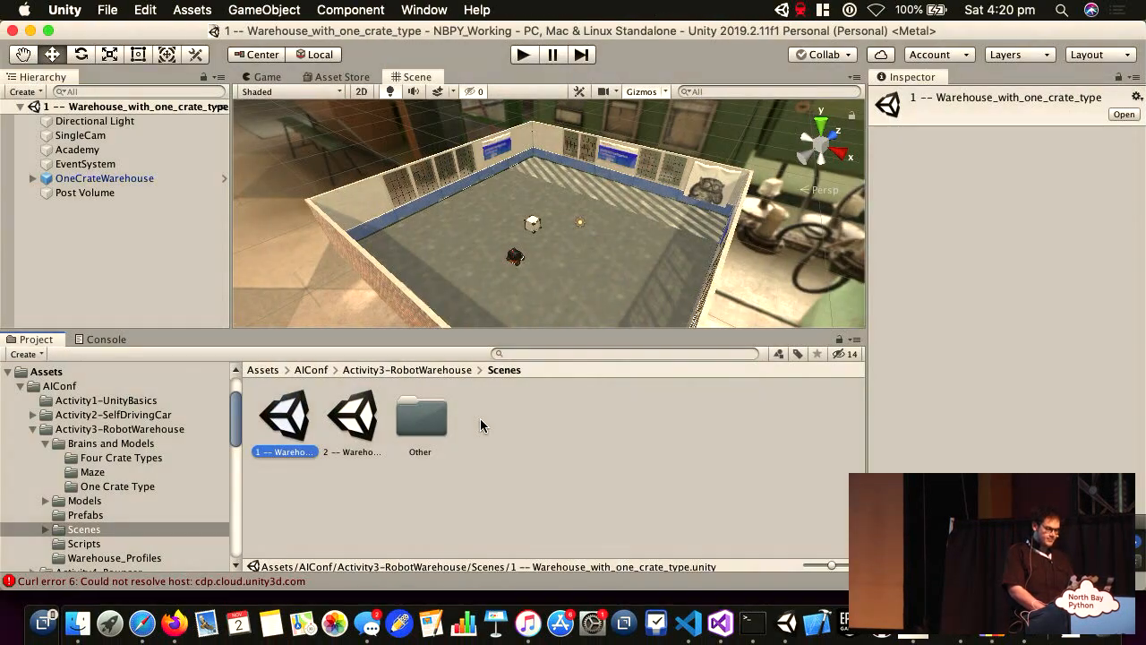
Step: Play the Warehouse_with_one_crate_type scene showing the robot and a single crate
left_click(524, 55)
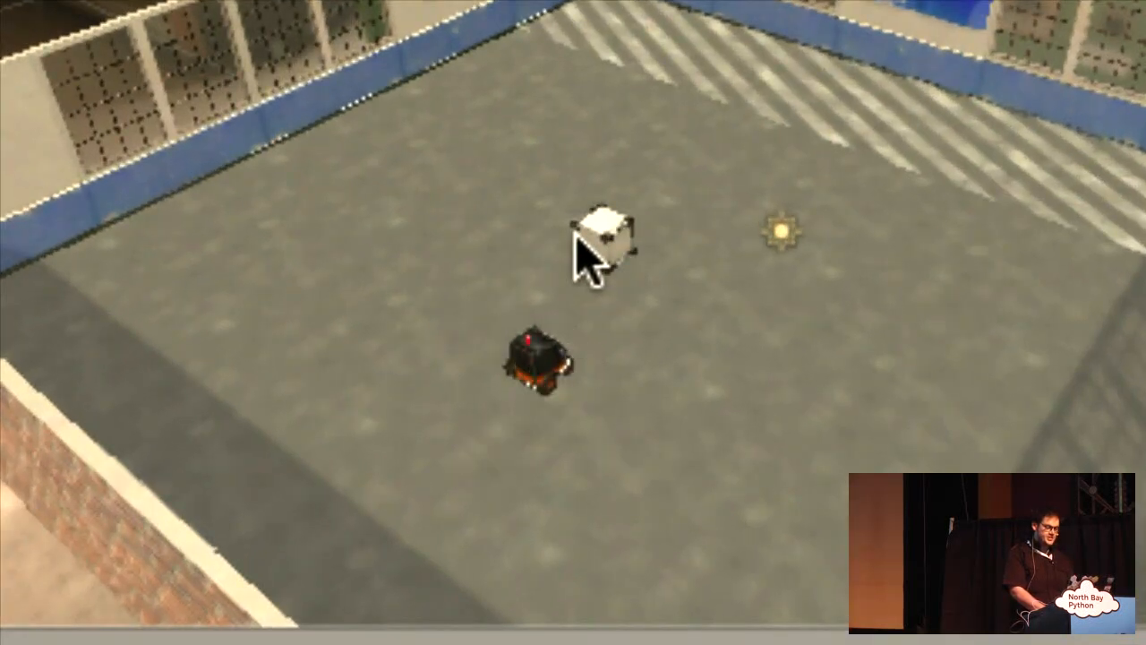
mouse_move(793, 135)
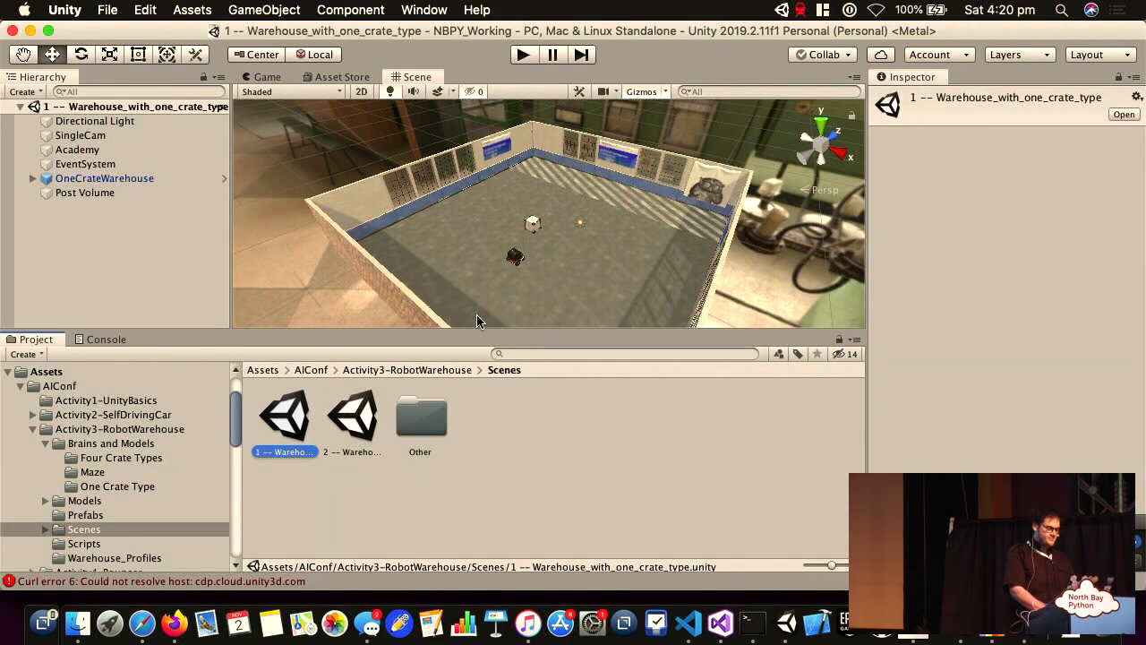
mouse_move(96, 571)
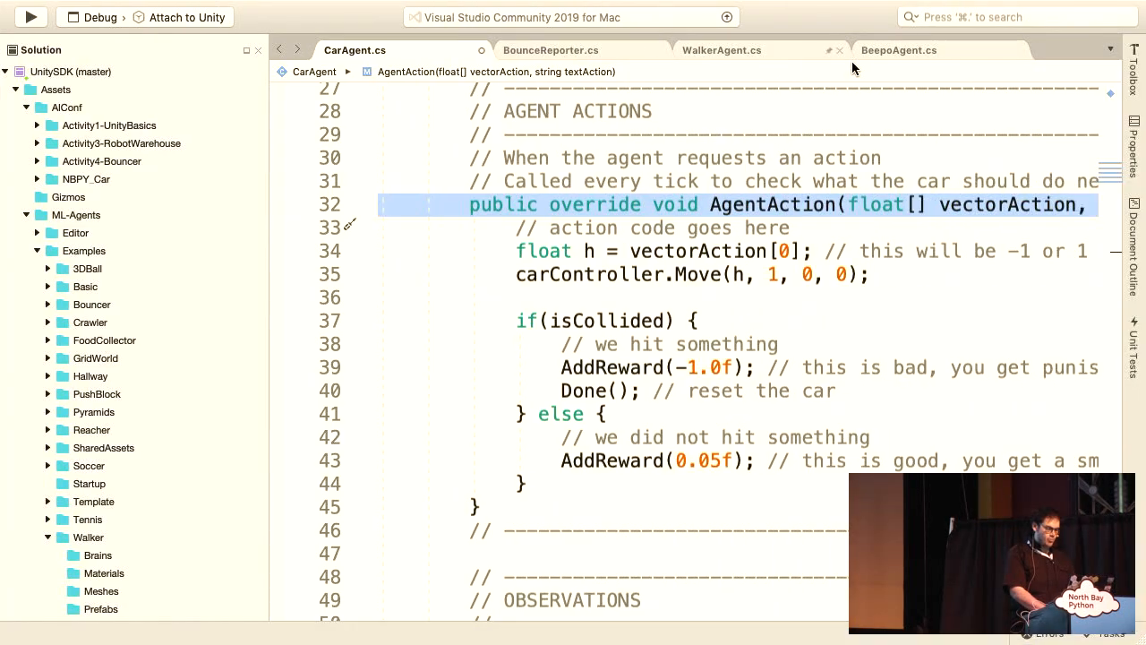
Step: Walk through BeepoAgent.cs, highlighting rayDistance observations and the per-step AddReward penalty
left_click(899, 50)
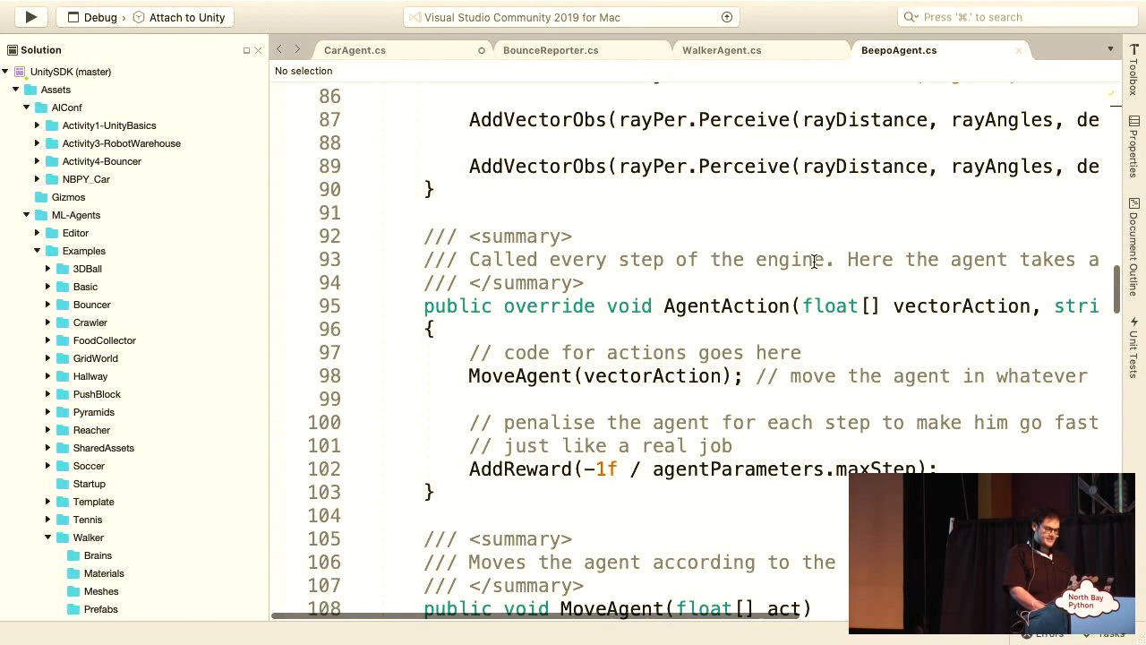
scroll("up", 3)
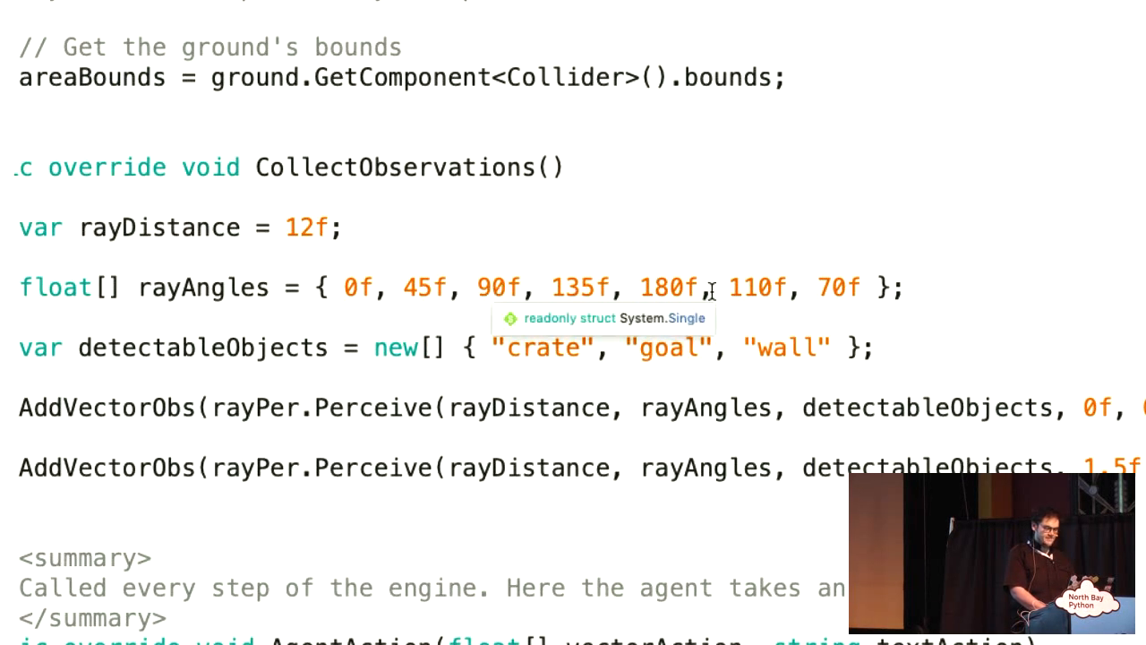
mouse_move(824, 285)
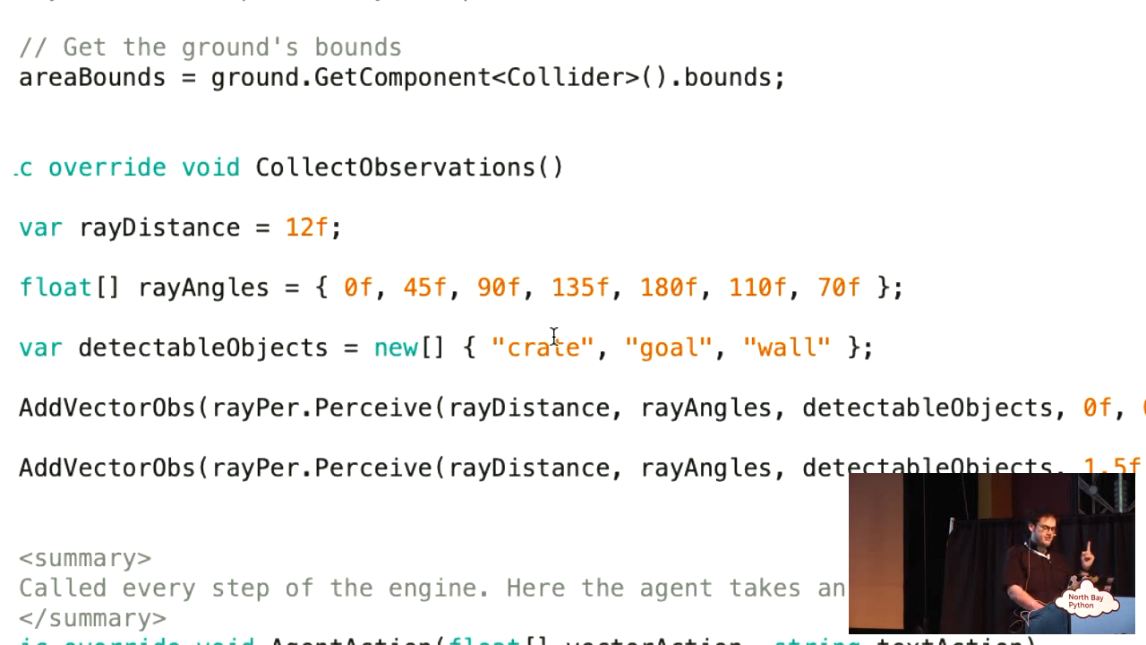
double_click(667, 347)
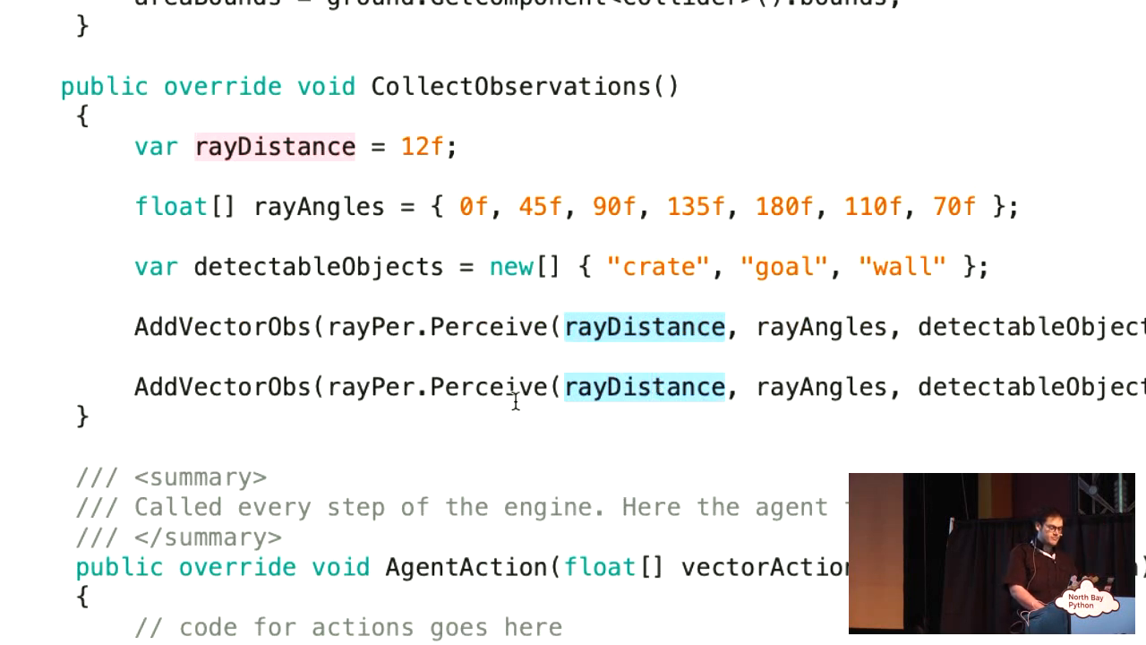
scroll("down", 3)
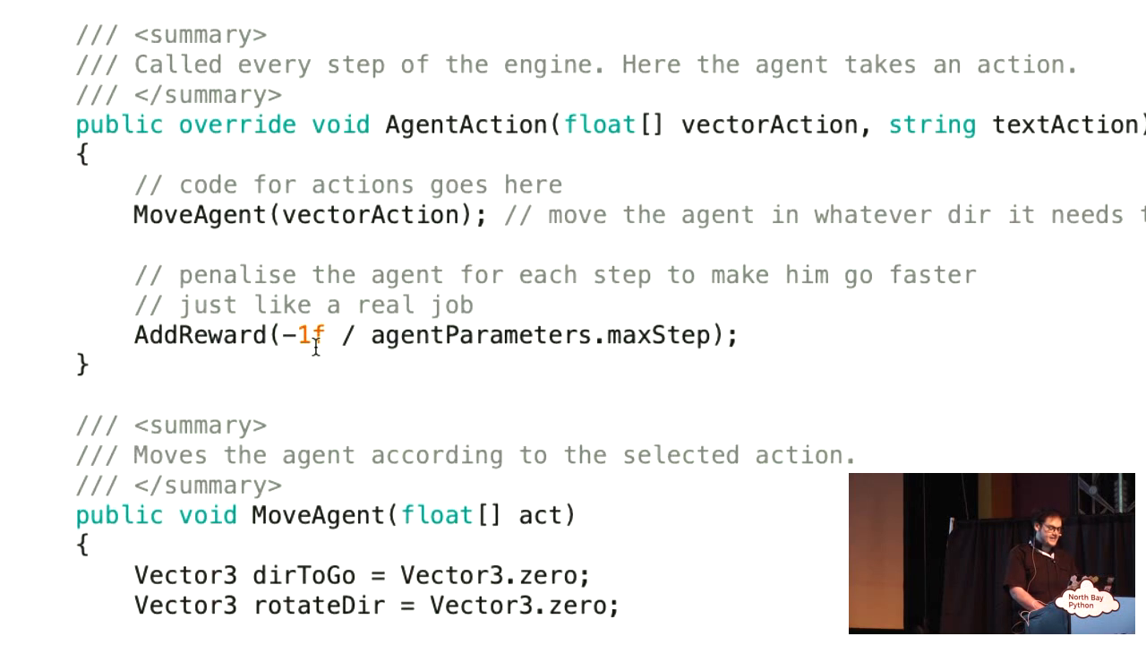
double_click(197, 334)
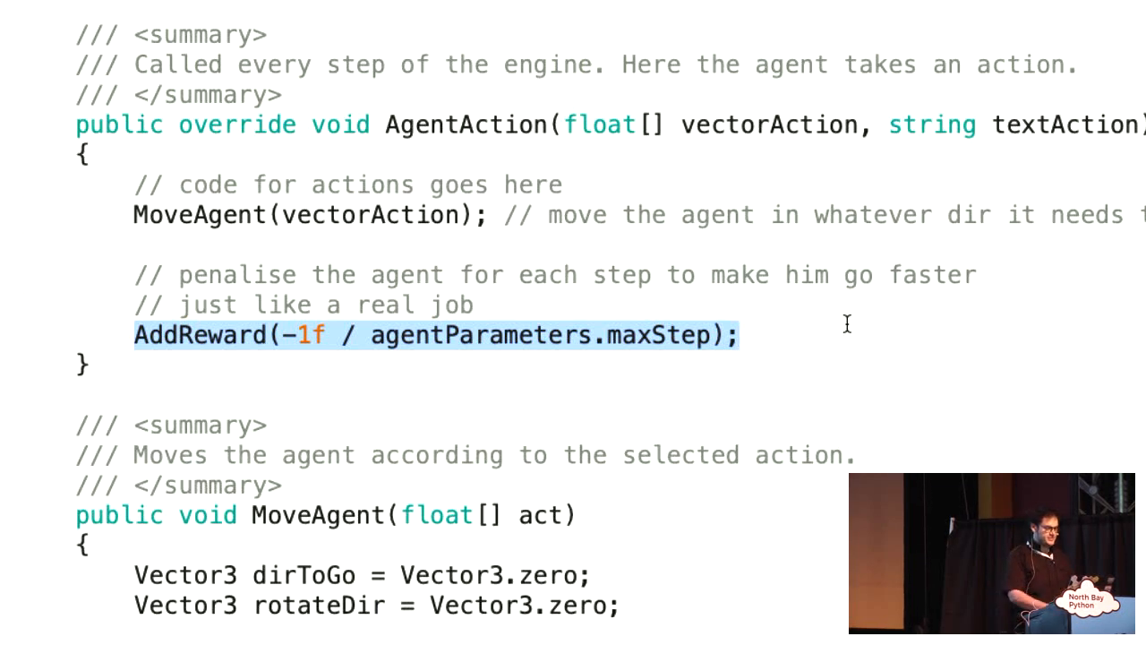
scroll("down", 3)
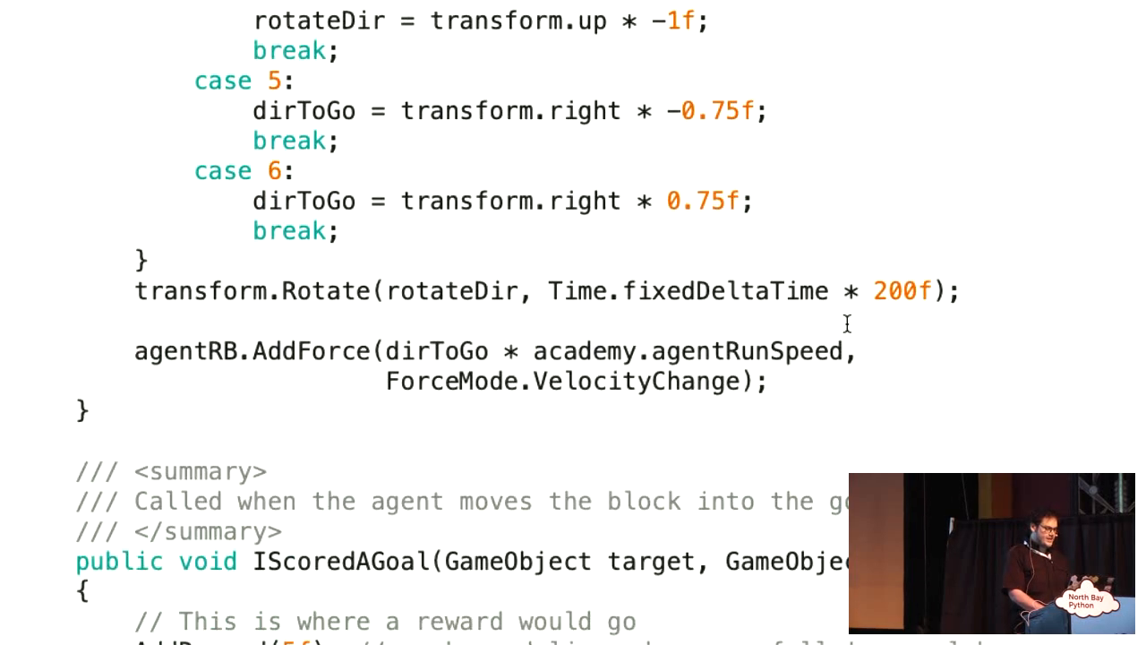
scroll("down", 3)
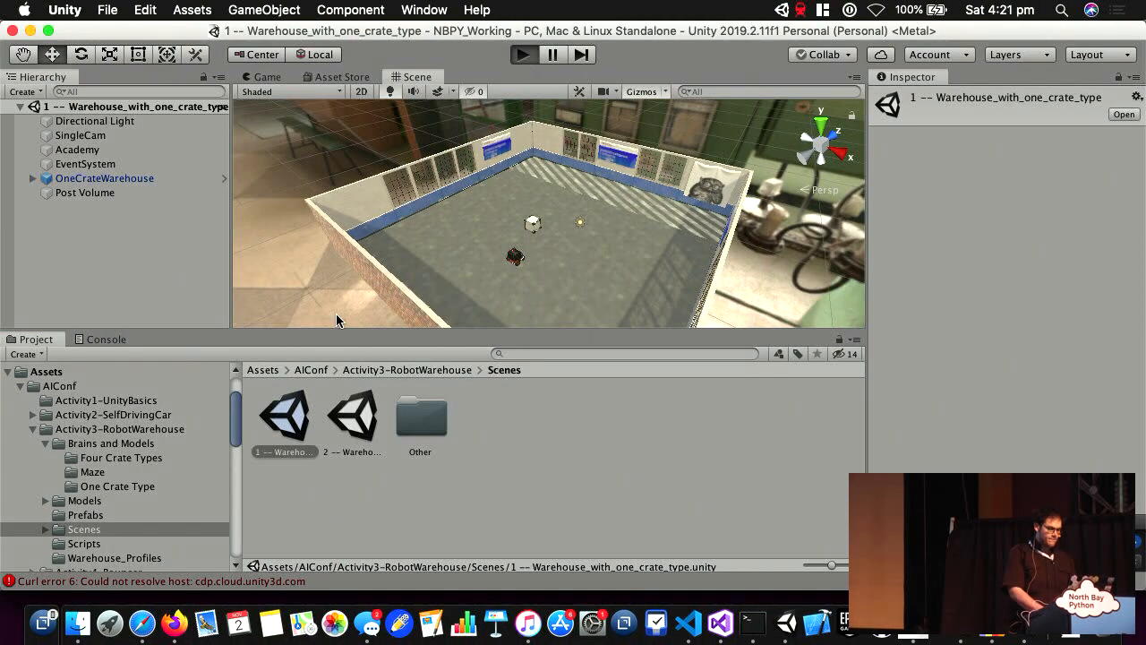
Step: Run the one-crate warehouse scene until the robot delivers its package
left_click(524, 55)
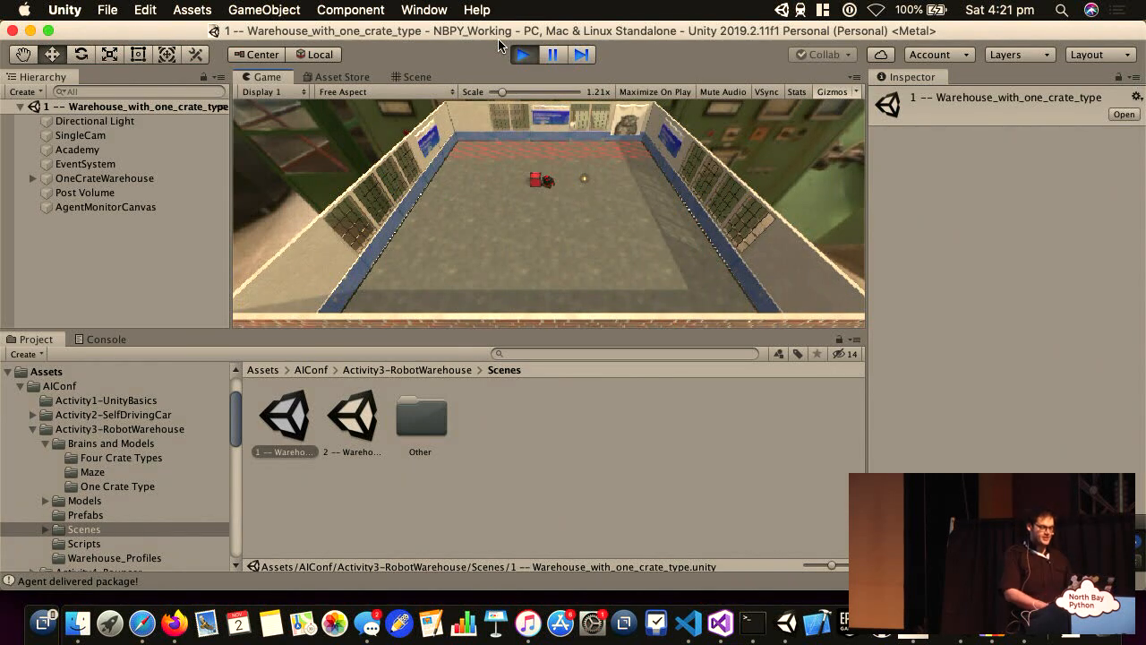
left_click(524, 55)
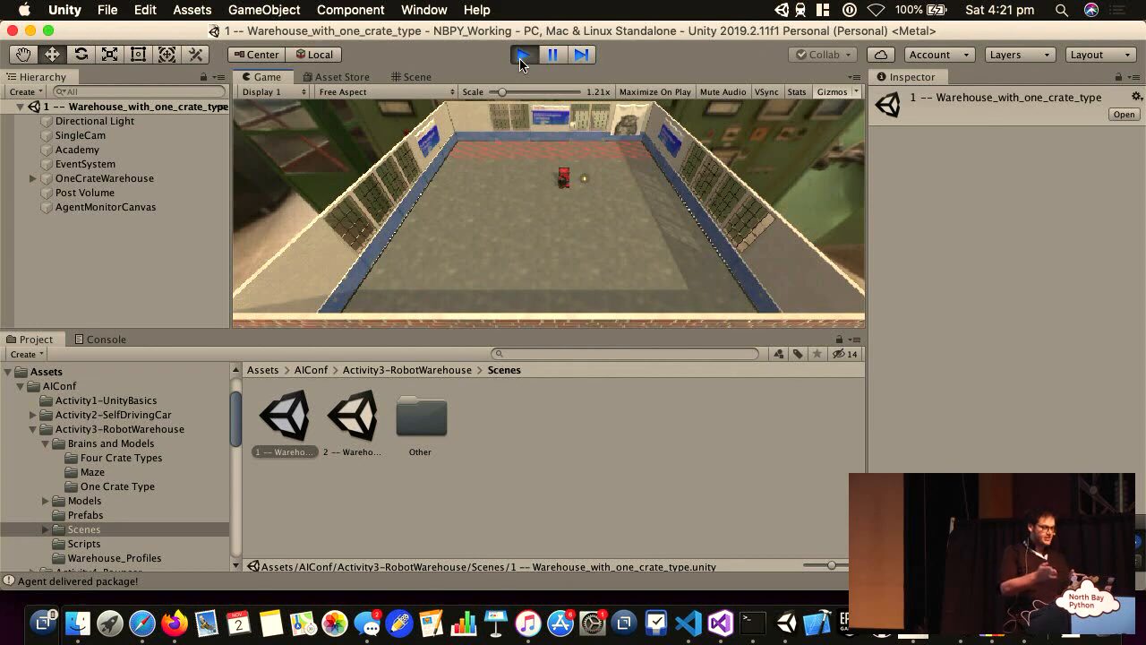
Step: Stop play and open the 2 -- Warehouse_with_four_crate_types scene in the Game view
left_click(524, 55)
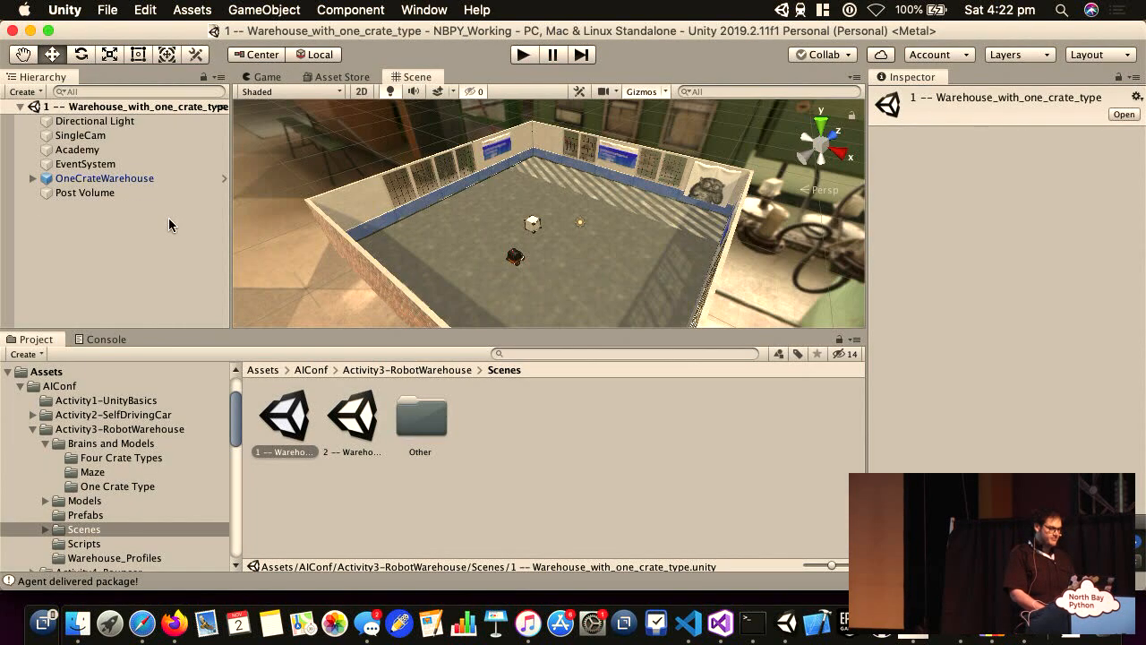
double_click(353, 417)
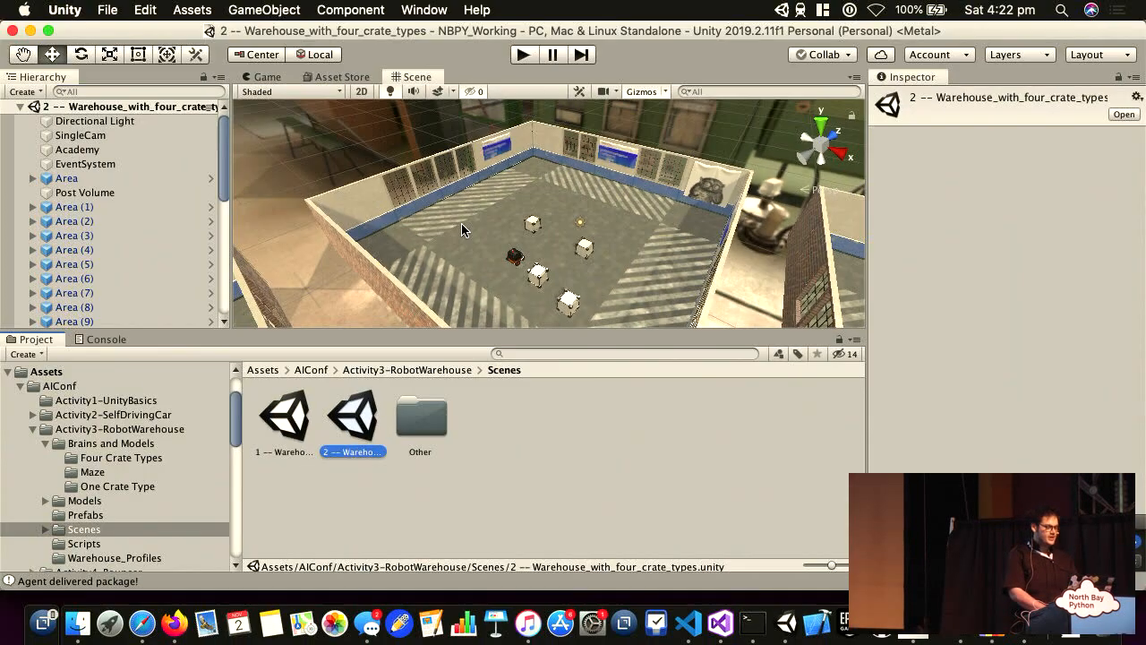
left_click(263, 76)
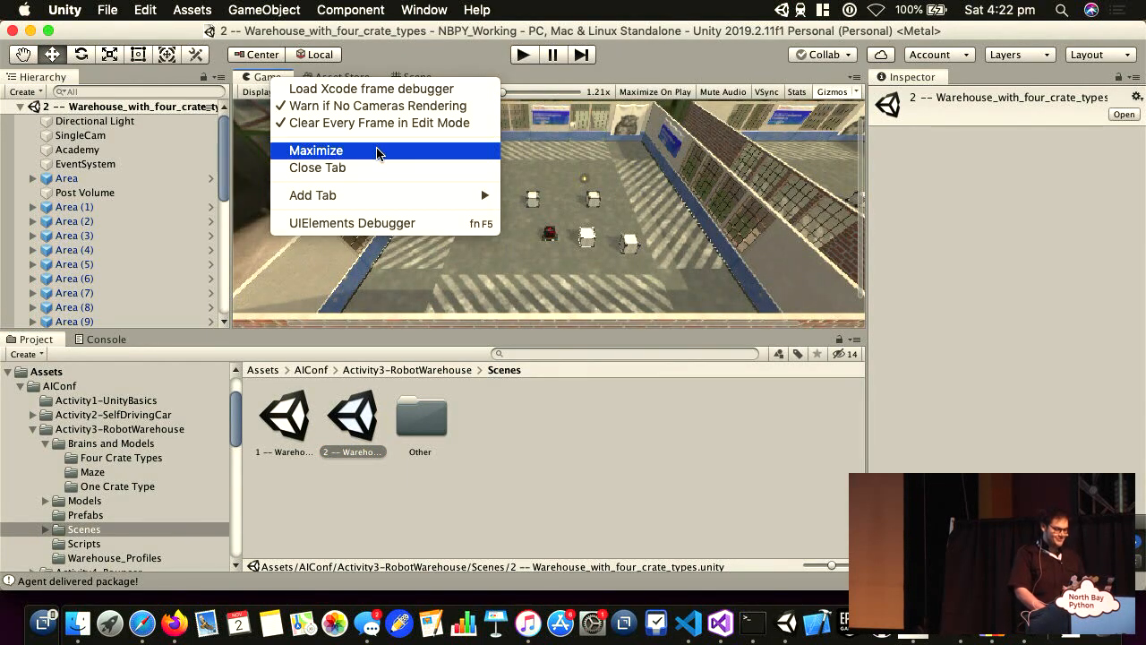
Step: Play the four-crate-types warehouse scene in a maximized Game view
left_click(315, 149)
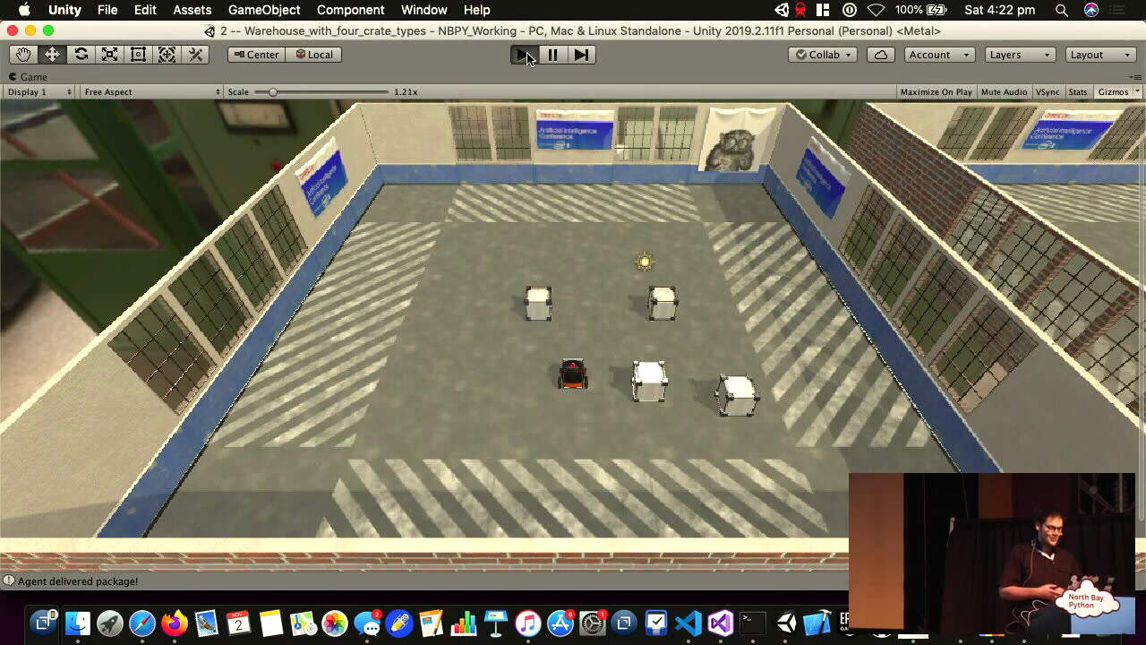
left_click(525, 55)
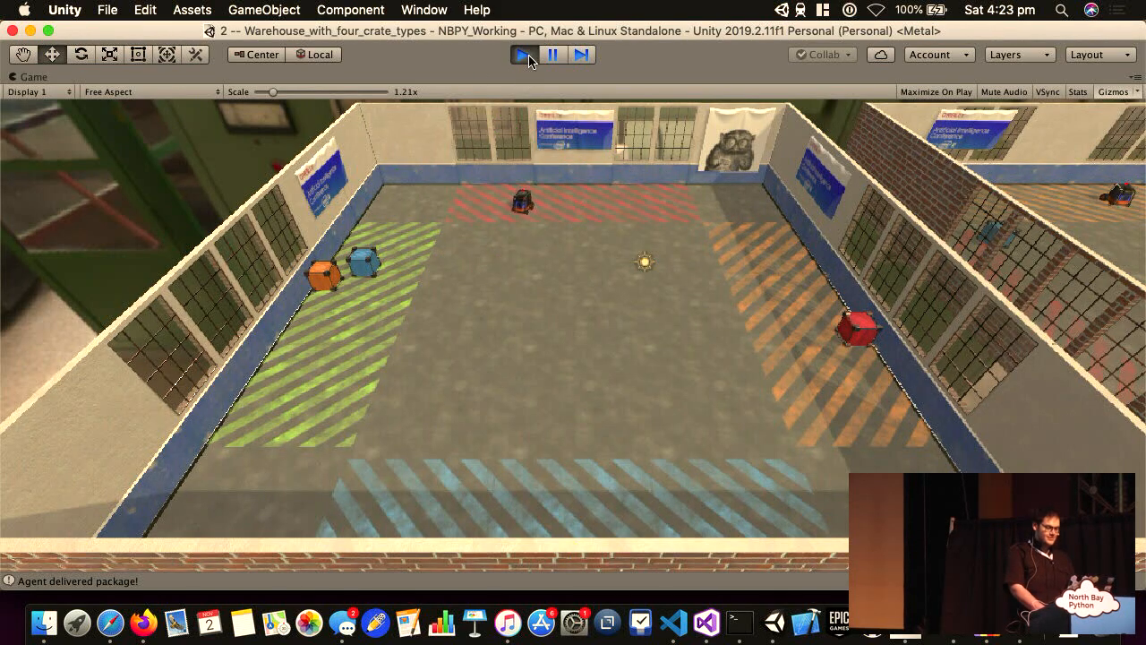
mouse_move(425, 138)
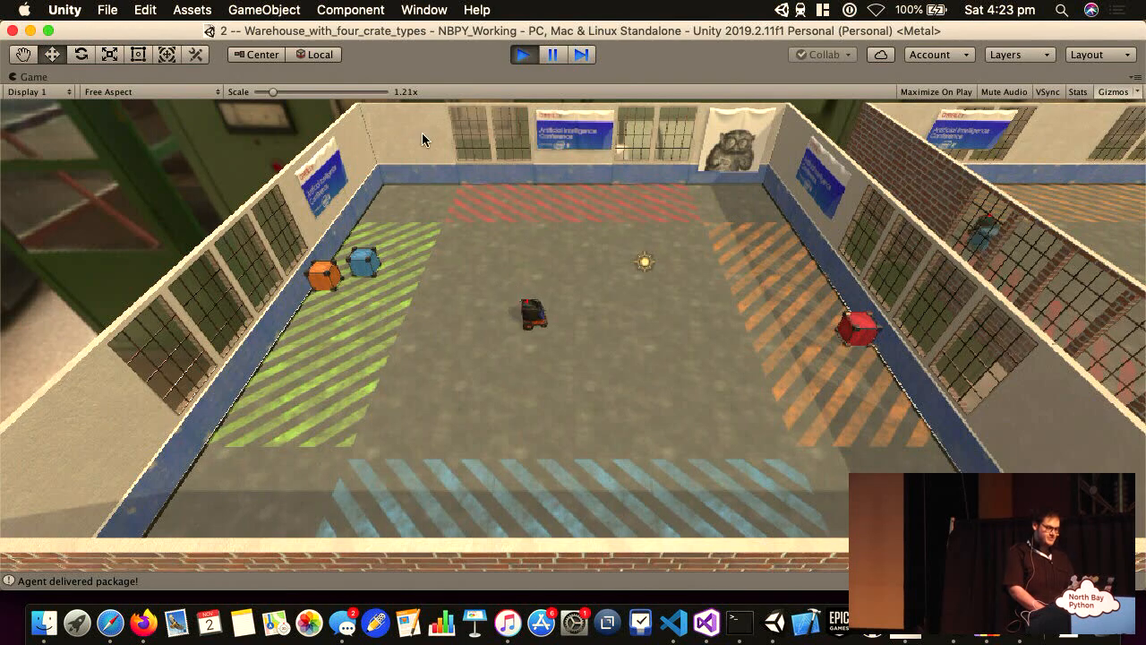
Step: Turn off Maximize to restore the full editor layout and show the Scene view
left_click(12, 77)
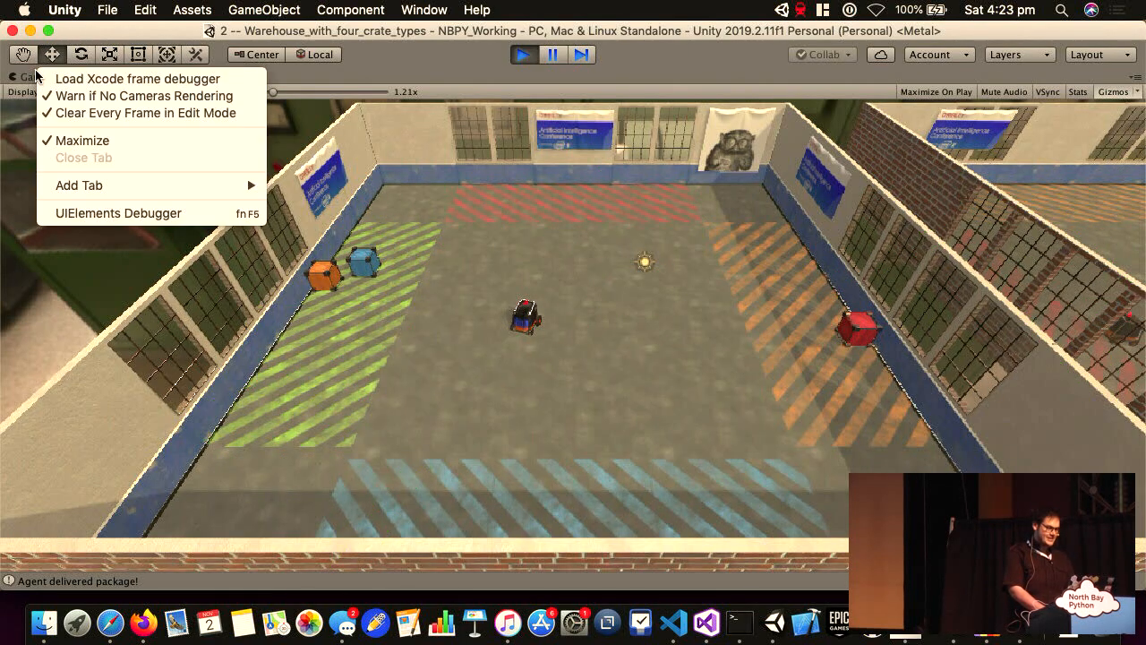
left_click(83, 140)
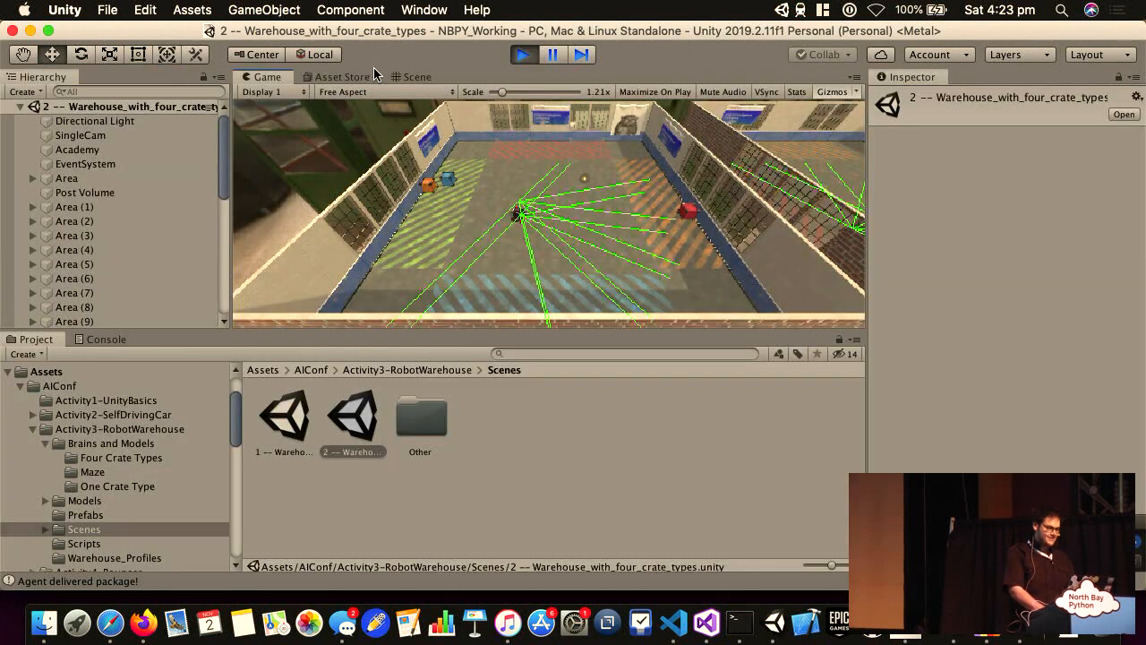
left_click(412, 76)
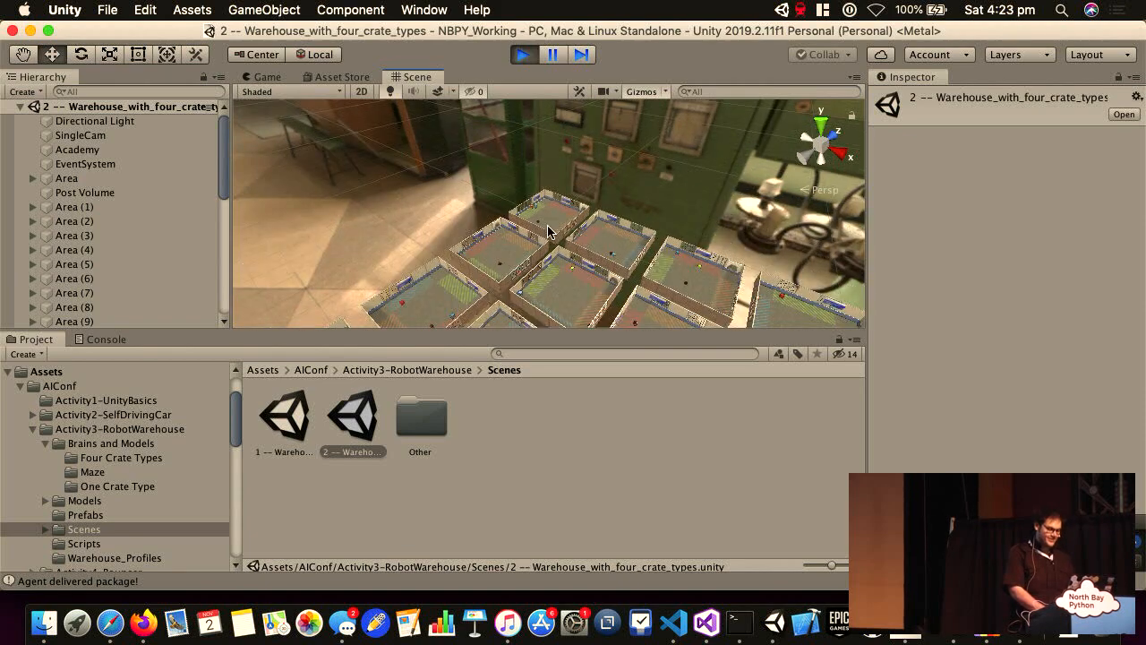
Step: Orbit the scene to reveal the grid of parallel warehouse training arenas
left_click_drag(546, 224, 497, 266)
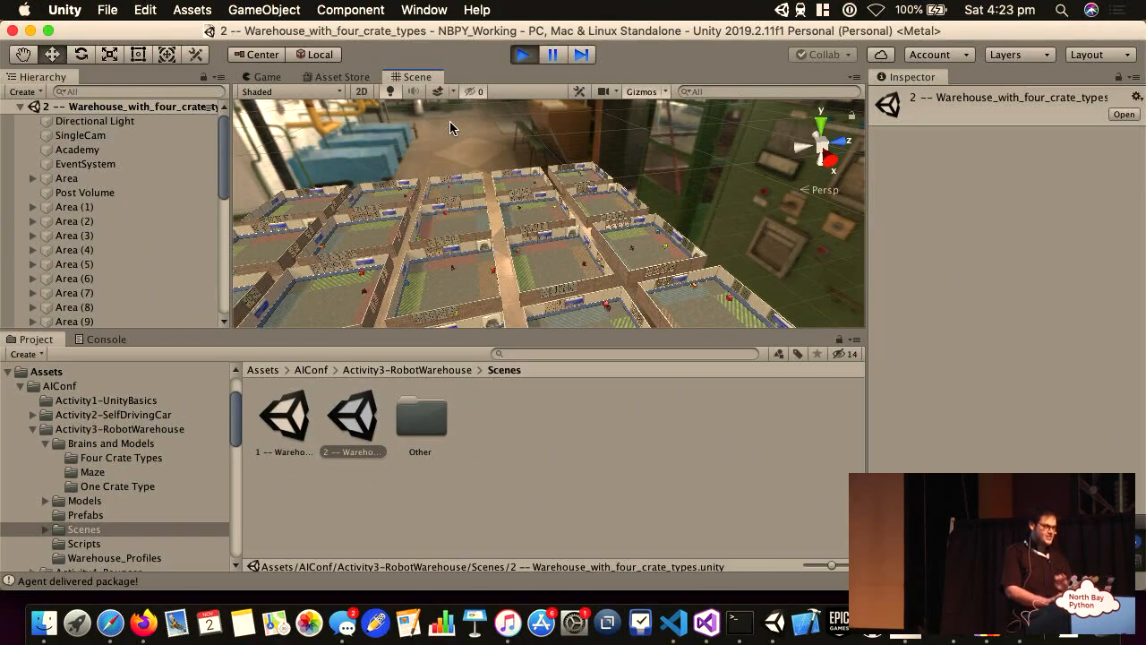
mouse_move(555, 87)
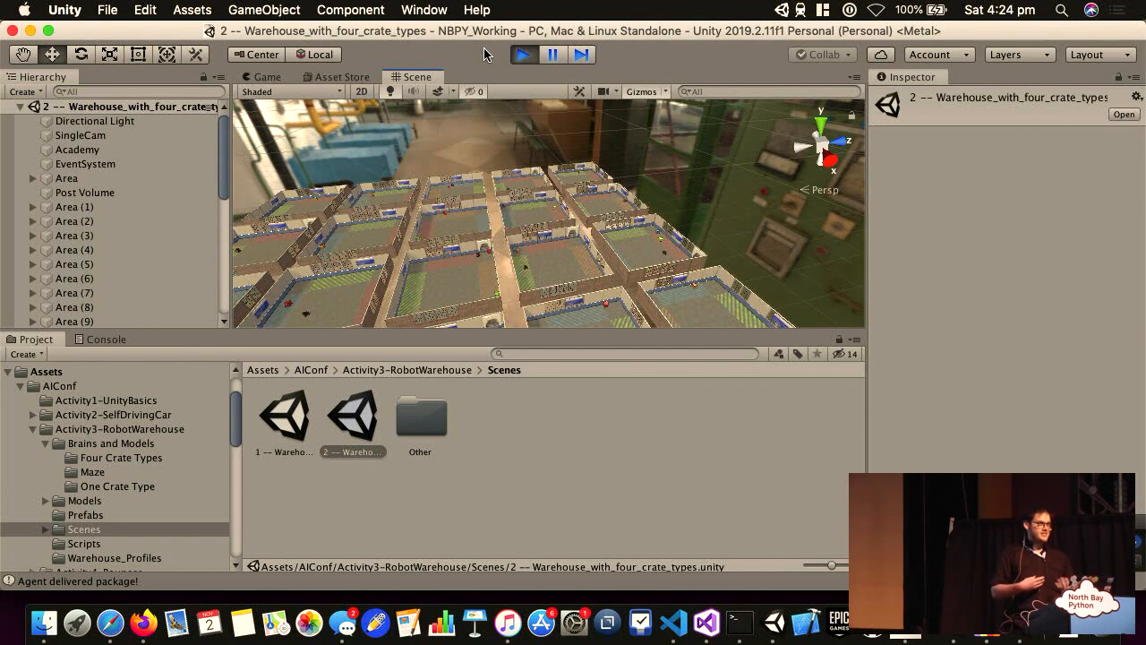
left_click(523, 55)
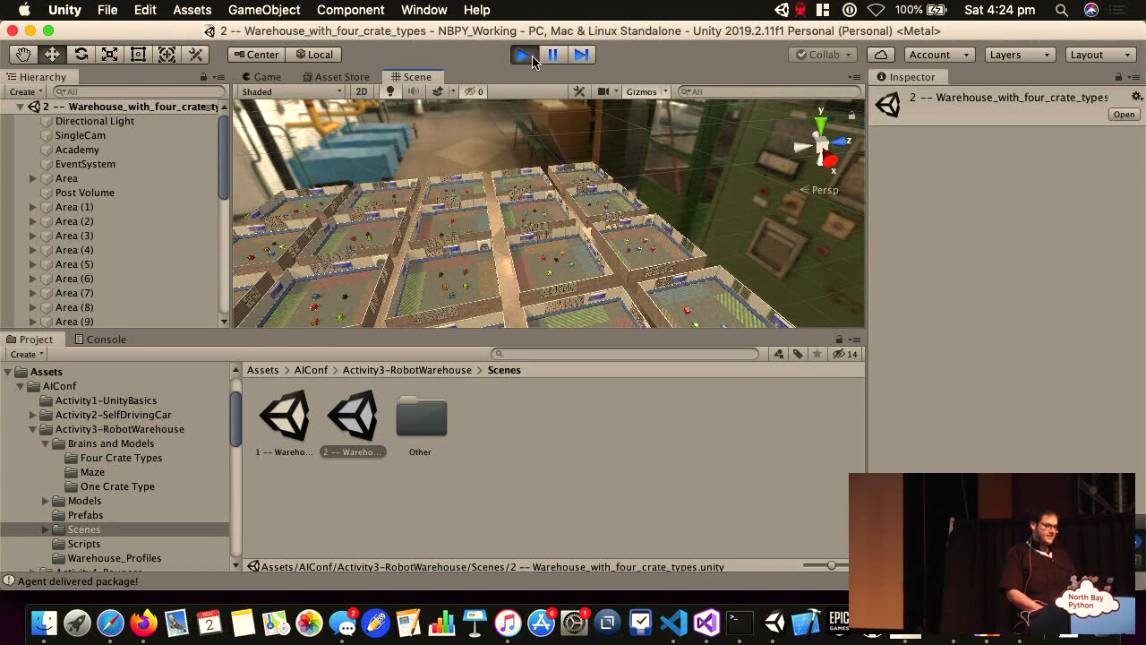
left_click(523, 54)
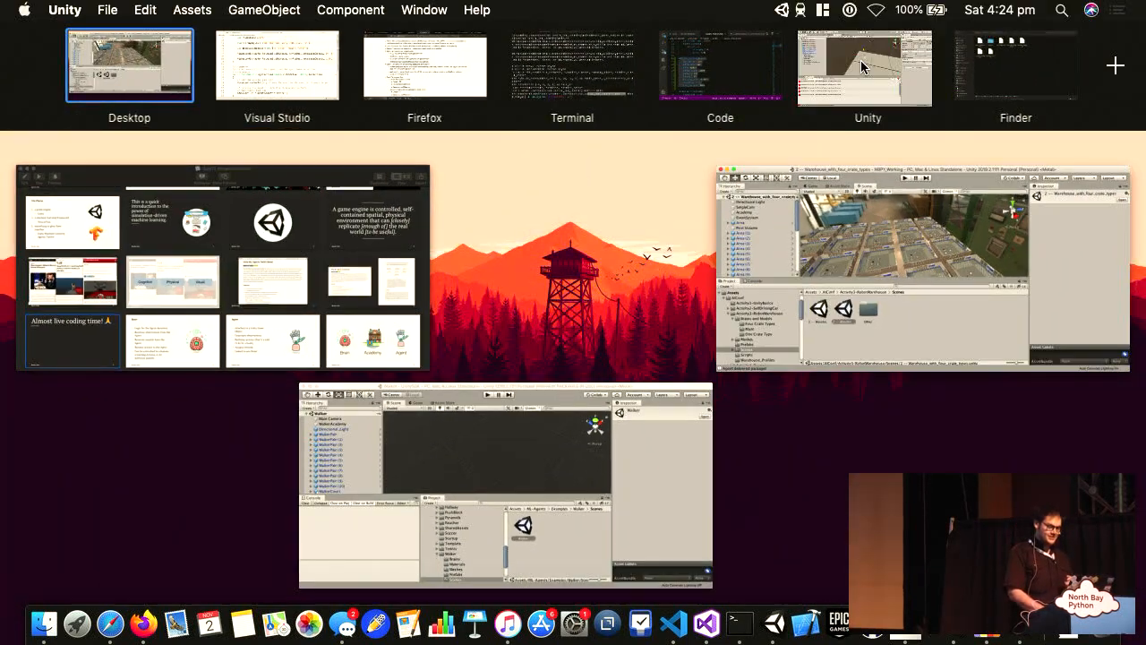
Step: On the Walker desktop, clear the Console errors and run the Walker scene
left_click(864, 67)
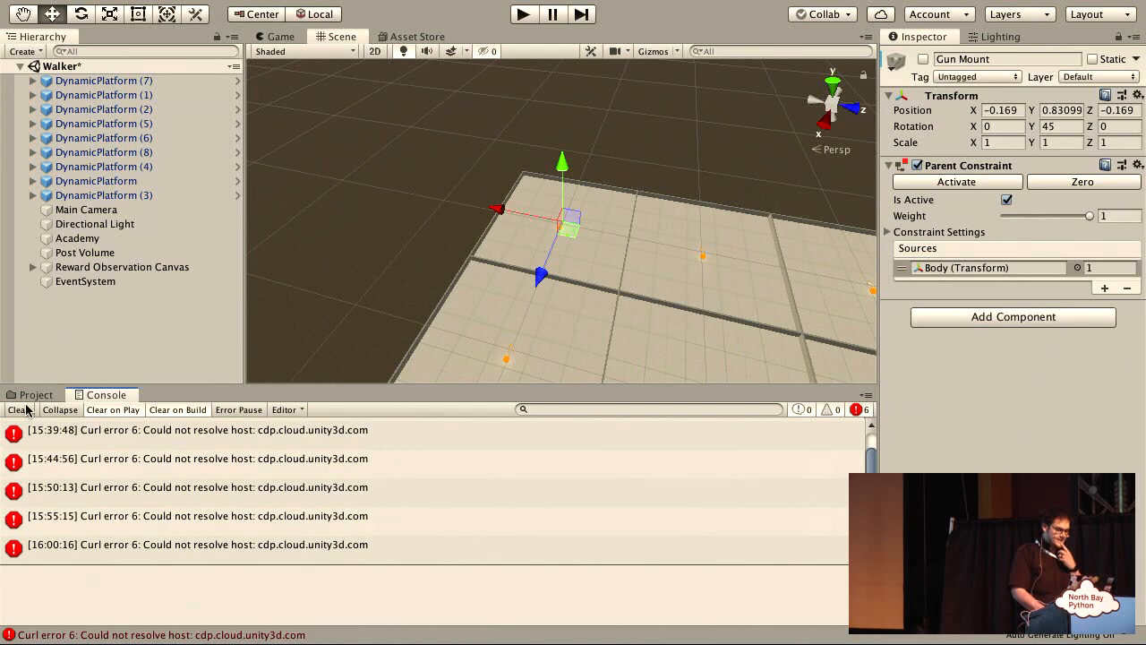
left_click(16, 409)
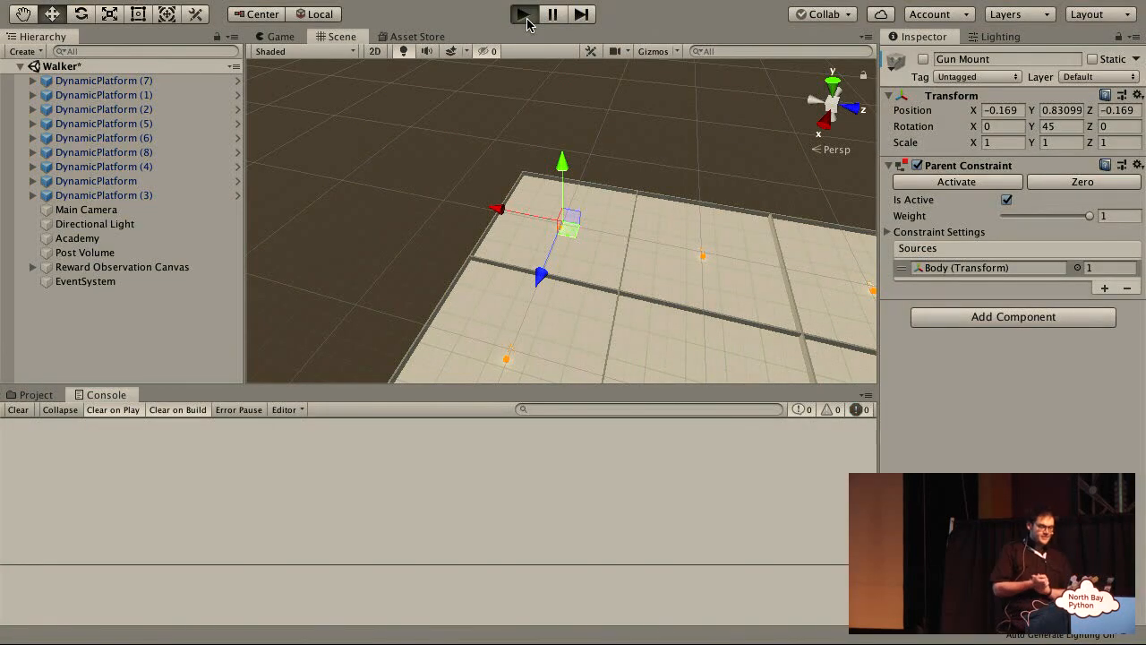
left_click(522, 13)
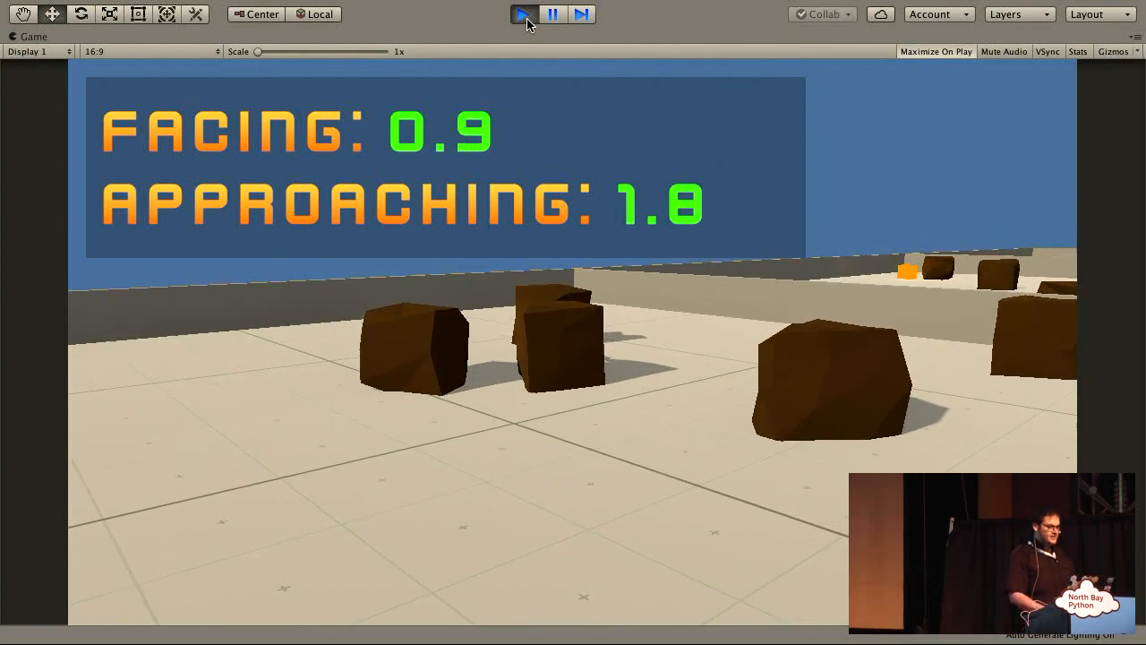
Step: Enable the crawler's Gun Mount and rerun the scene so it fires a laser
left_click(523, 14)
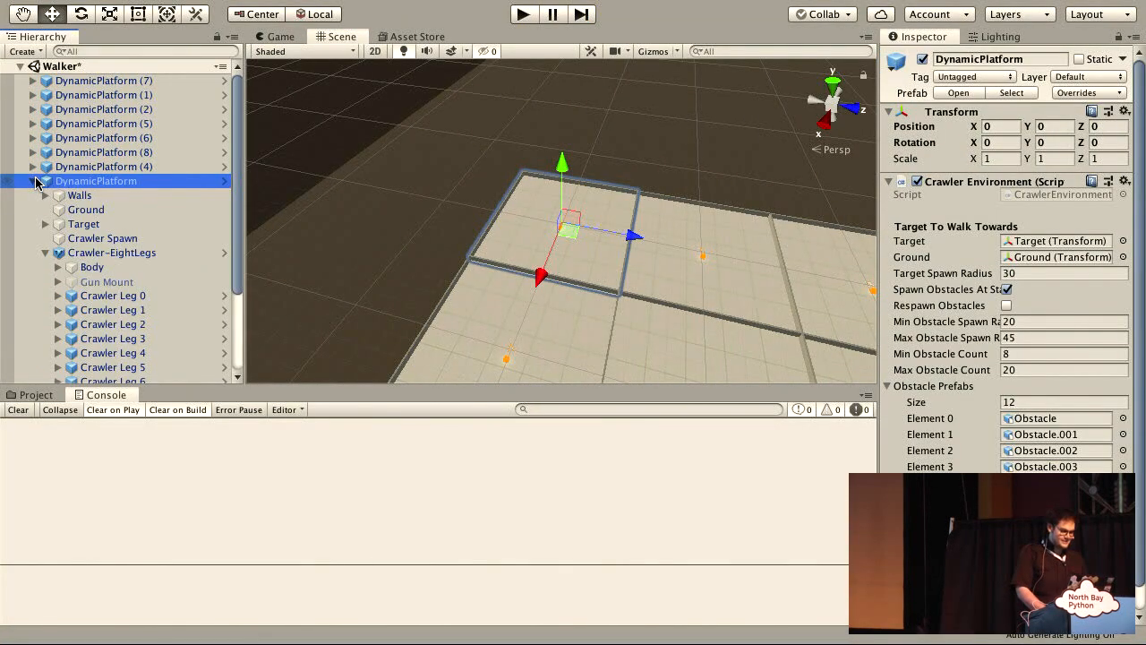
left_click(105, 281)
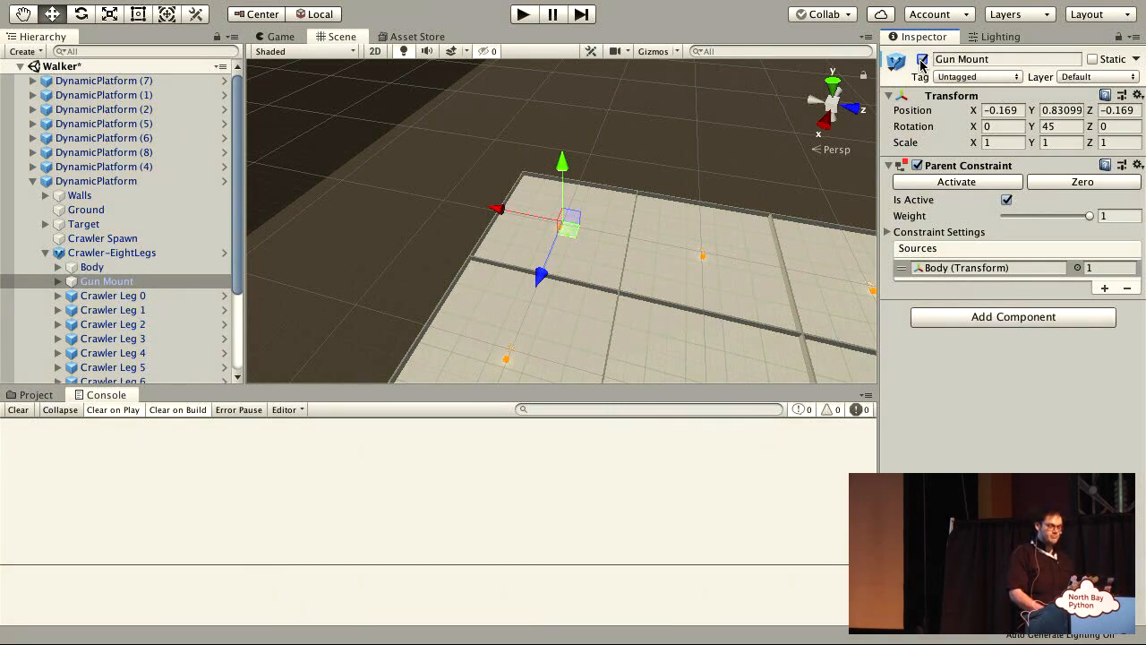
left_click(523, 14)
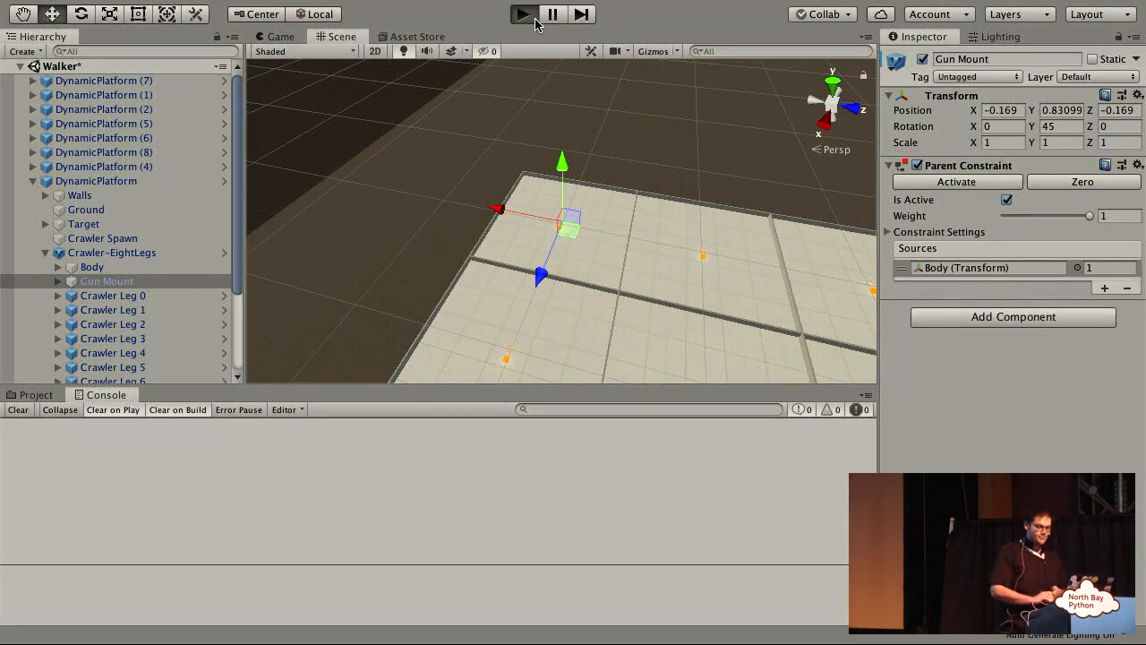
left_click(524, 14)
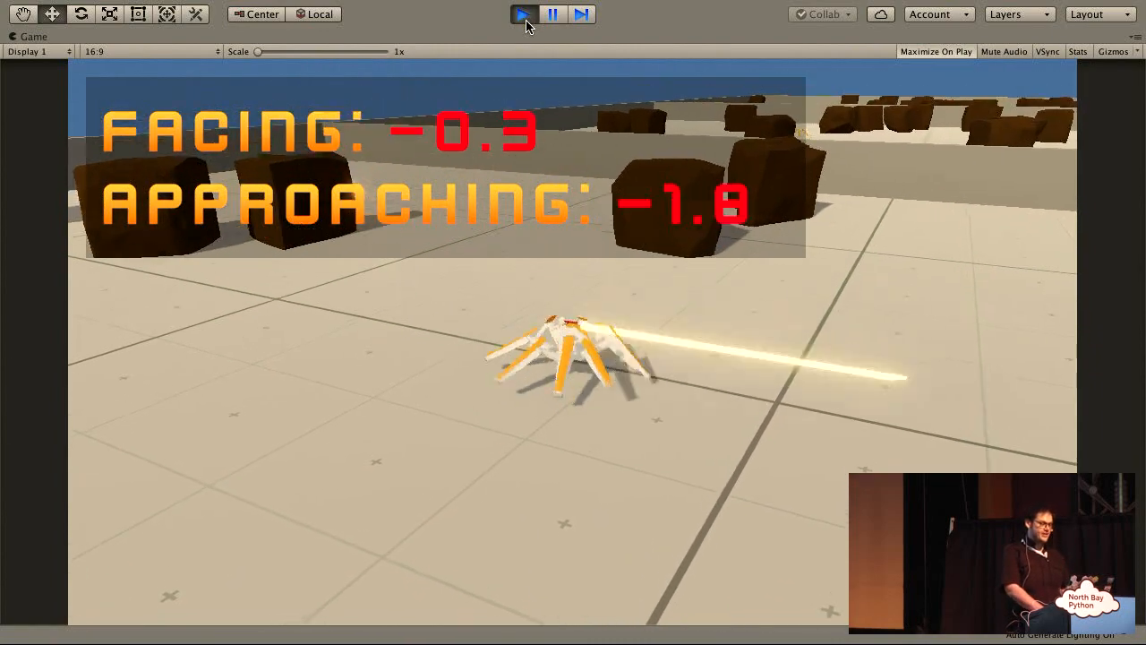
Step: Duplicate Crawler-EightLegs three times with Cmd+D and run the scene
left_click(523, 14)
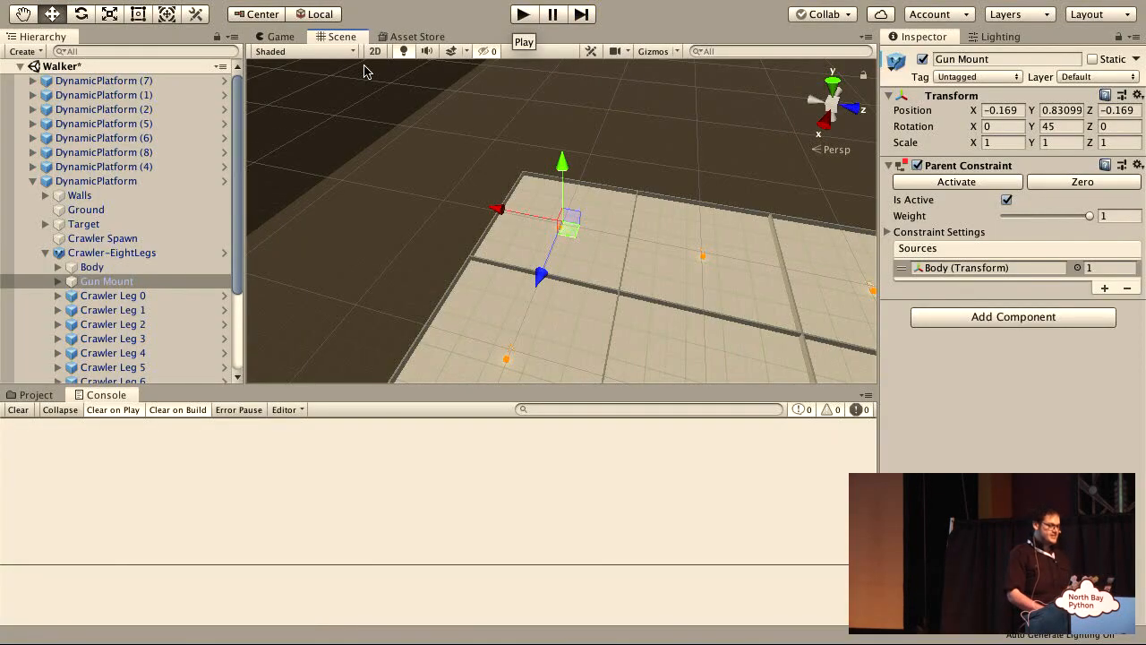
left_click(57, 253)
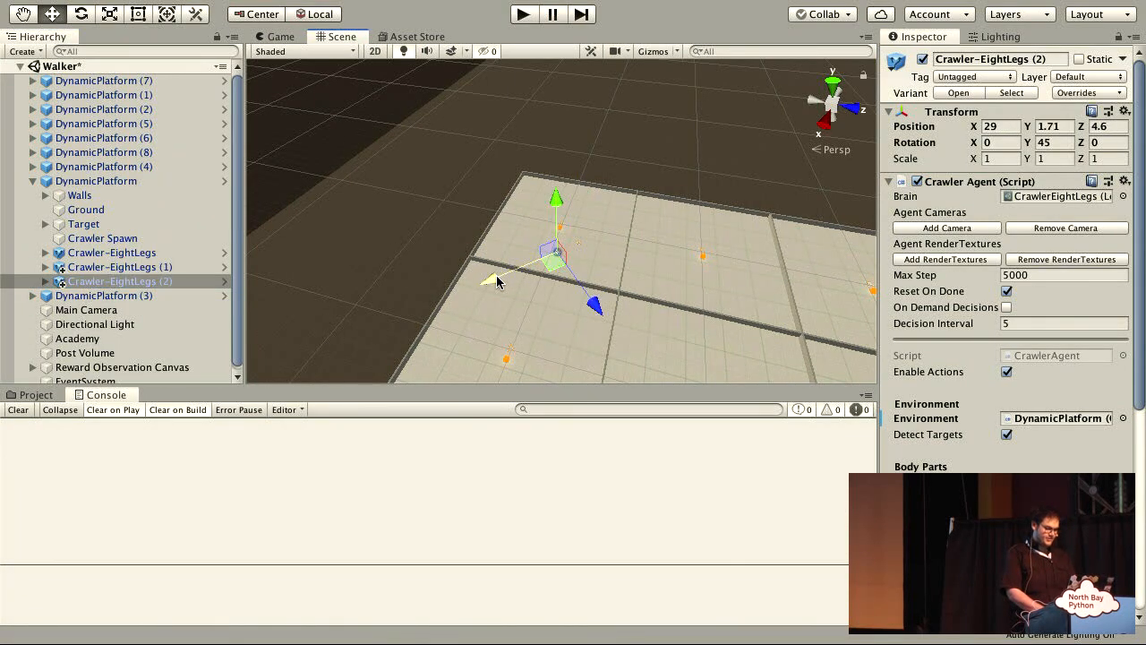
left_click(119, 295)
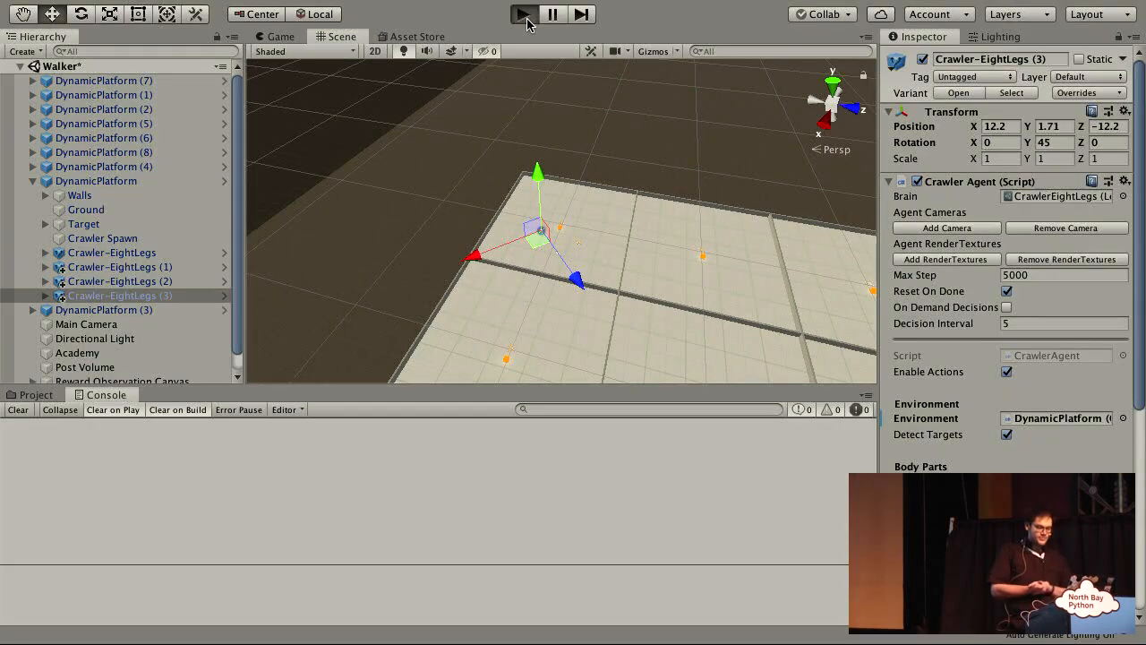
left_click(523, 13)
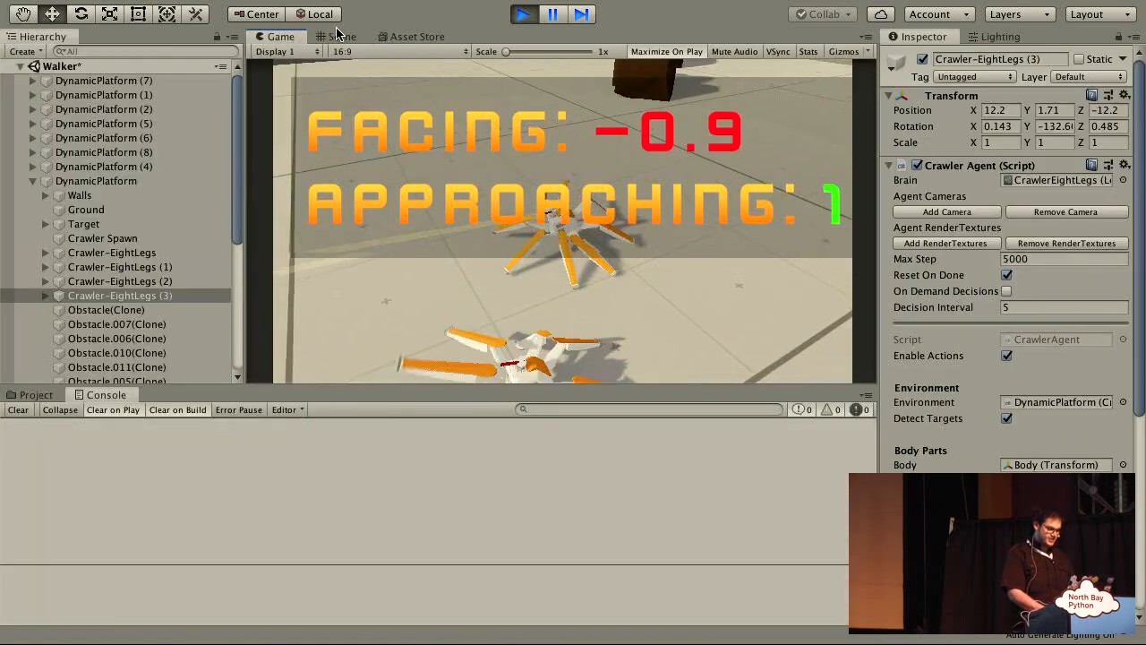
Step: Watch the four crawlers in the Scene view, then pause the simulation
left_click(339, 36)
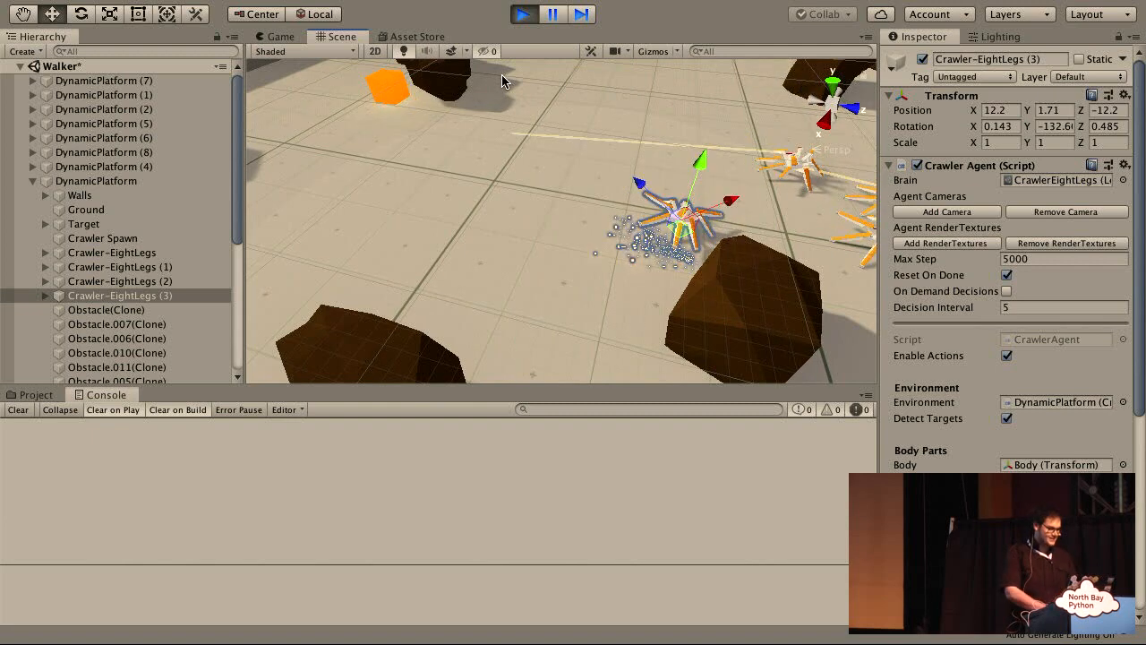
left_click(523, 13)
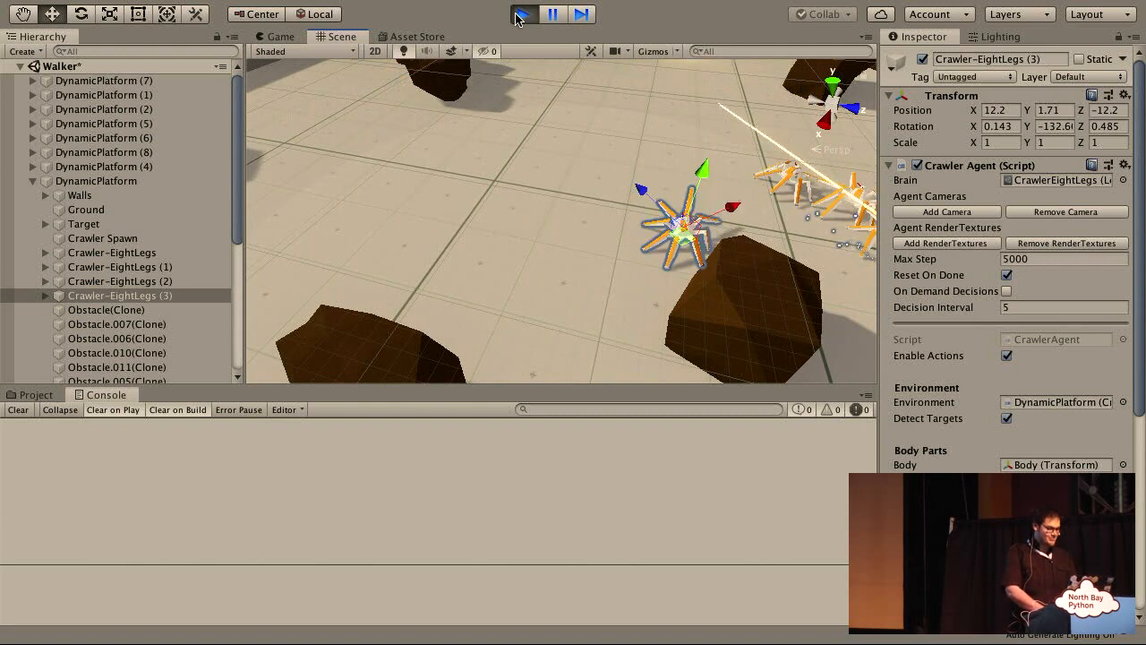
left_click(524, 13)
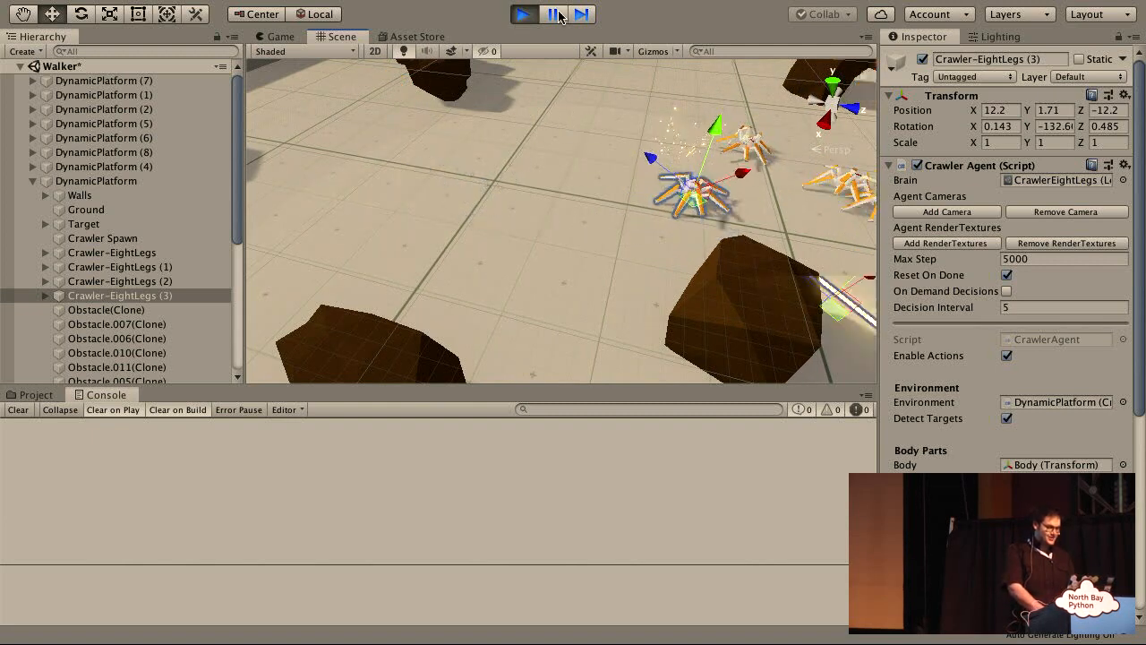
left_click(523, 14)
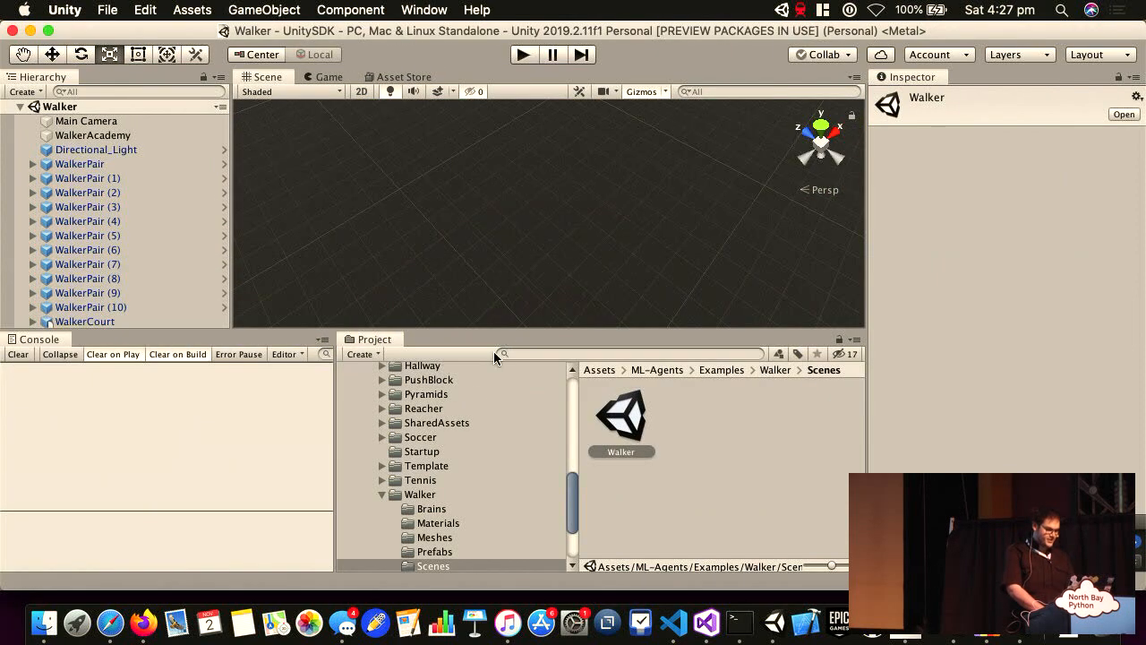
mouse_move(437, 486)
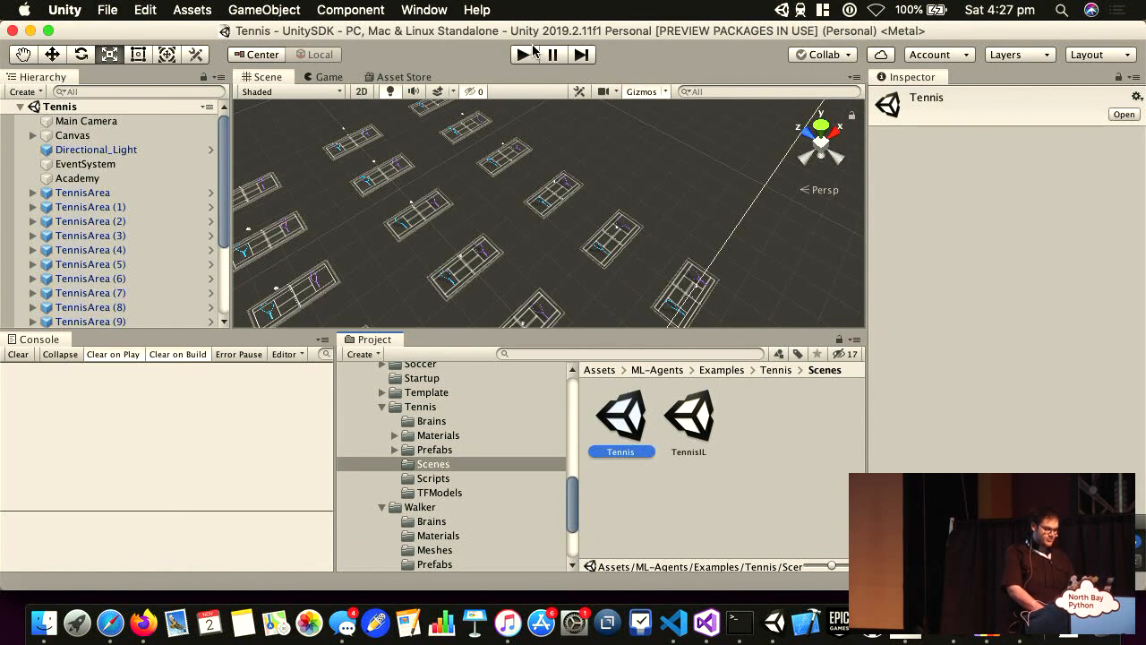
Step: Play the ML-Agents Tennis example scene with rackets rallying across many courts
left_click(524, 54)
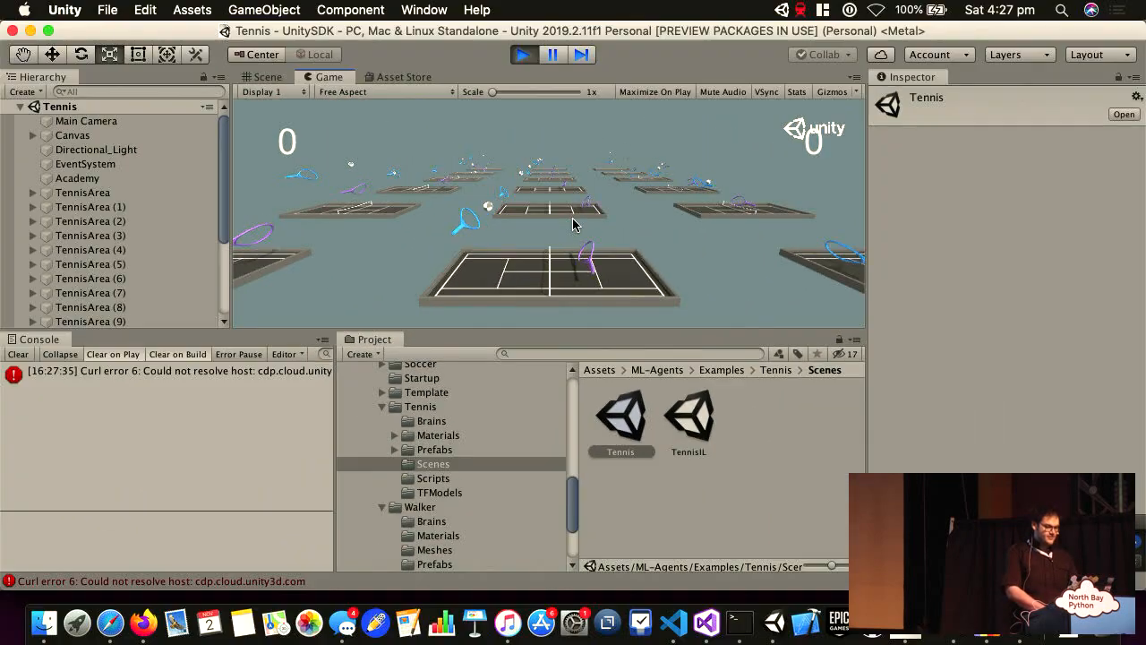
left_click(523, 54)
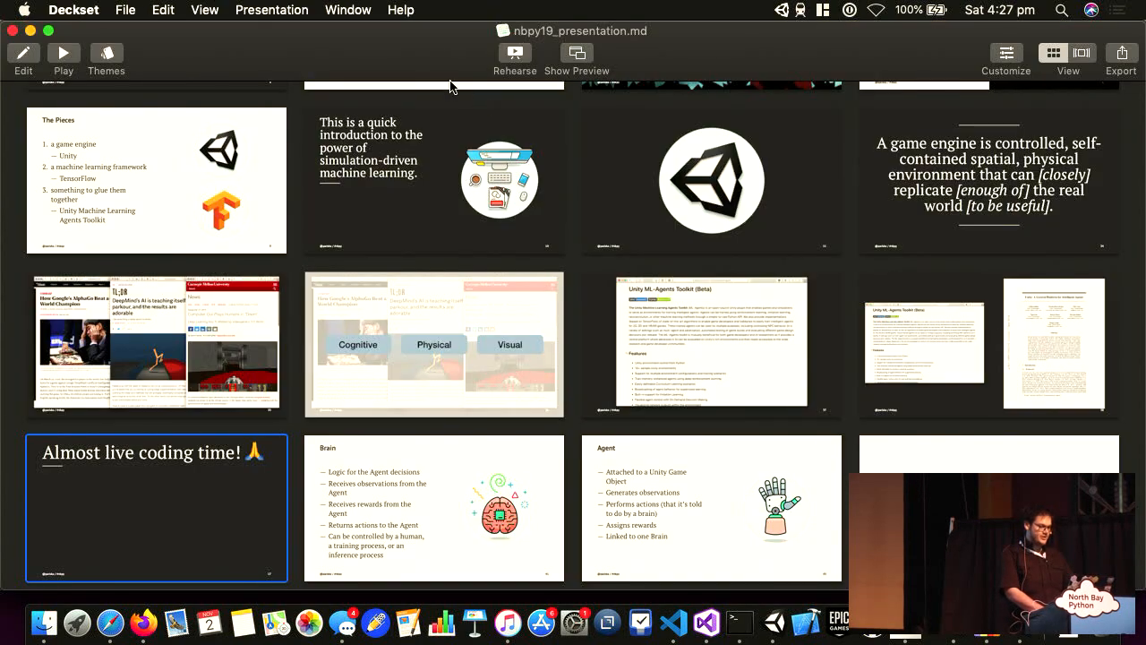
scroll("down", 3)
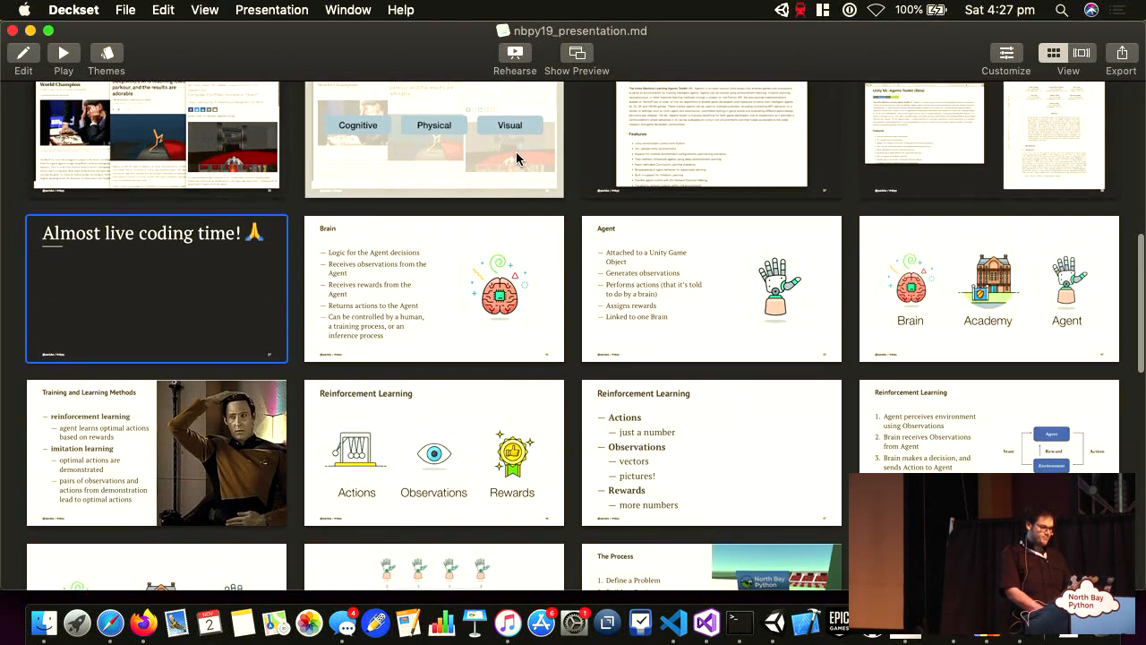
double_click(710, 564)
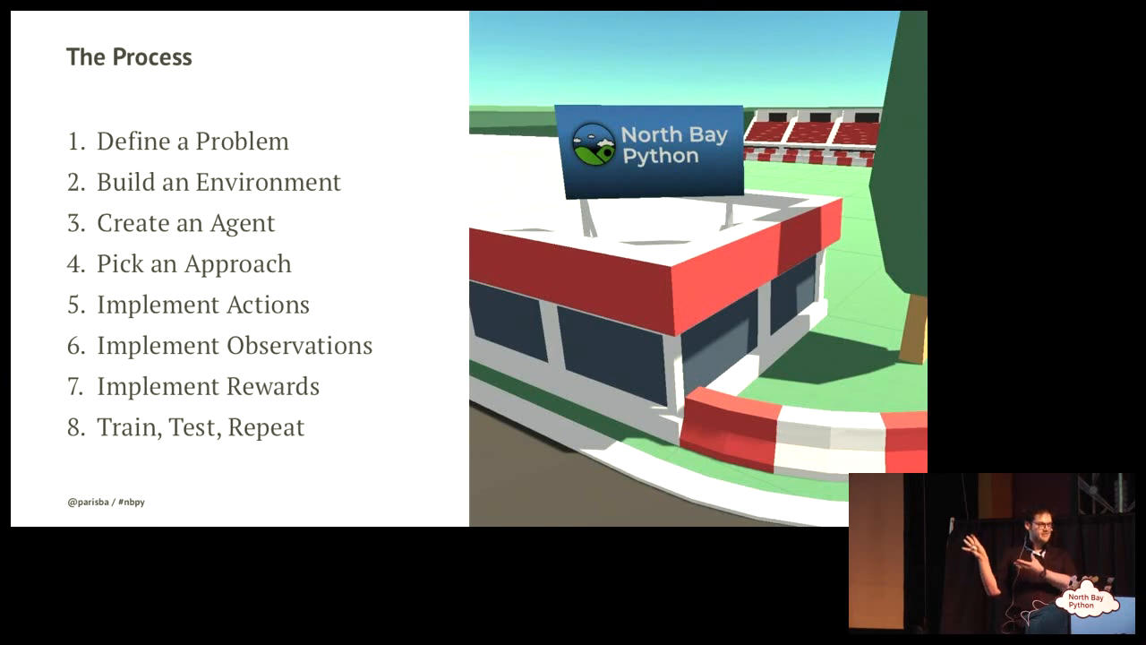